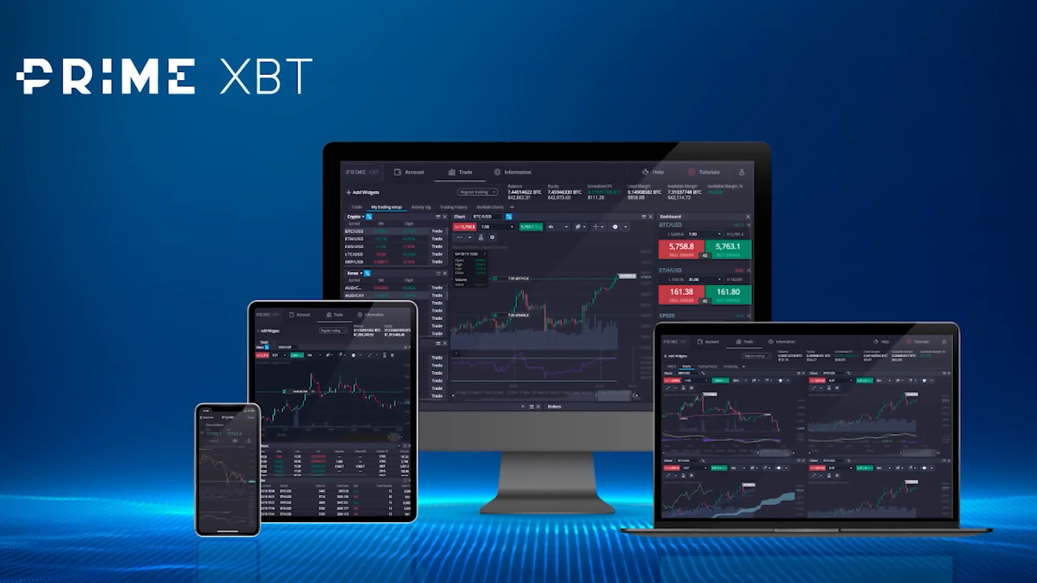
Switch to the PrimeXBT dashboard and scroll through the Wallets and Margin sections.
click(456, 16)
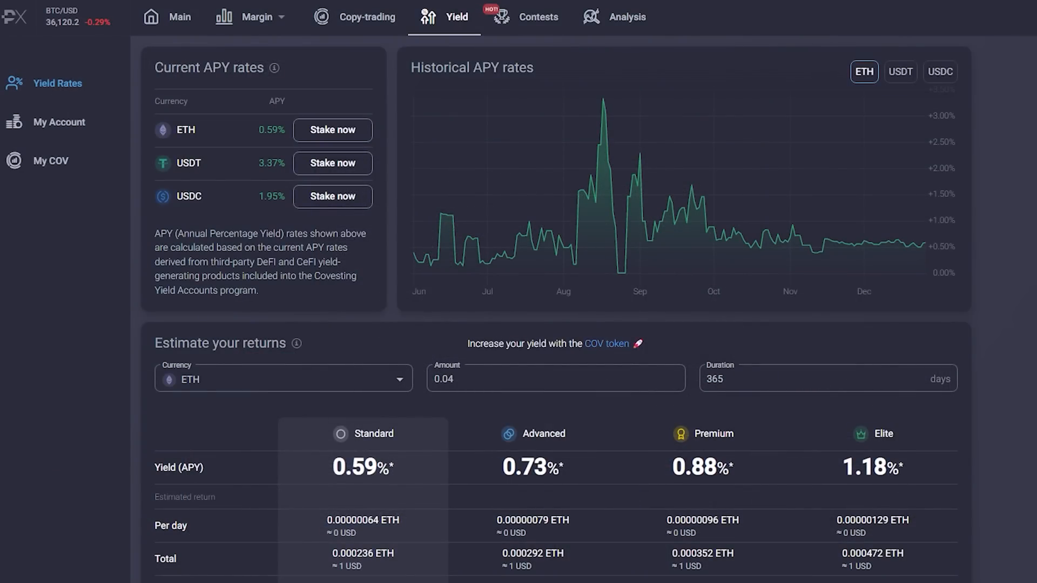
scroll(down, 3)
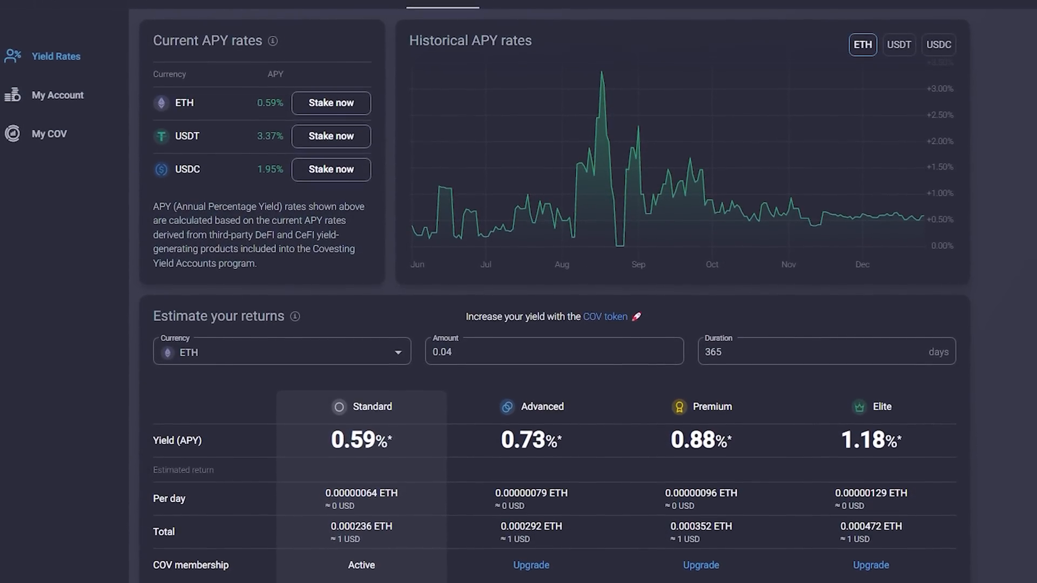
scroll(down, 3)
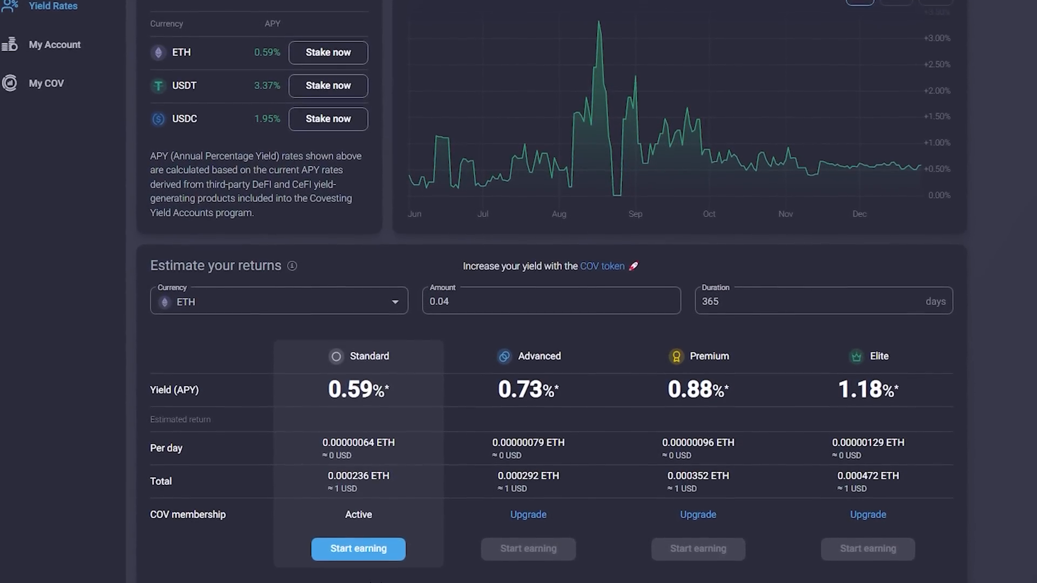
scroll(down, 3)
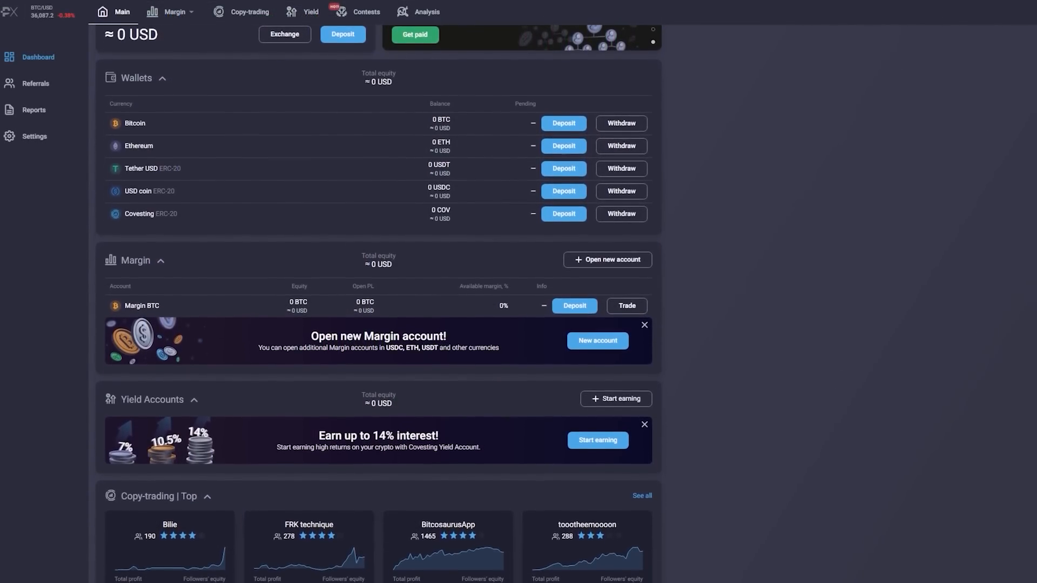
scroll(down, 3)
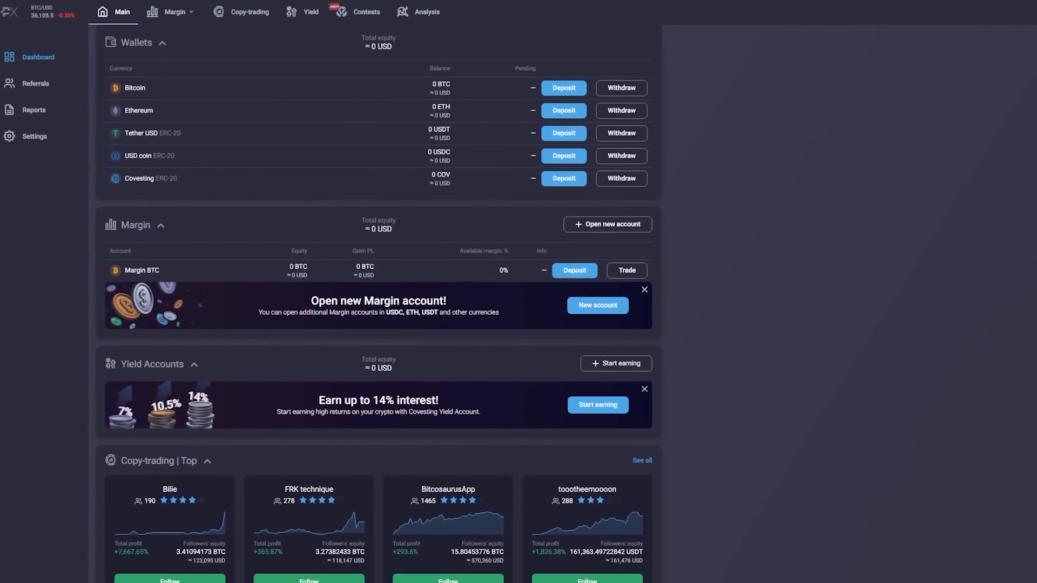
scroll(down, 3)
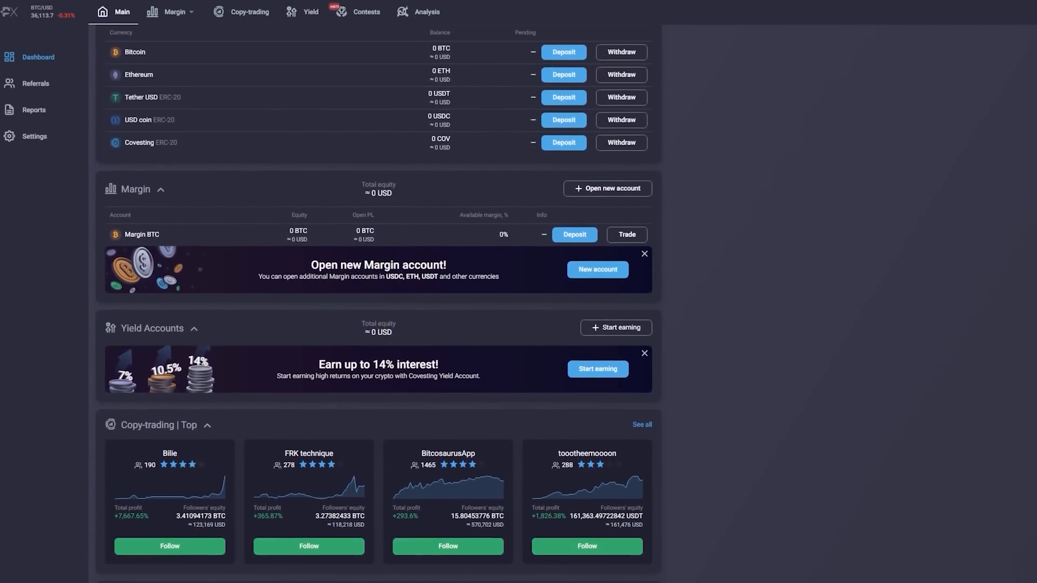
Continue down through Yield Accounts and Copy-trading strategies, then leave the dashboard.
scroll(down, 3)
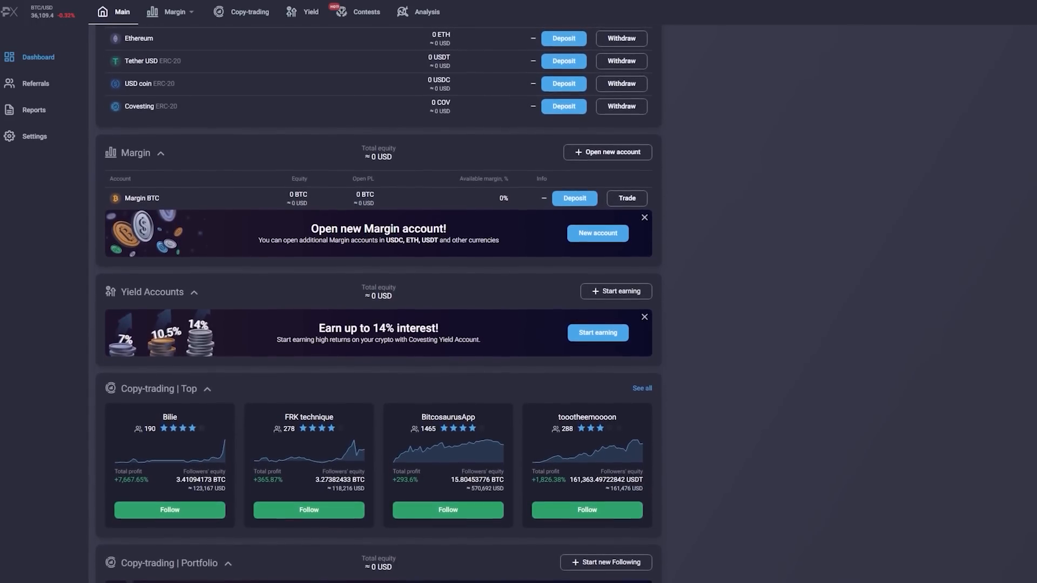
scroll(down, 3)
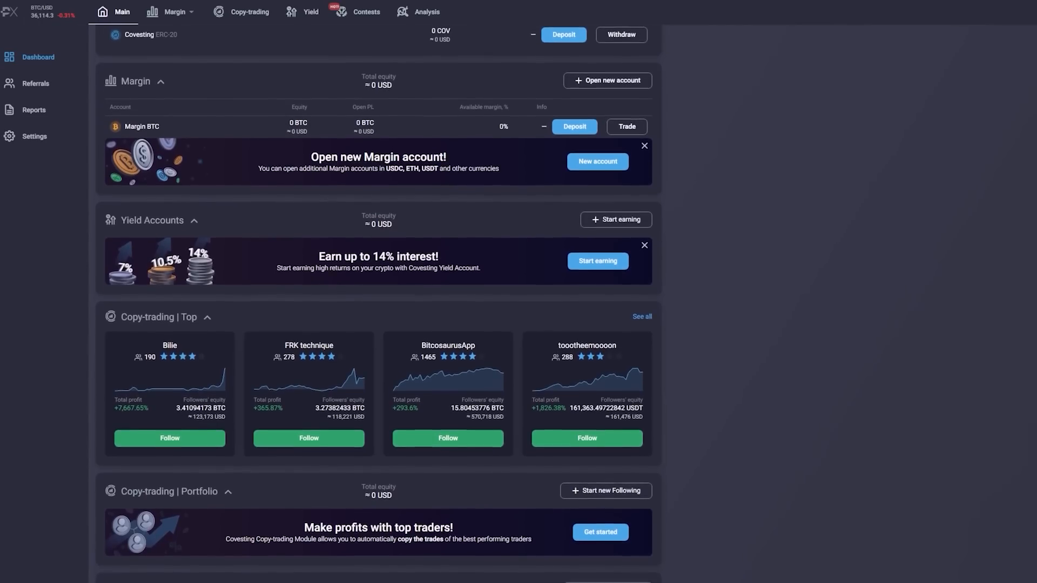
scroll(down, 3)
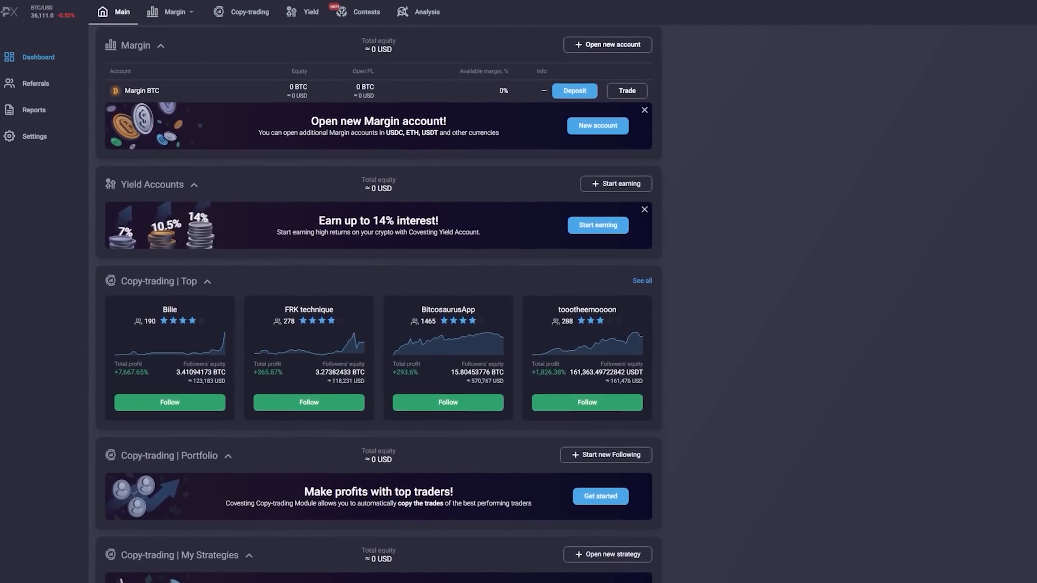
scroll(down, 3)
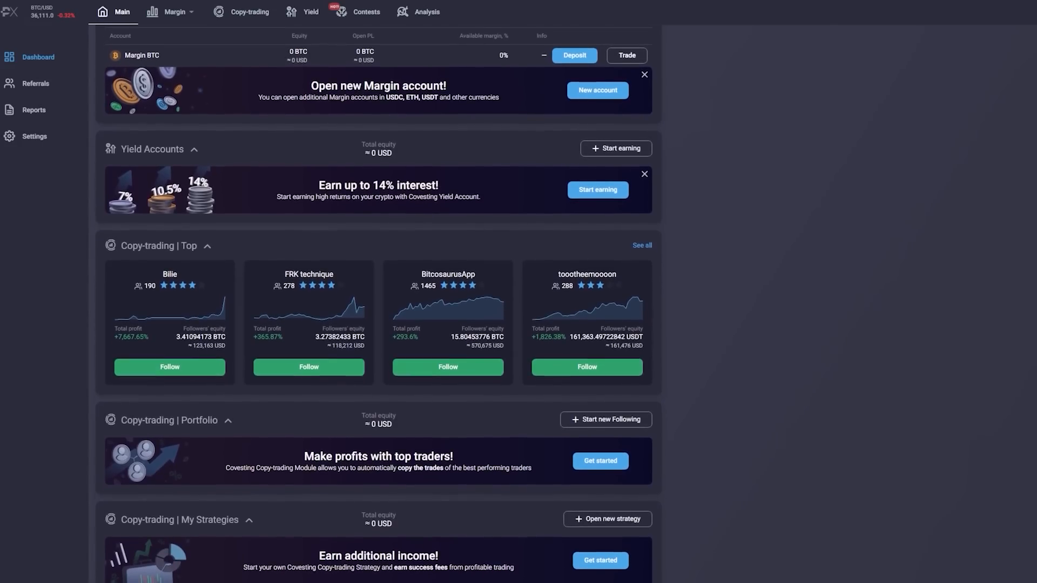
scroll(down, 3)
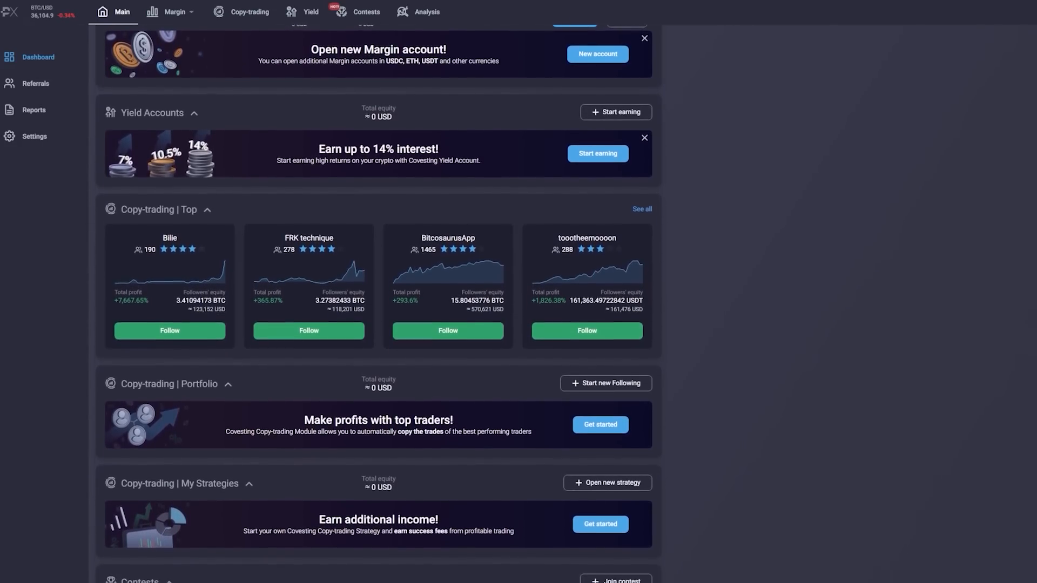
click(290, 575)
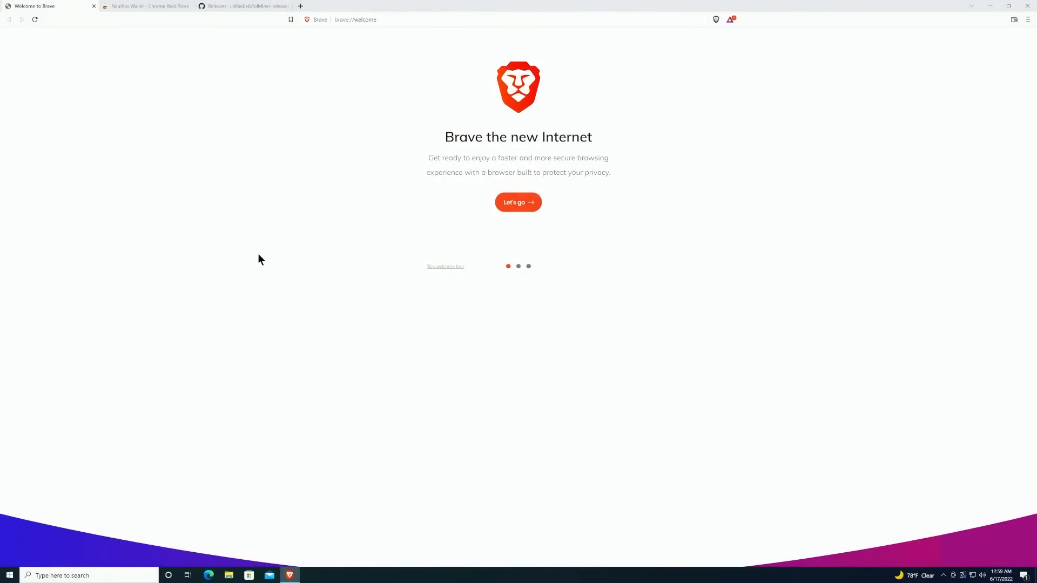
mouse_move(300, 7)
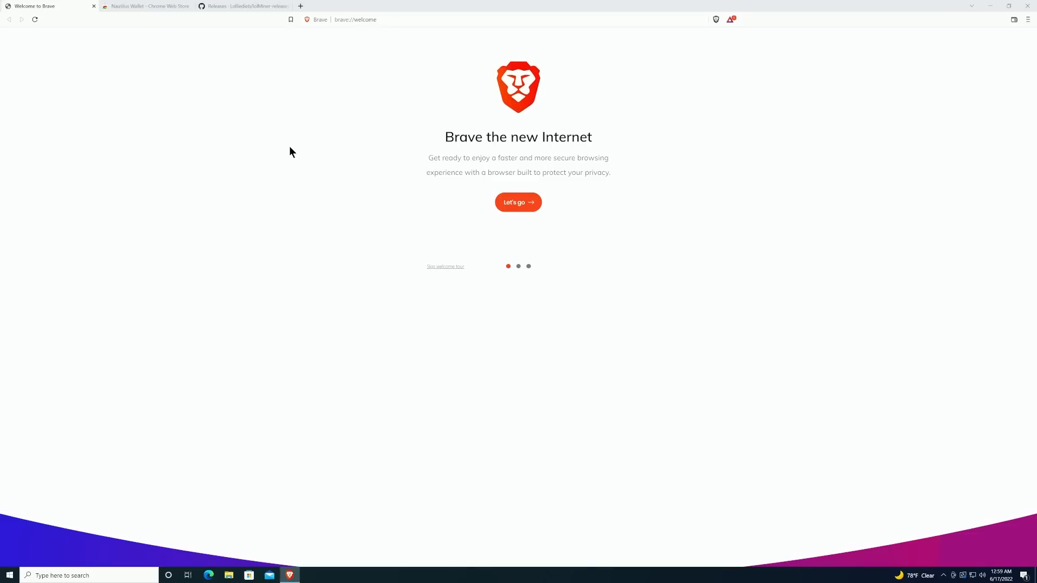
mouse_move(270, 123)
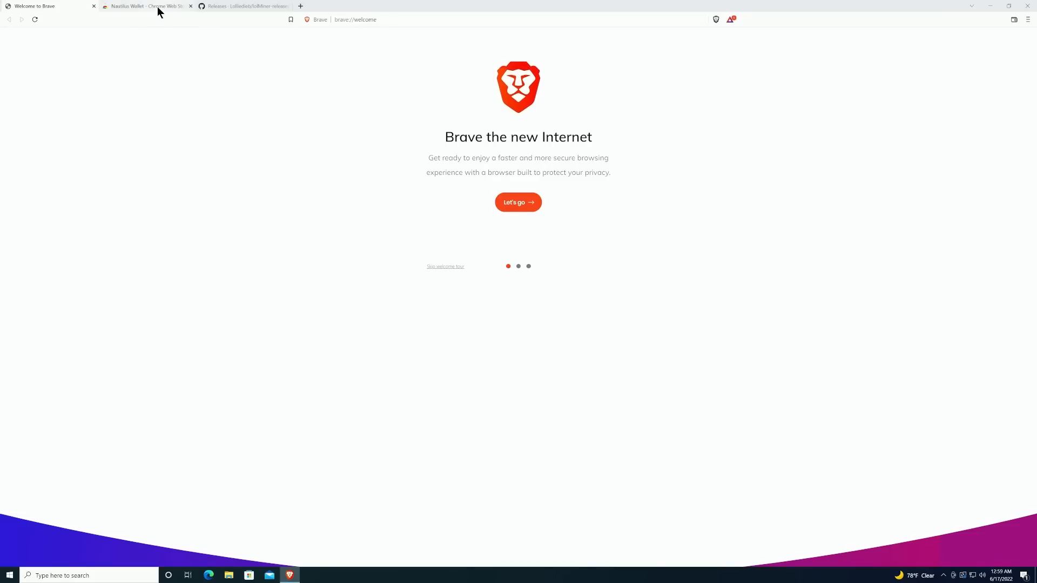
mouse_move(157, 6)
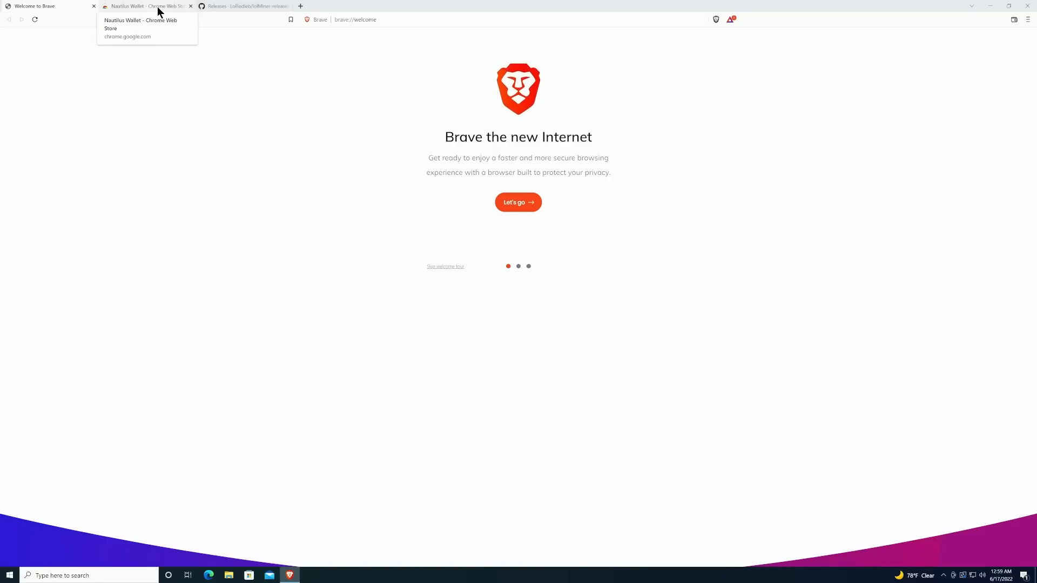
Install Nautilus Wallet into Brave from its store page and show the installed extensions list.
click(146, 7)
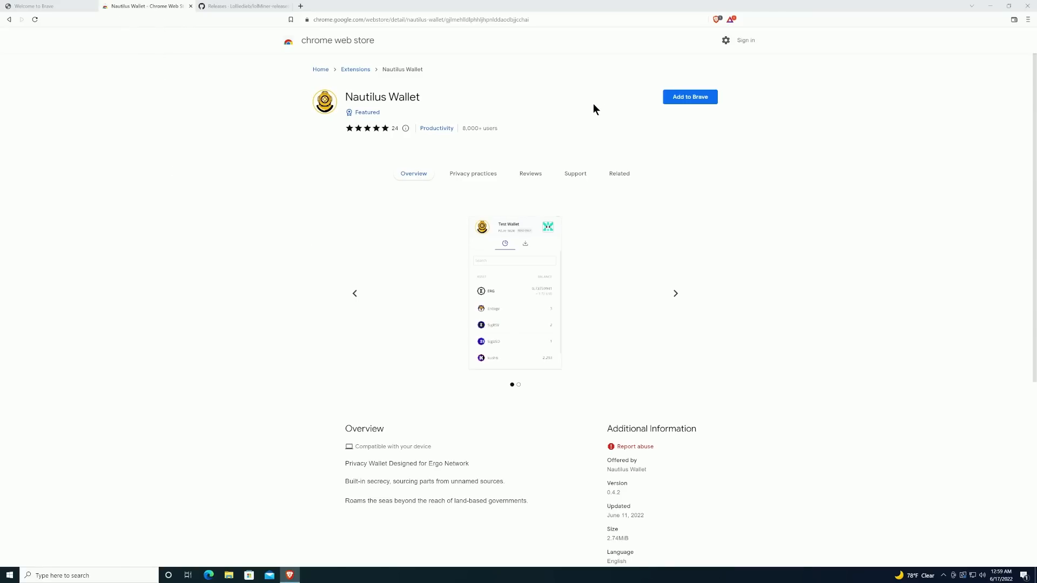
mouse_move(582, 91)
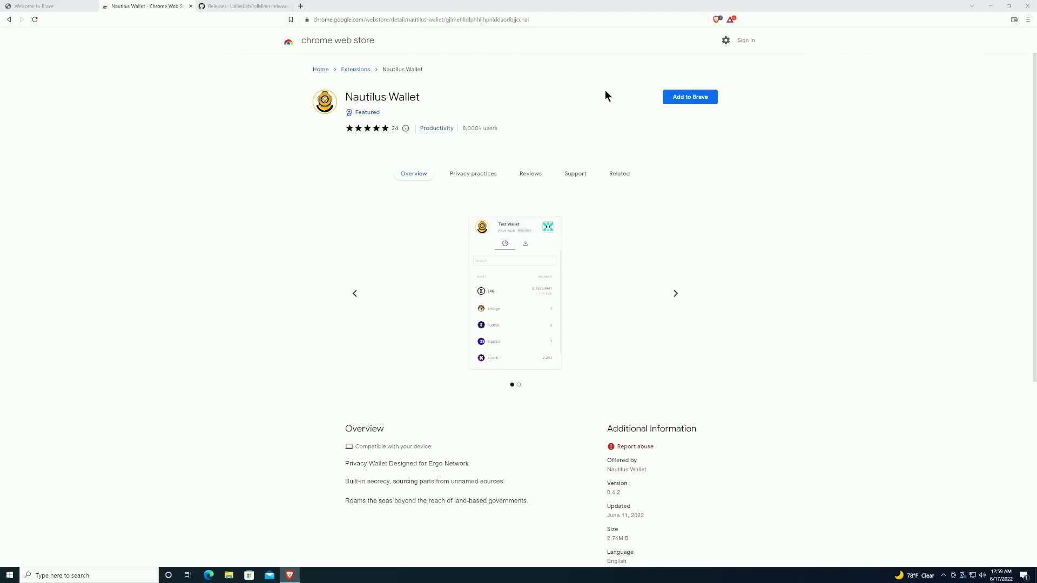
mouse_move(636, 111)
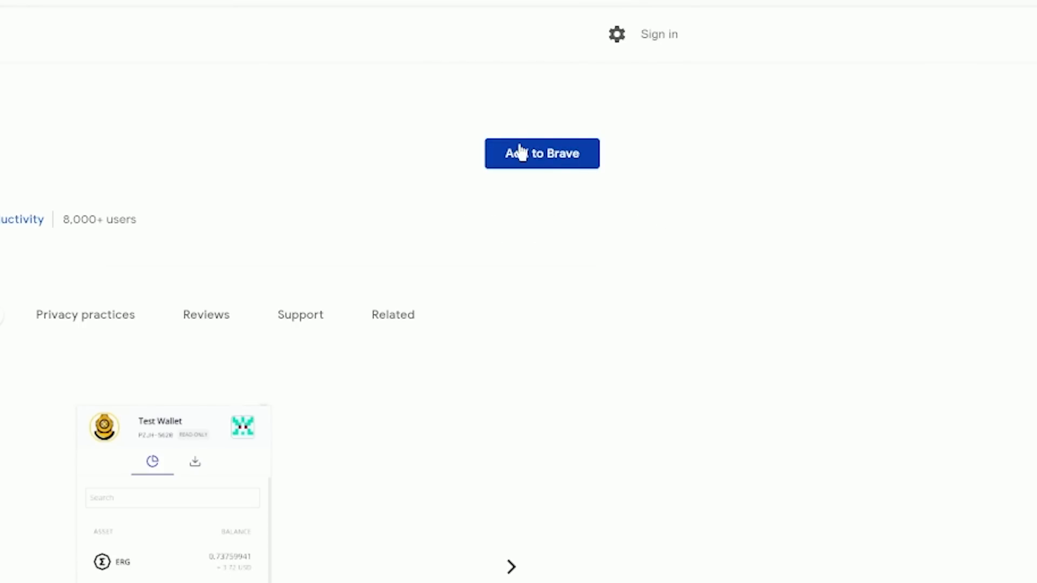
click(542, 153)
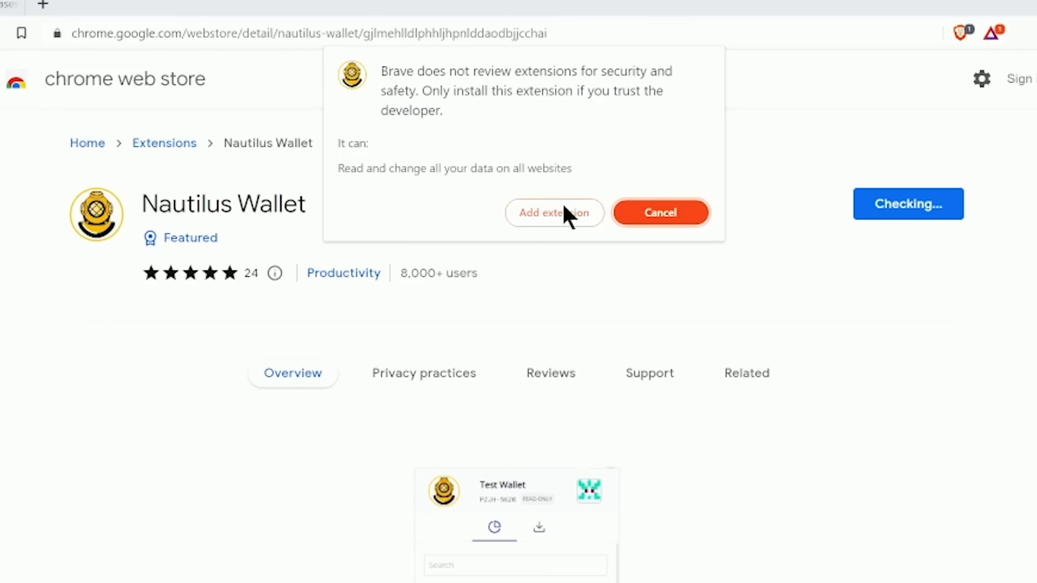
click(554, 213)
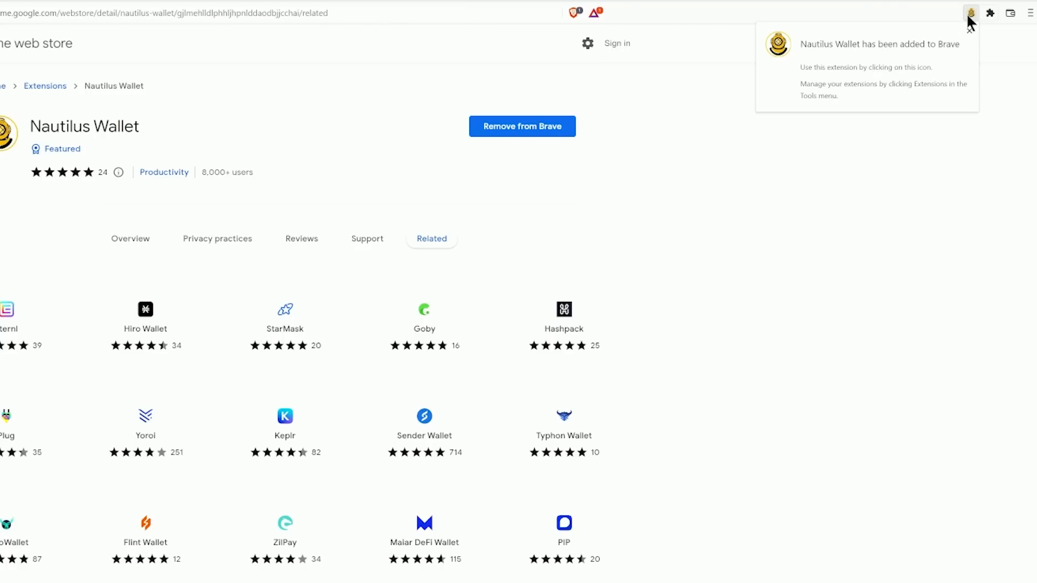
click(990, 13)
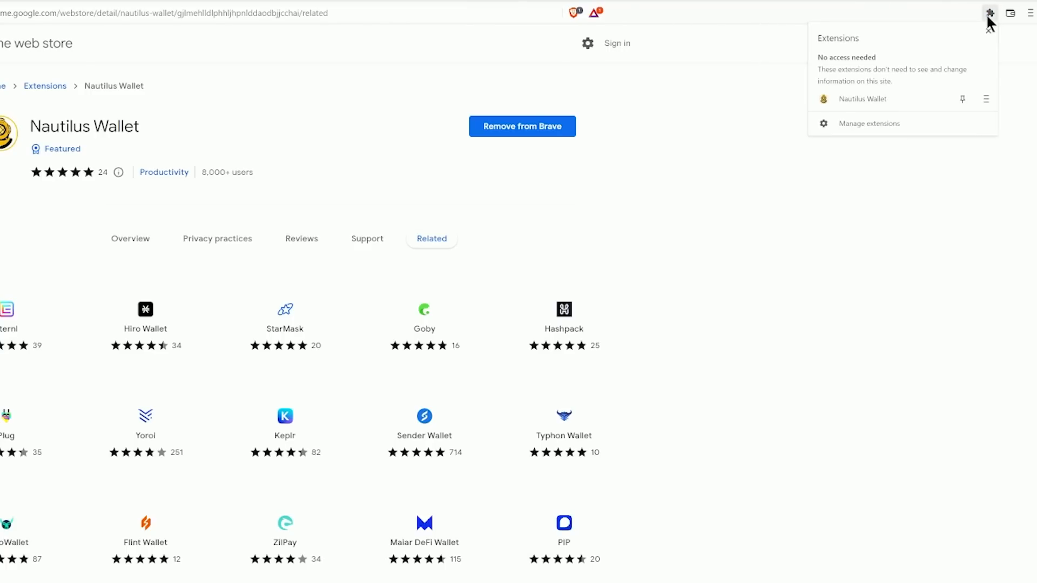
mouse_move(868, 107)
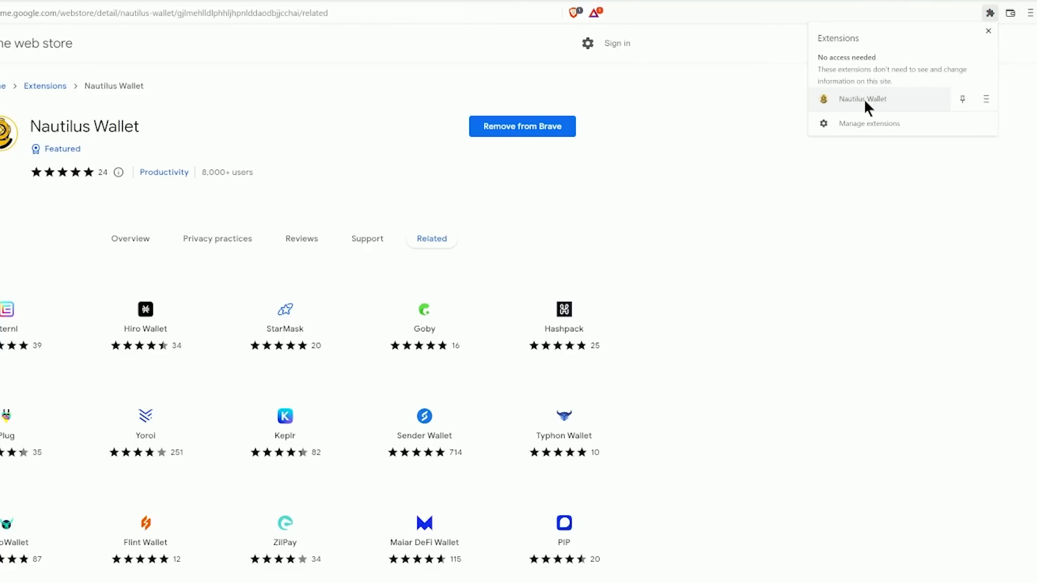
Launch Nautilus Wallet and accept the Know Your Assumptions terms.
click(862, 99)
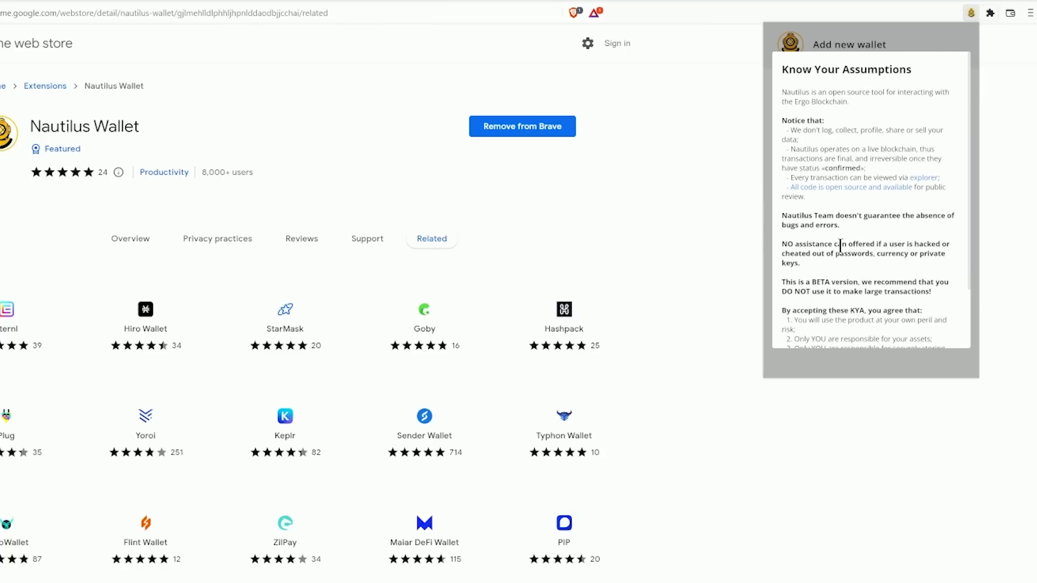
scroll(down, 3)
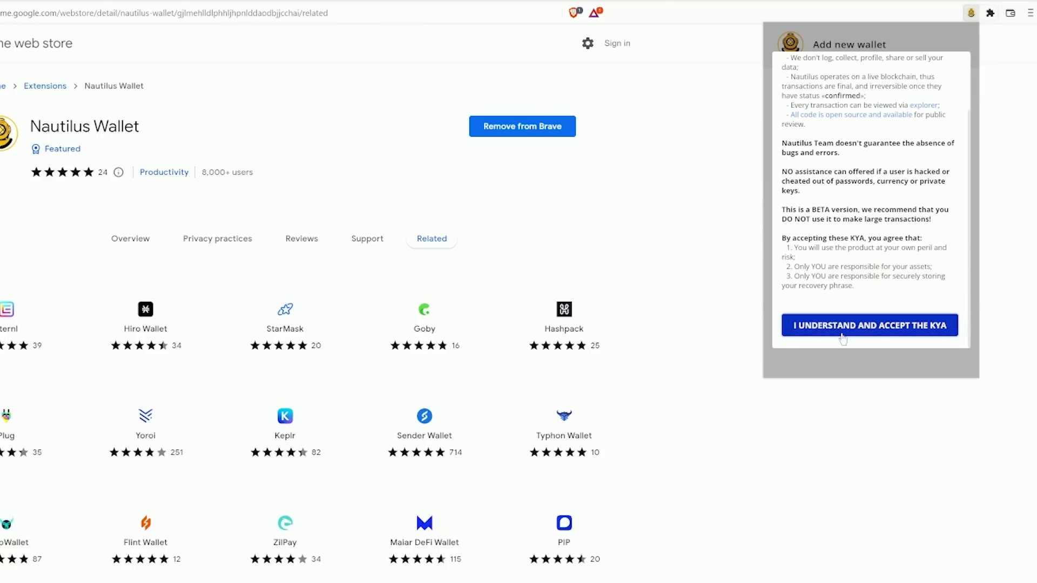
click(869, 326)
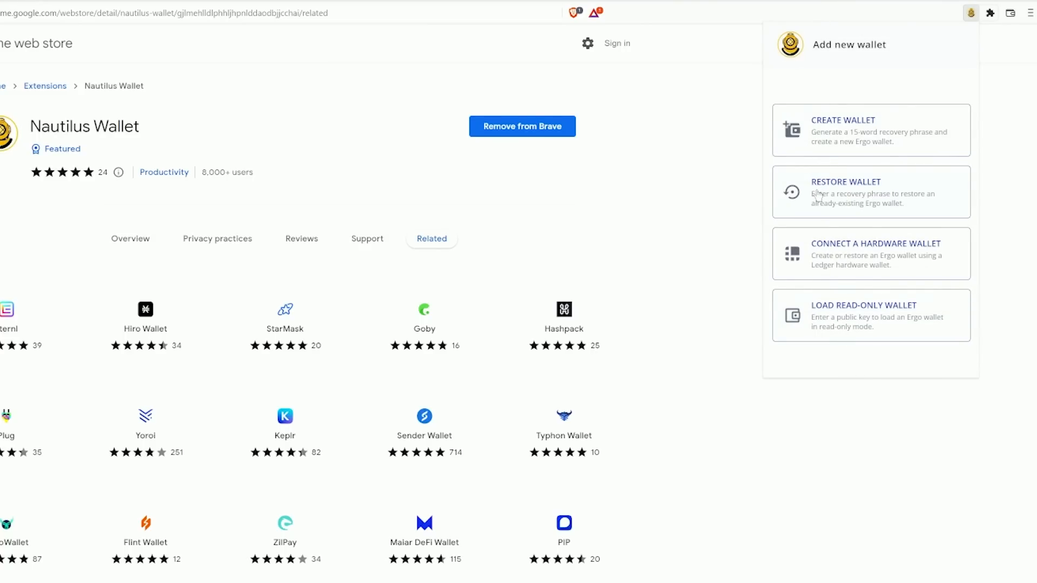
mouse_move(820, 131)
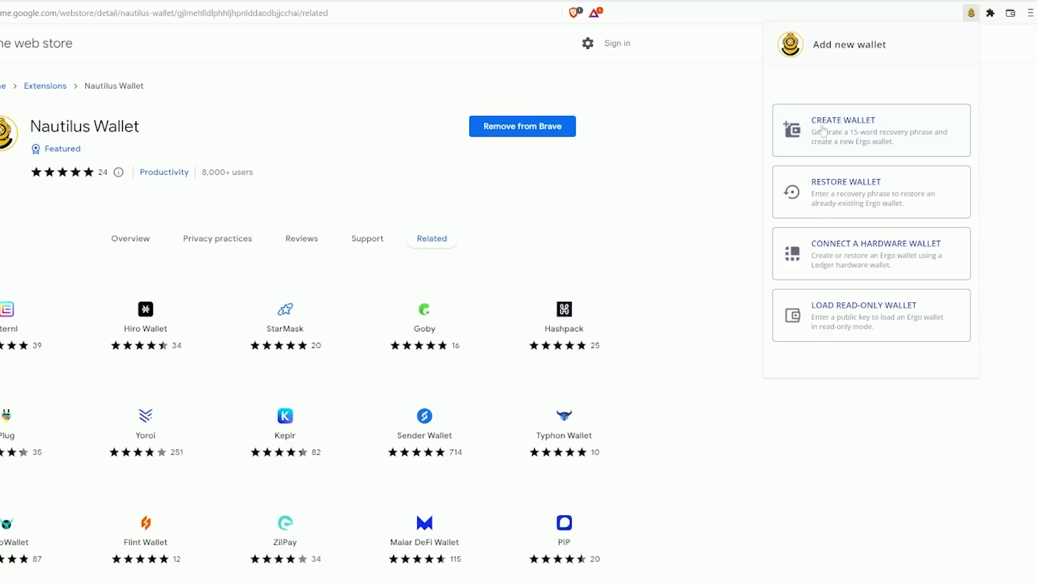
mouse_move(822, 193)
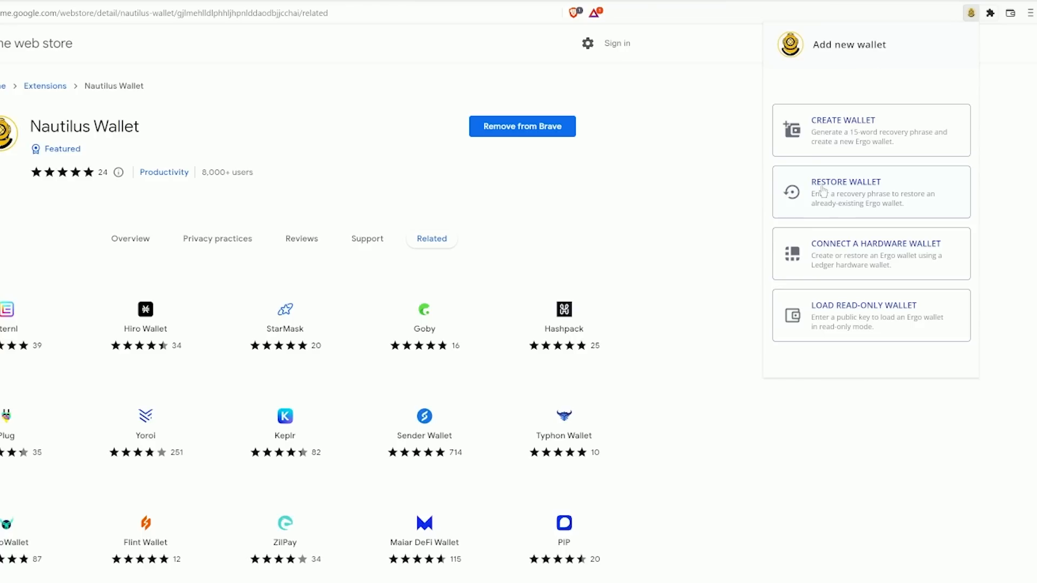
mouse_move(832, 134)
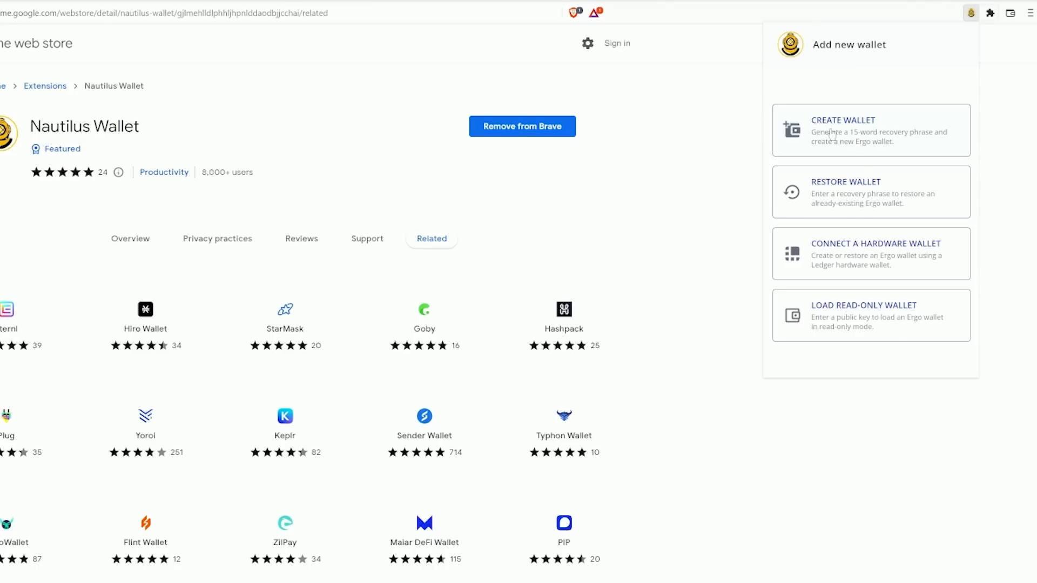
Start a new wallet named tutorial with a spending password and copy its recovery phrase.
click(871, 131)
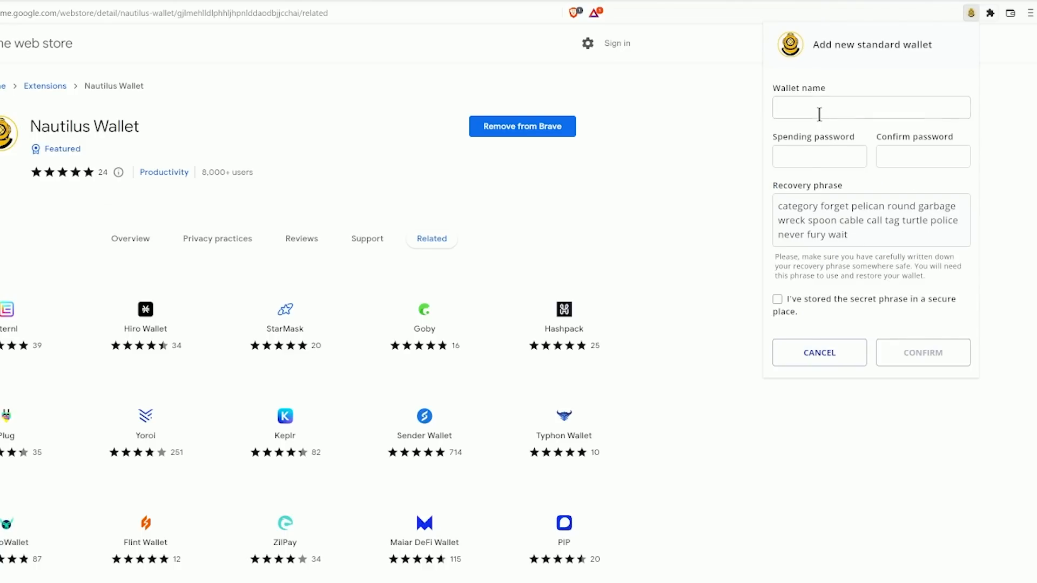
click(871, 107)
text(tutorial)
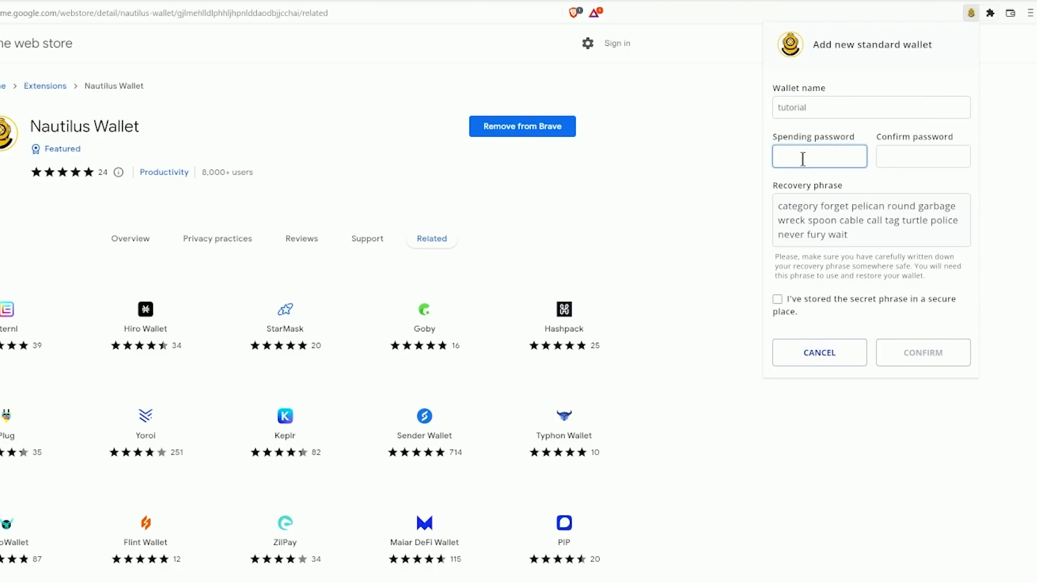
text(•)
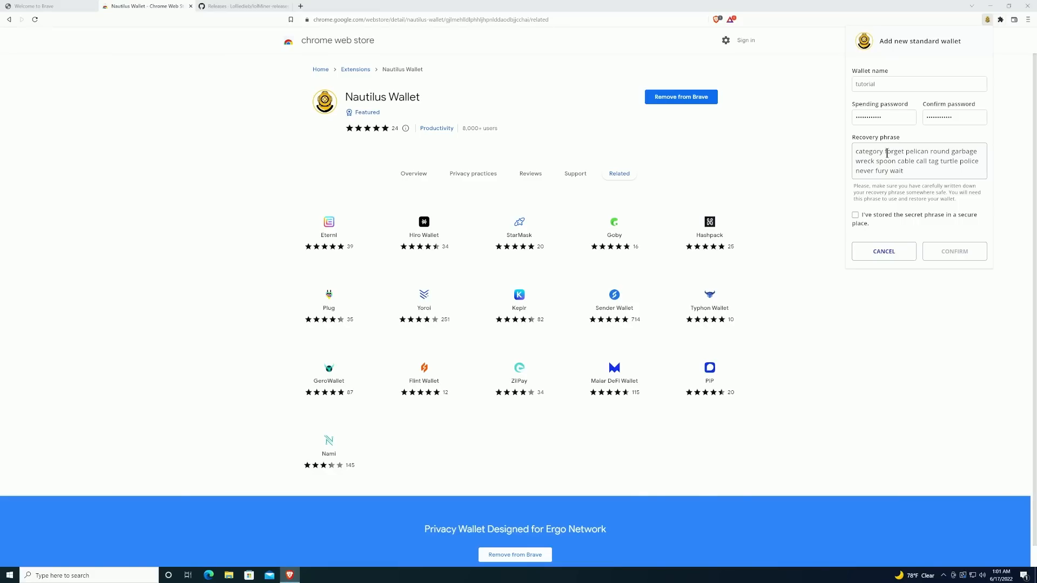
triple_click(916, 161)
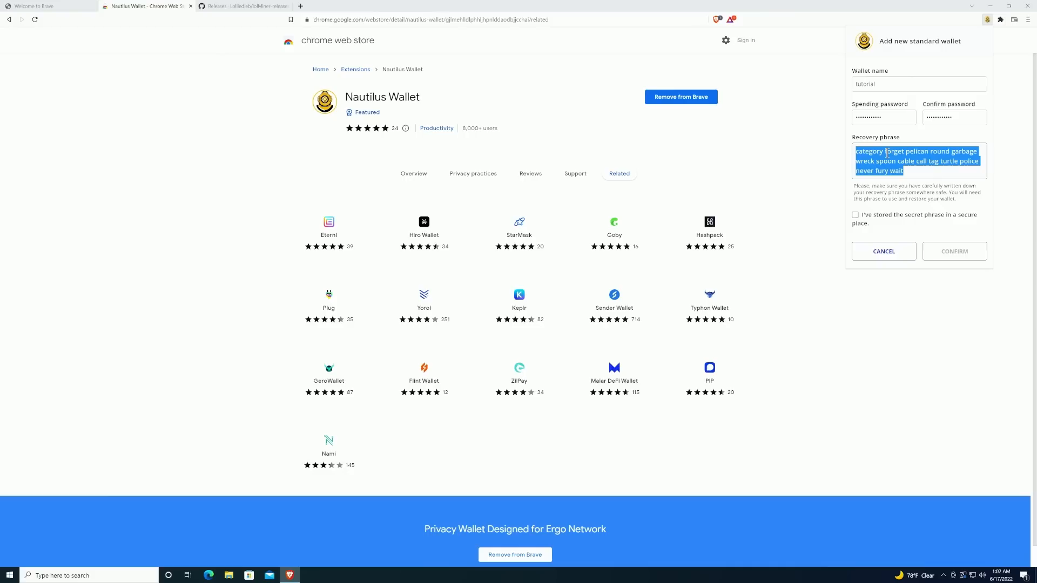
right_click(916, 161)
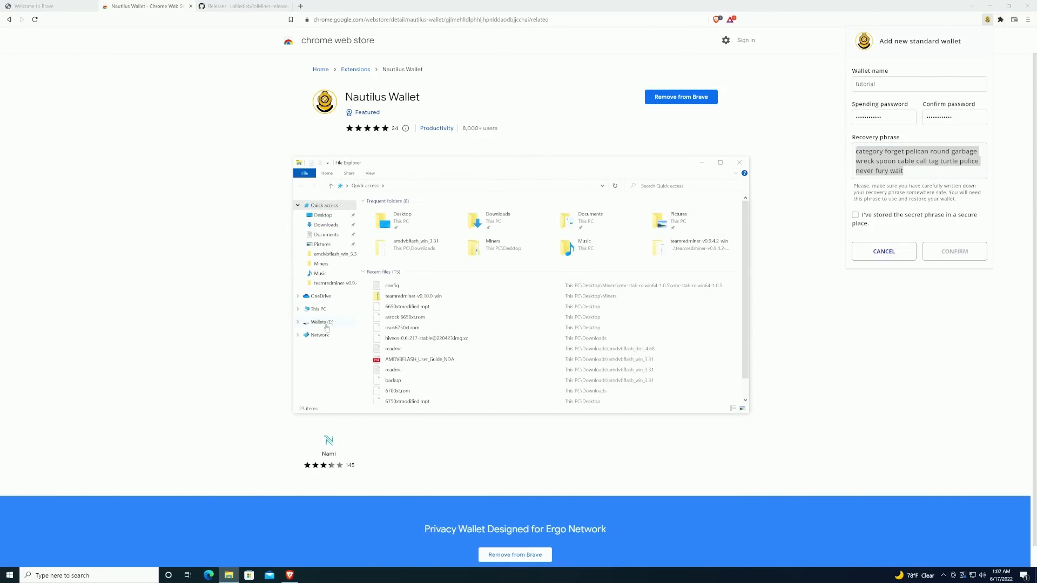
Begin BitLocker encryption on the Wallets (E:) drive, unlocking it with a password.
click(323, 322)
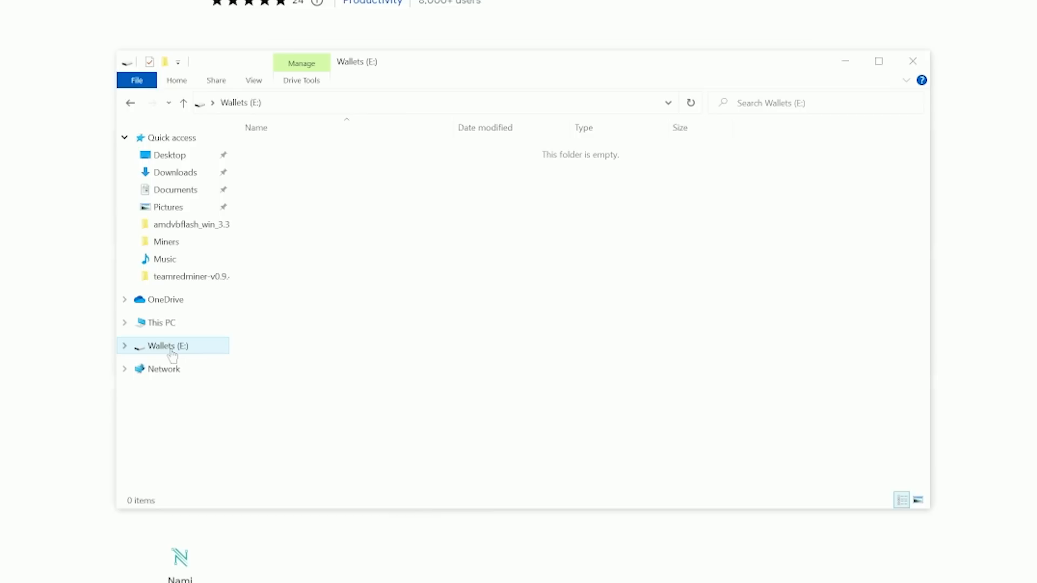
mouse_move(187, 354)
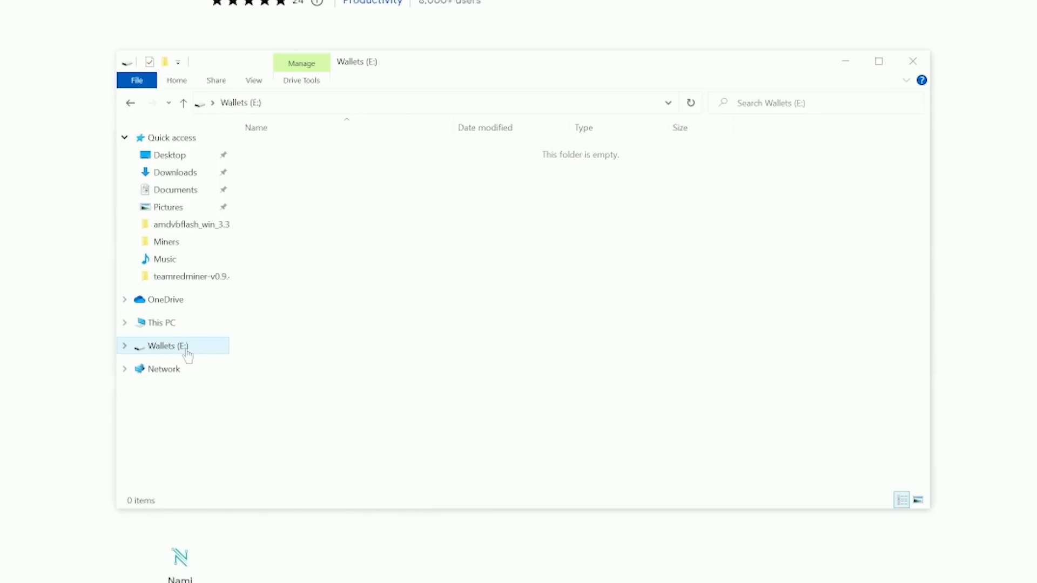
right_click(165, 346)
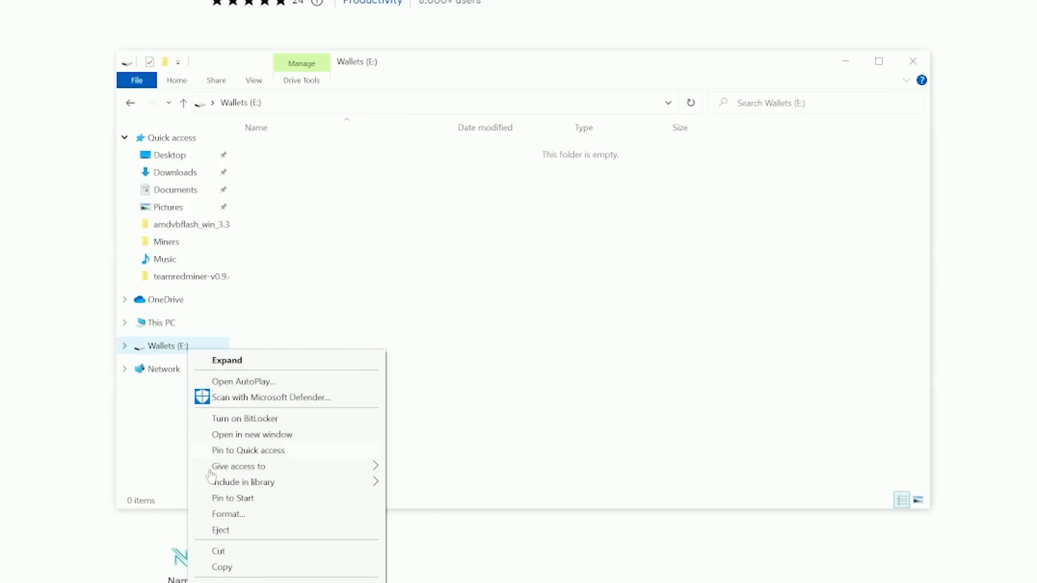
mouse_move(243, 482)
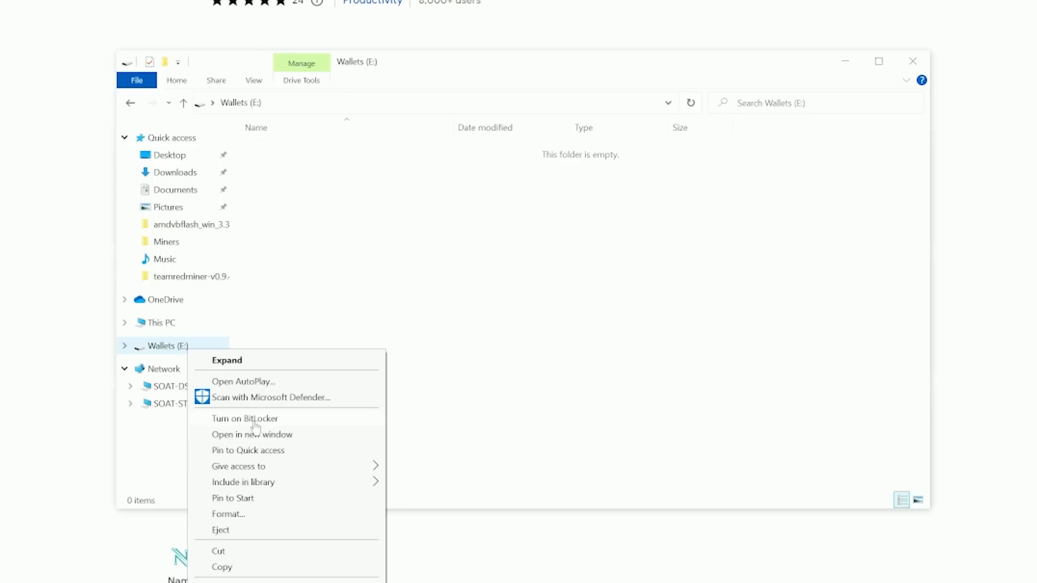
click(244, 419)
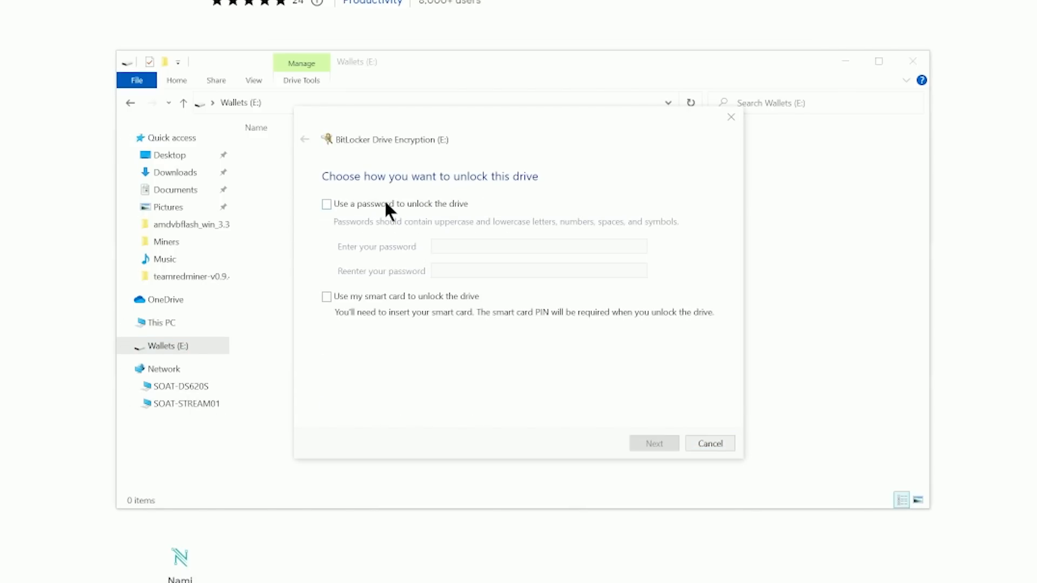
click(327, 204)
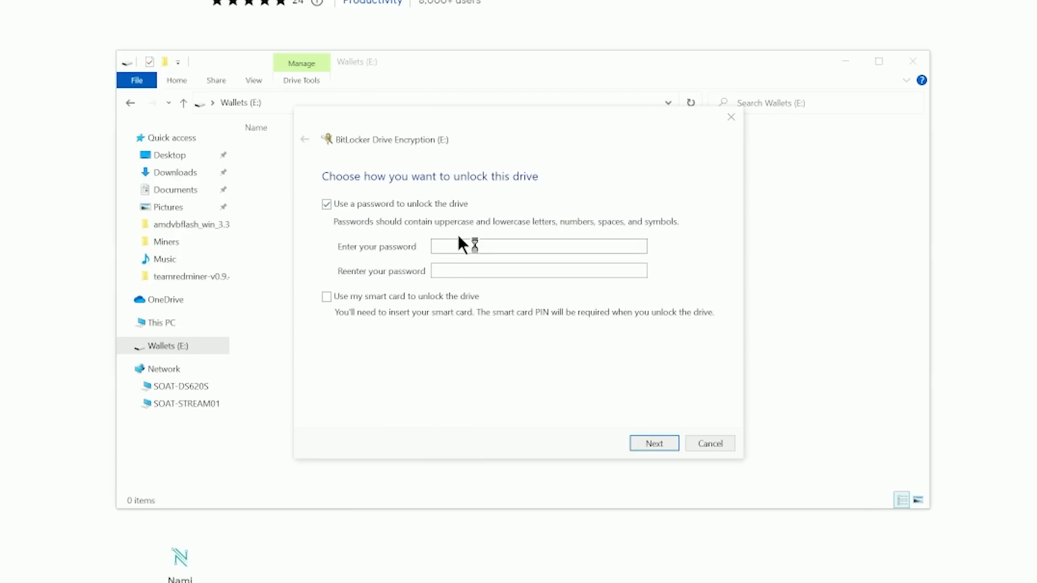
click(538, 246)
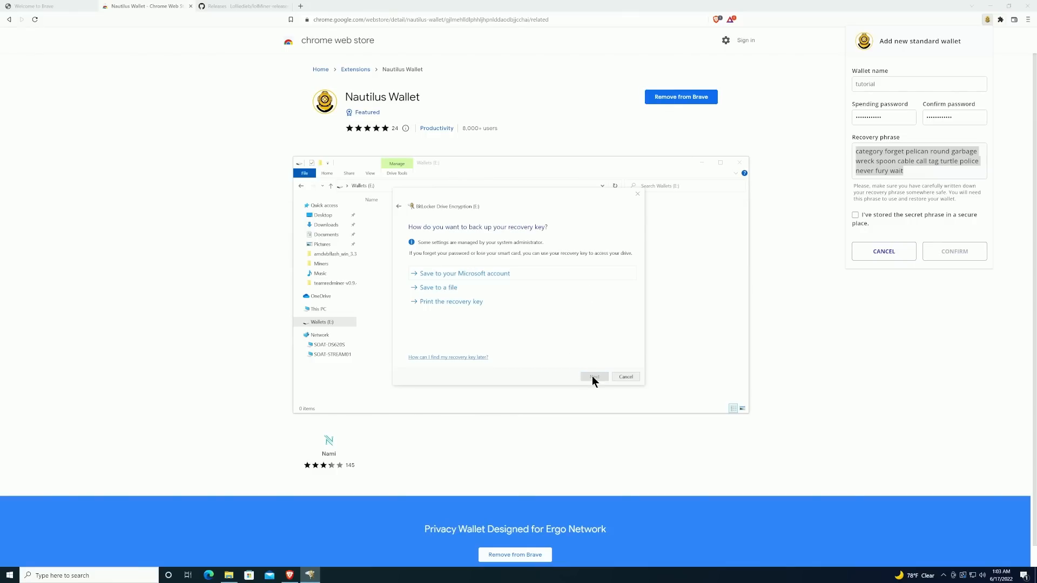
mouse_move(523, 314)
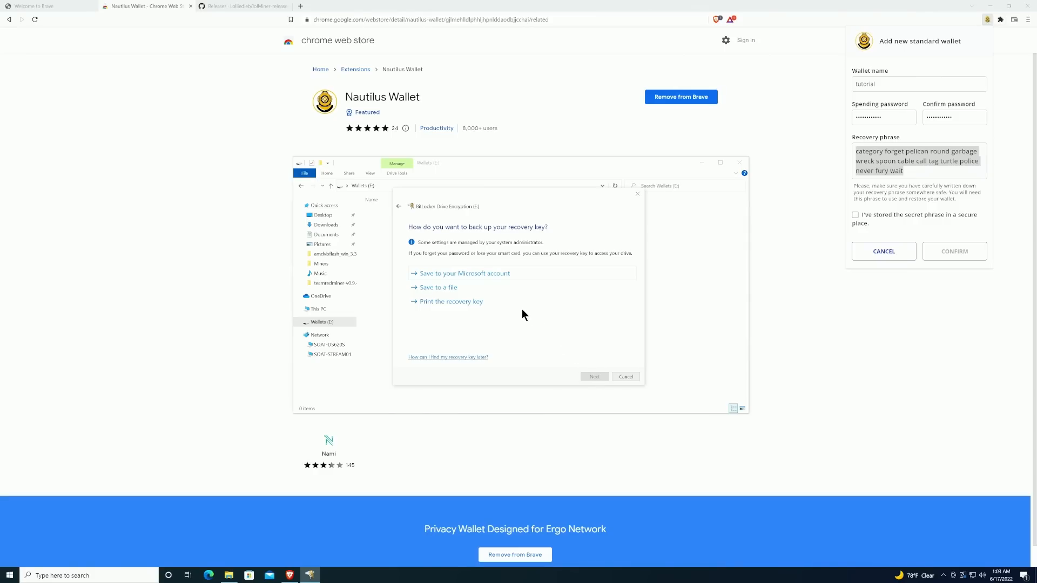
mouse_move(519, 326)
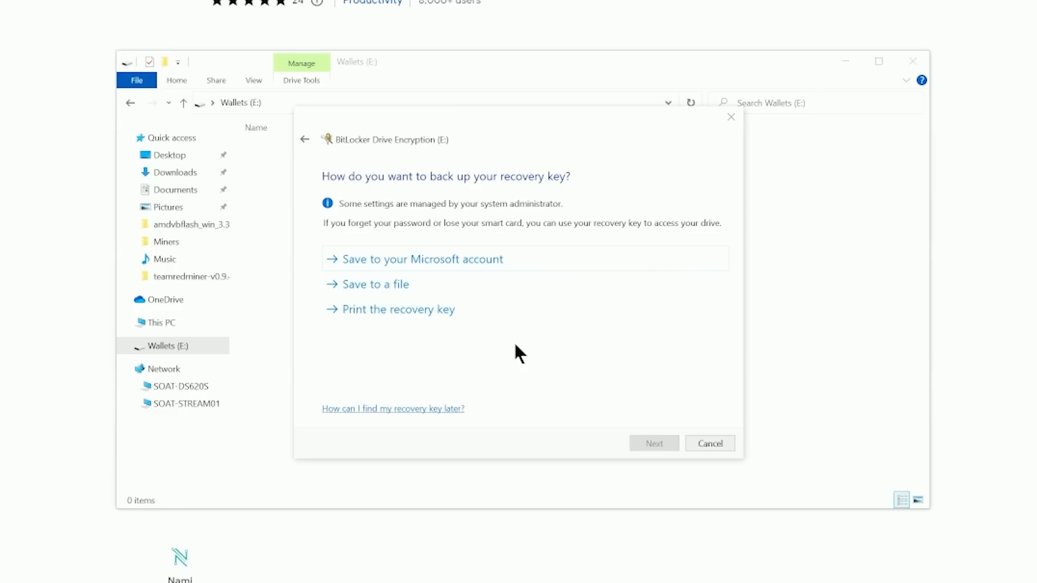
mouse_move(434, 262)
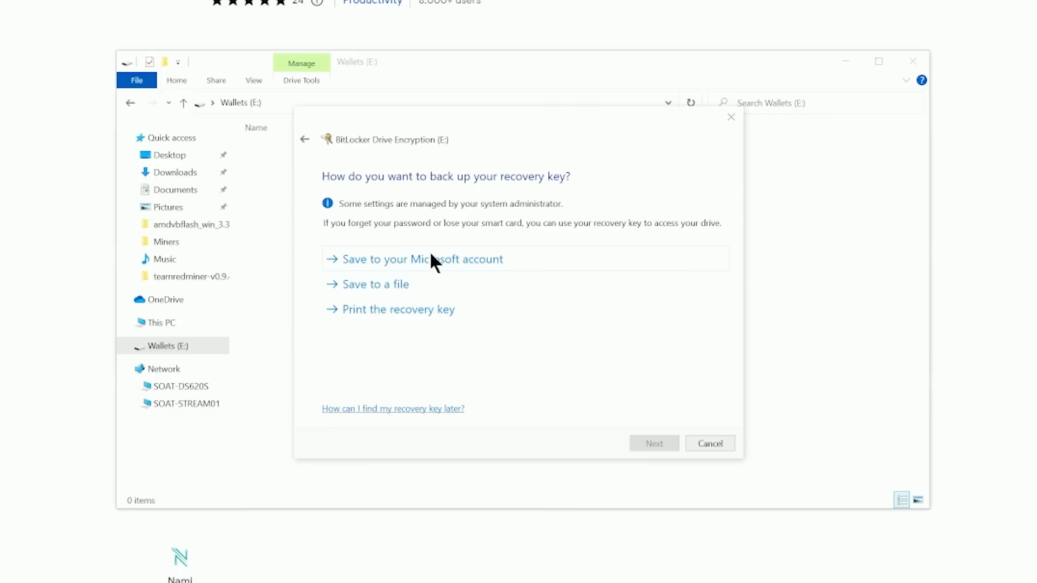
Save the BitLocker recovery key to a file in Documents and continue with compatible encryption mode.
click(375, 284)
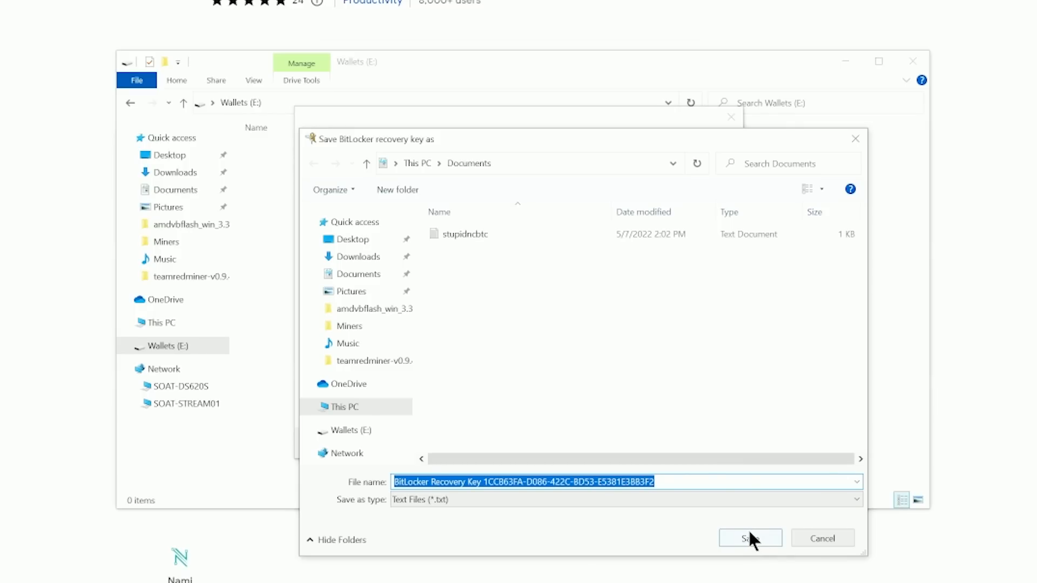
click(750, 538)
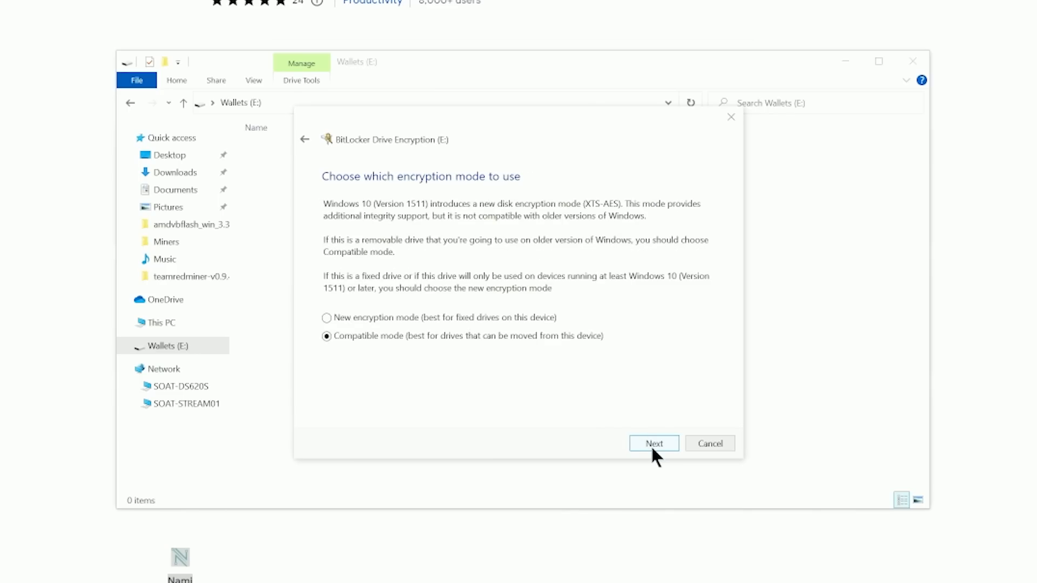
click(652, 443)
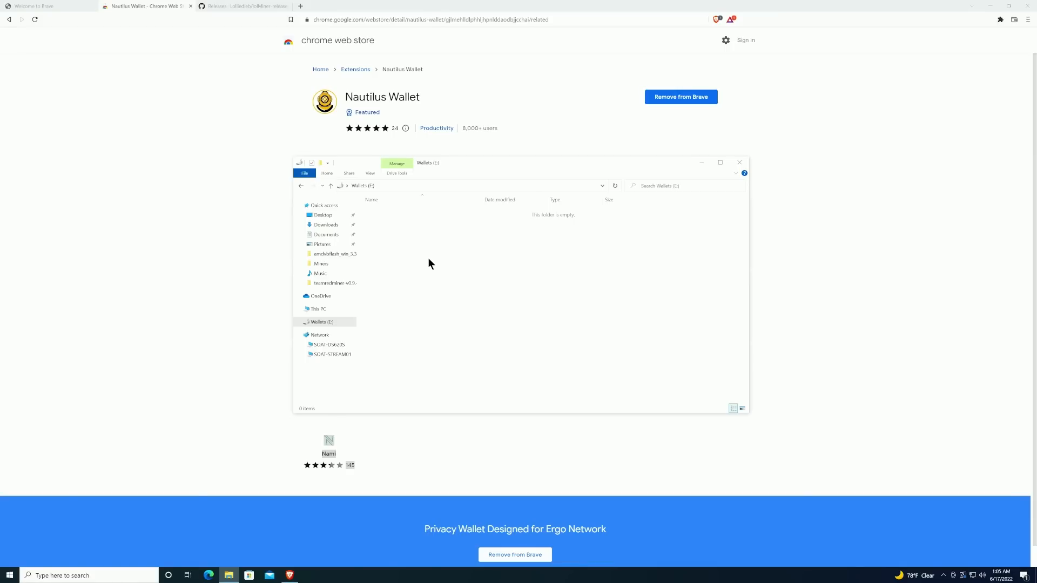
mouse_move(410, 258)
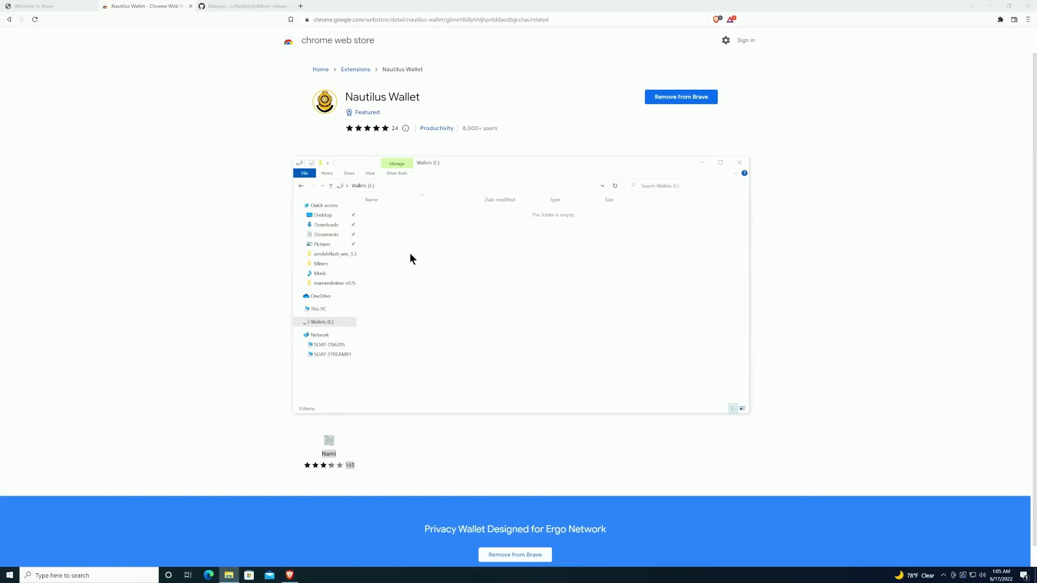
Create a new text document on the Wallets (E:) drive named 'naut'.
right_click(410, 257)
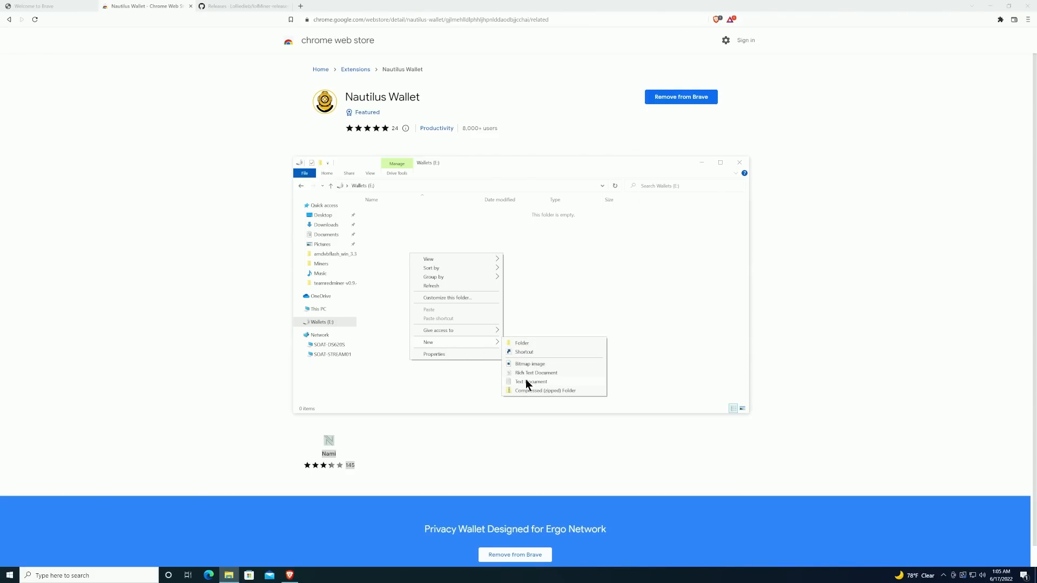
click(531, 382)
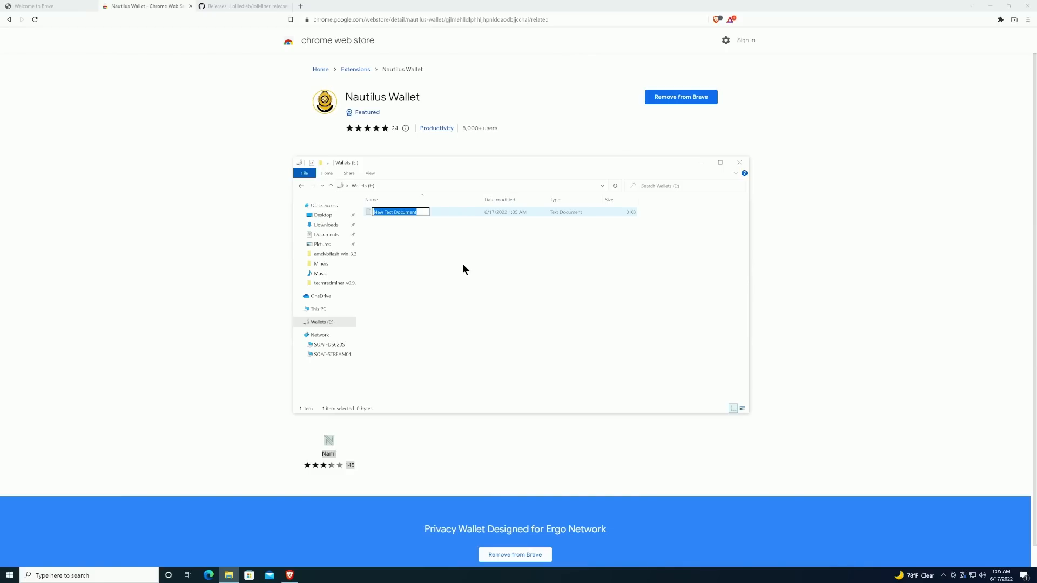
text(naut)
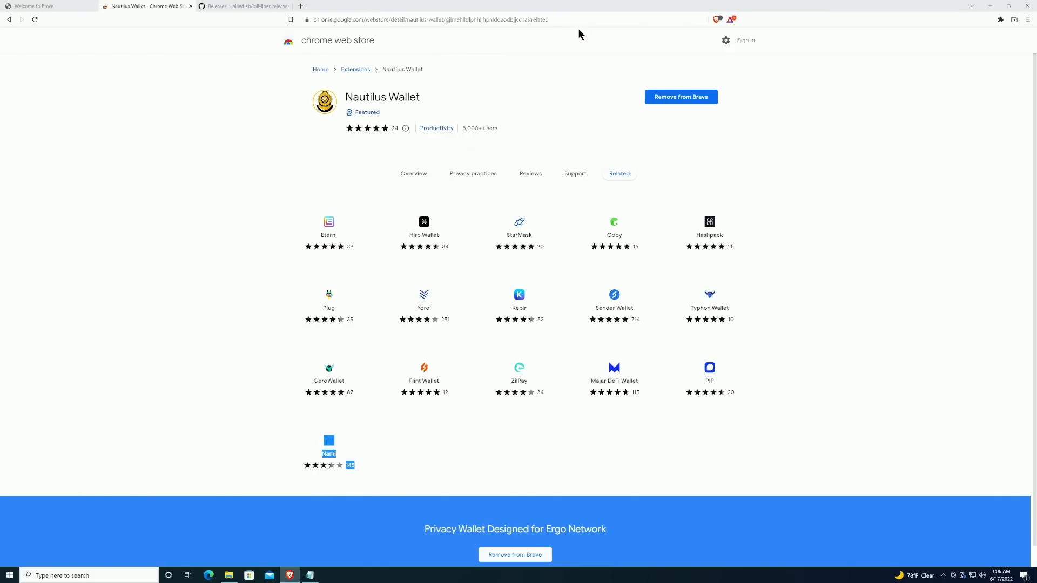
Restore the tutorial wallet in Nautilus from its recovery phrase with a spending password and confirm.
click(999, 20)
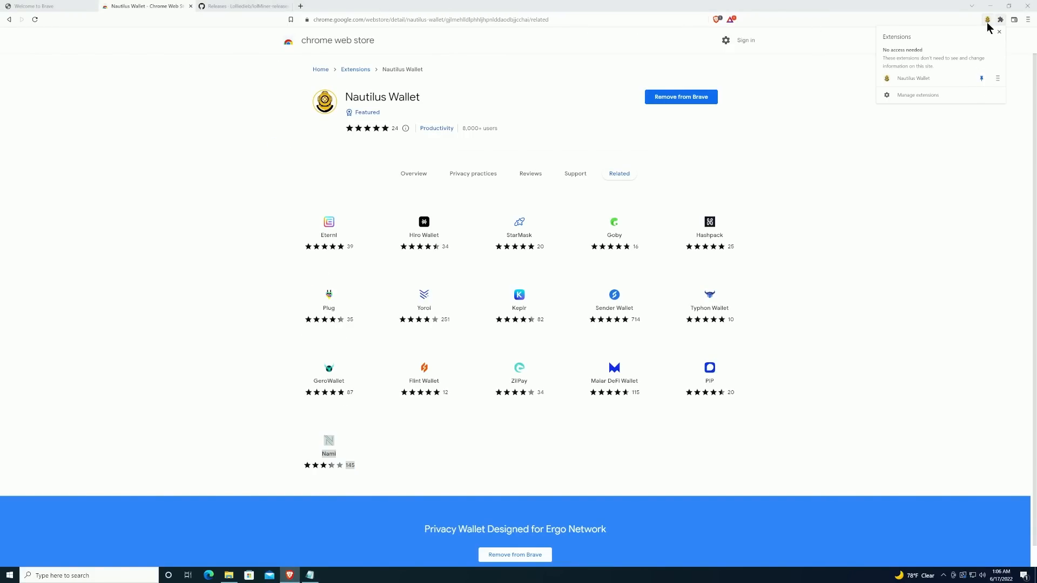
click(913, 78)
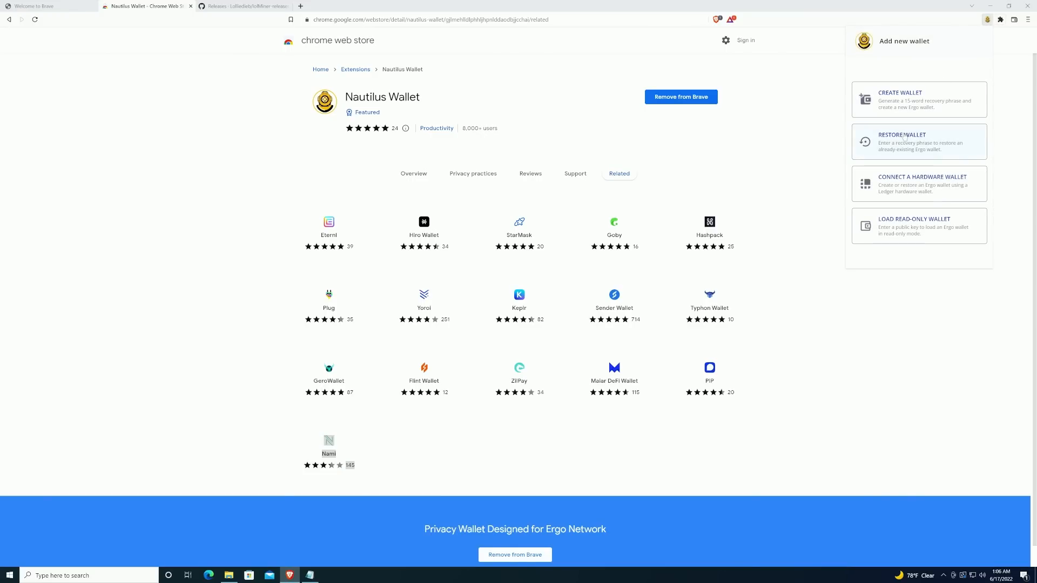
click(918, 142)
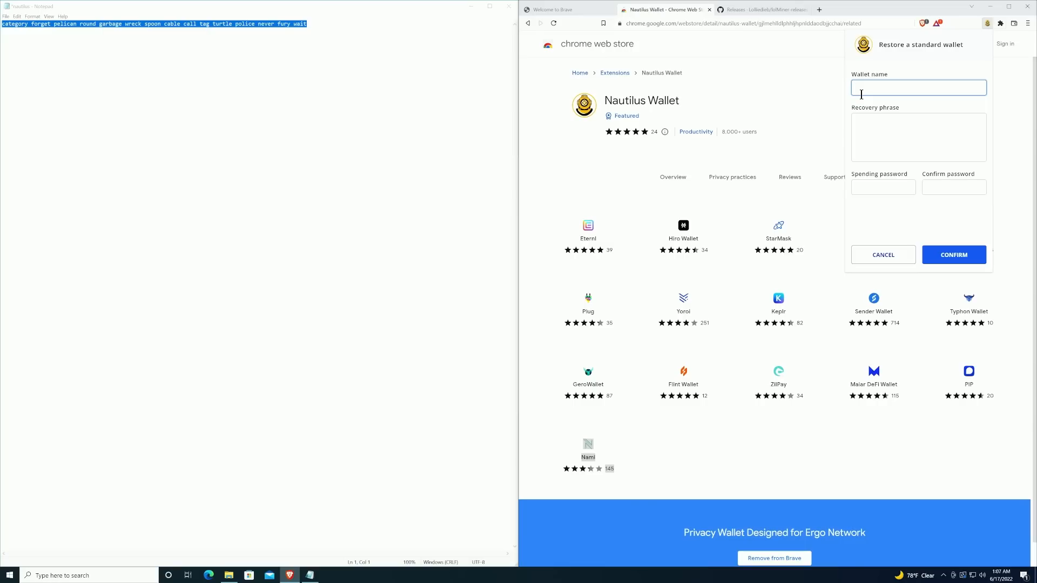
text(tutorial)
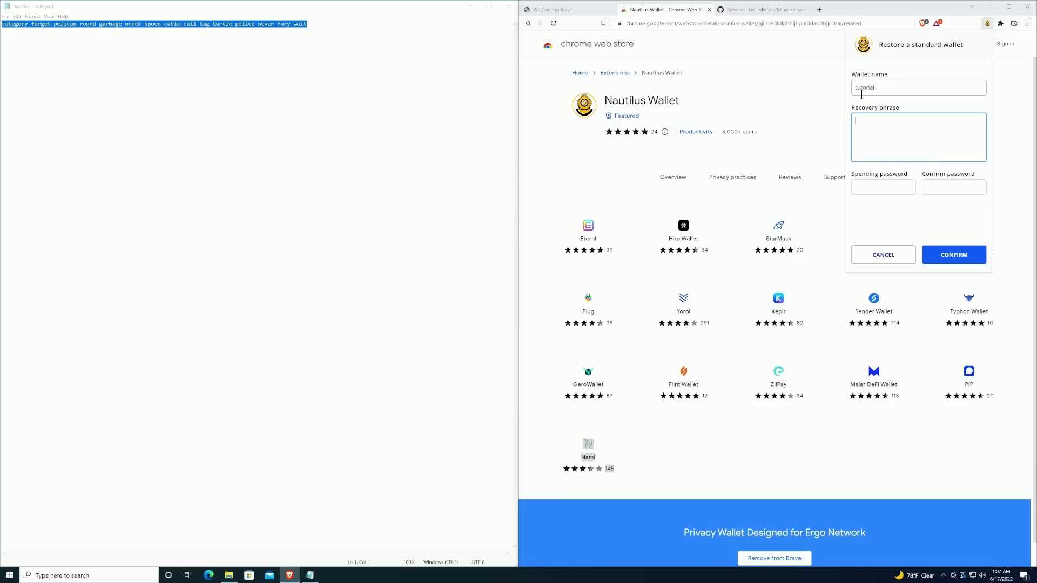
text(category)
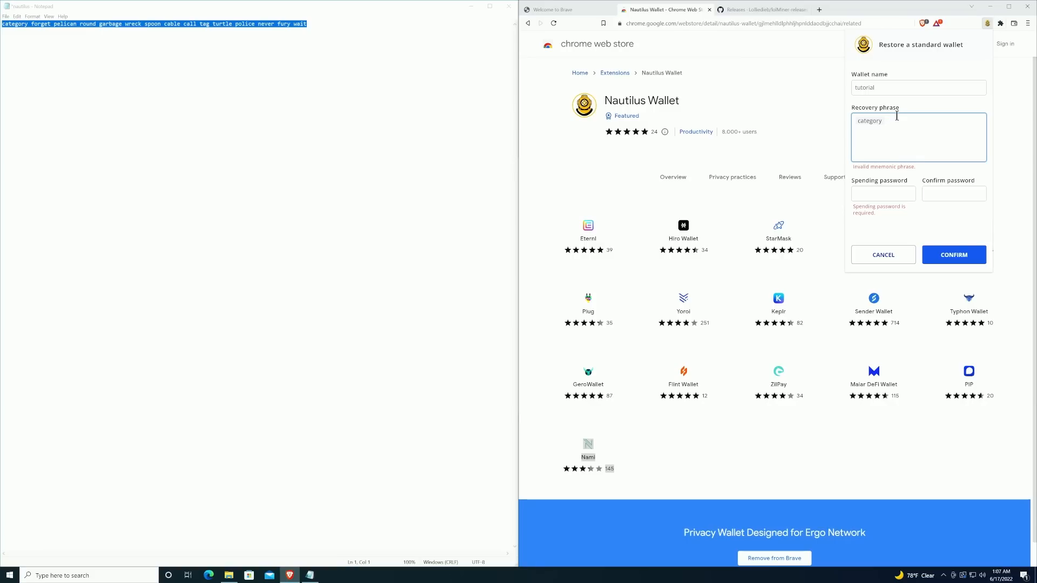
text(forget pelican round)
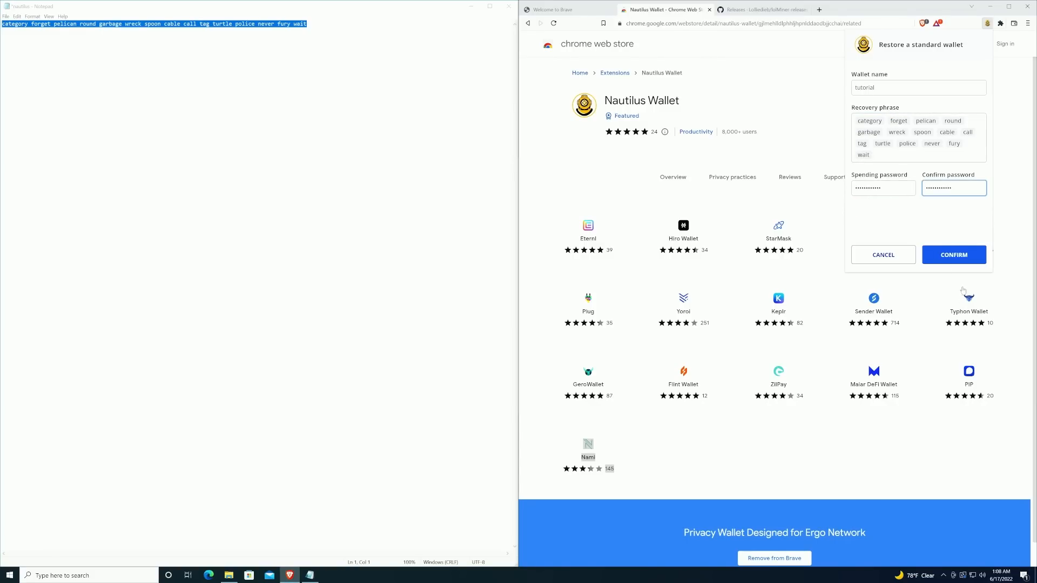
click(954, 254)
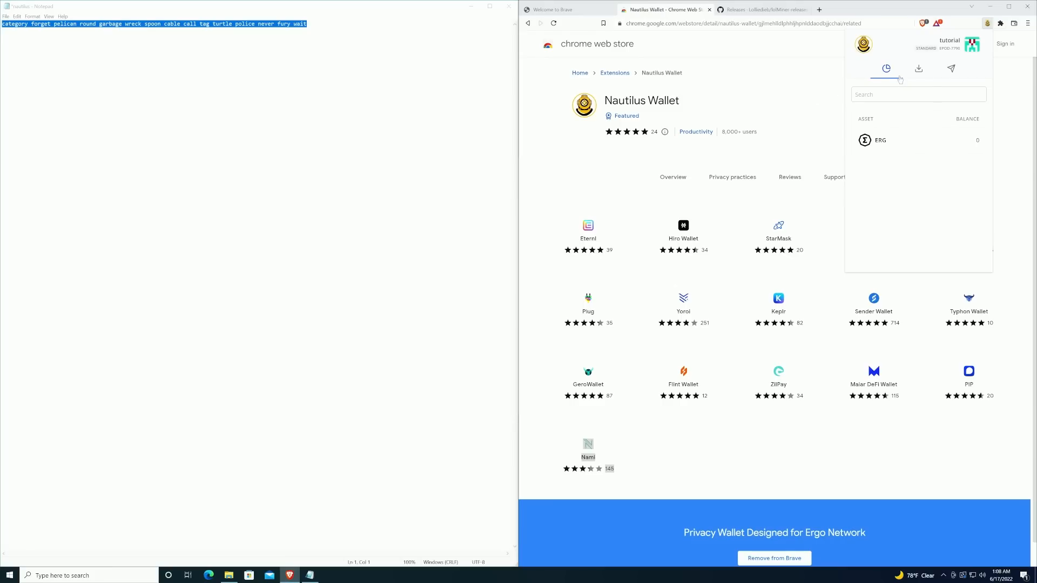
mouse_move(918, 69)
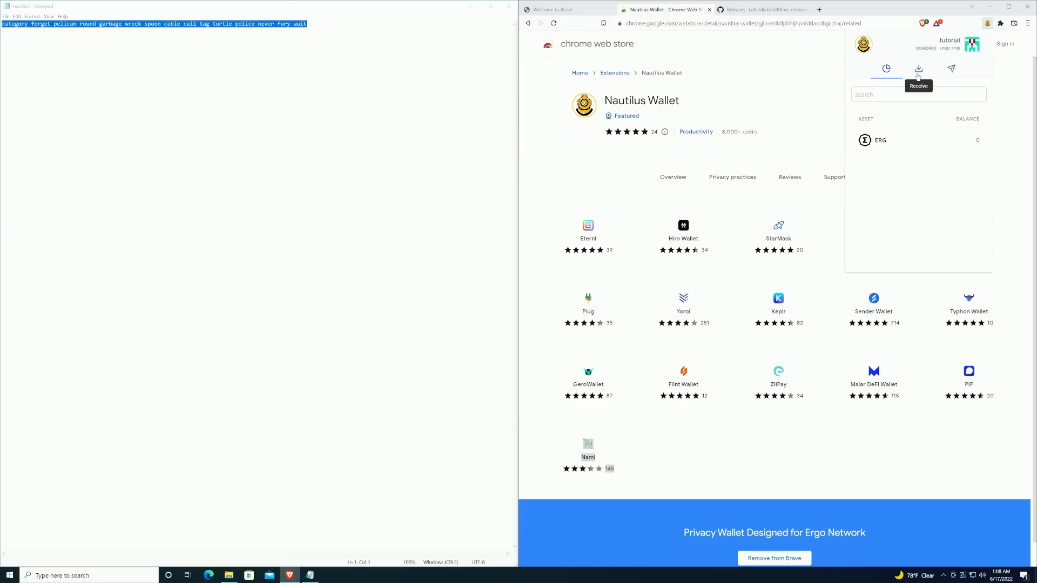
Show the wallet's receive address and copy the default address to the clipboard.
click(918, 69)
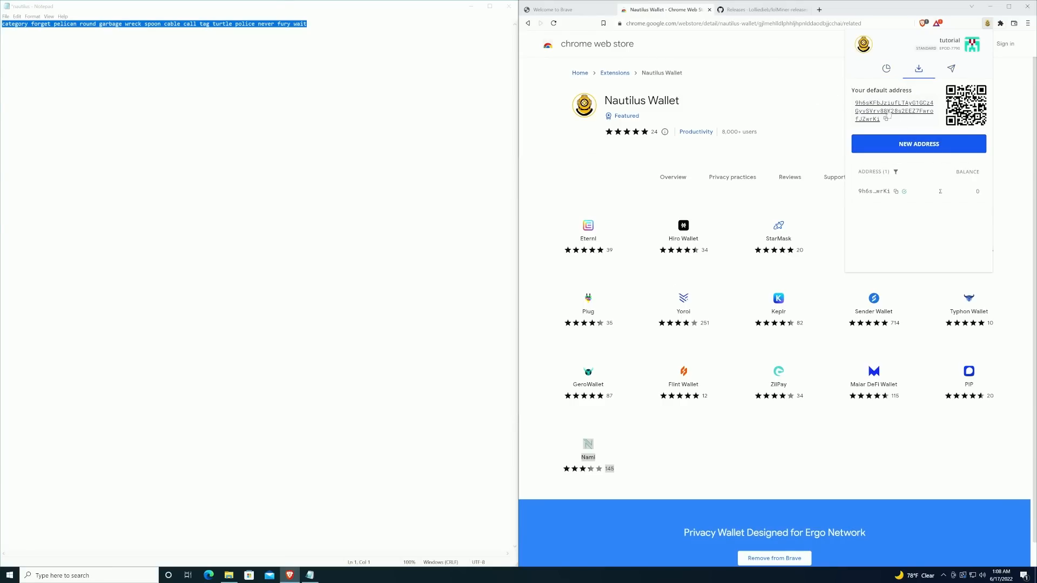
click(887, 118)
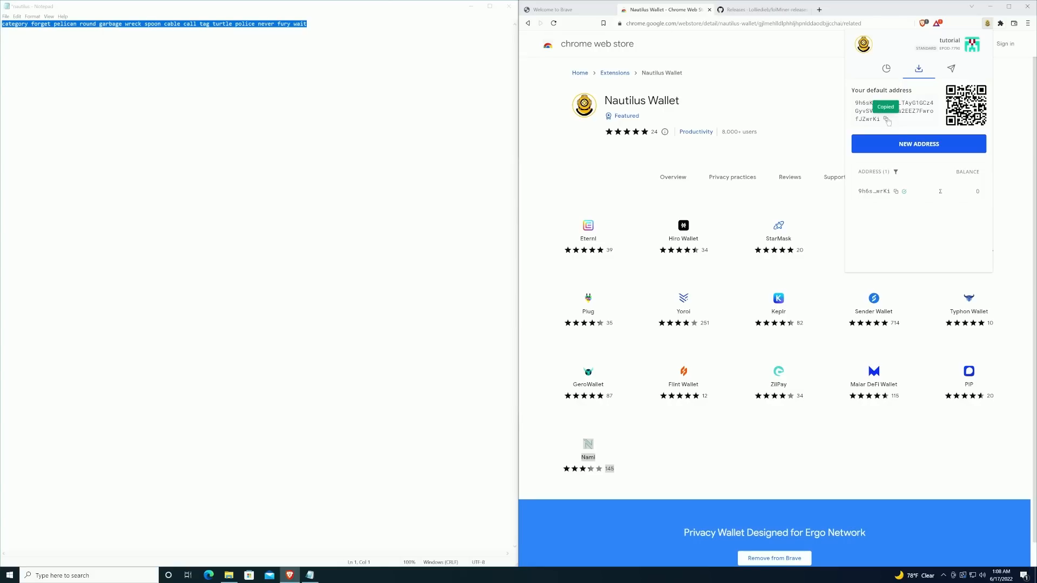
mouse_move(888, 120)
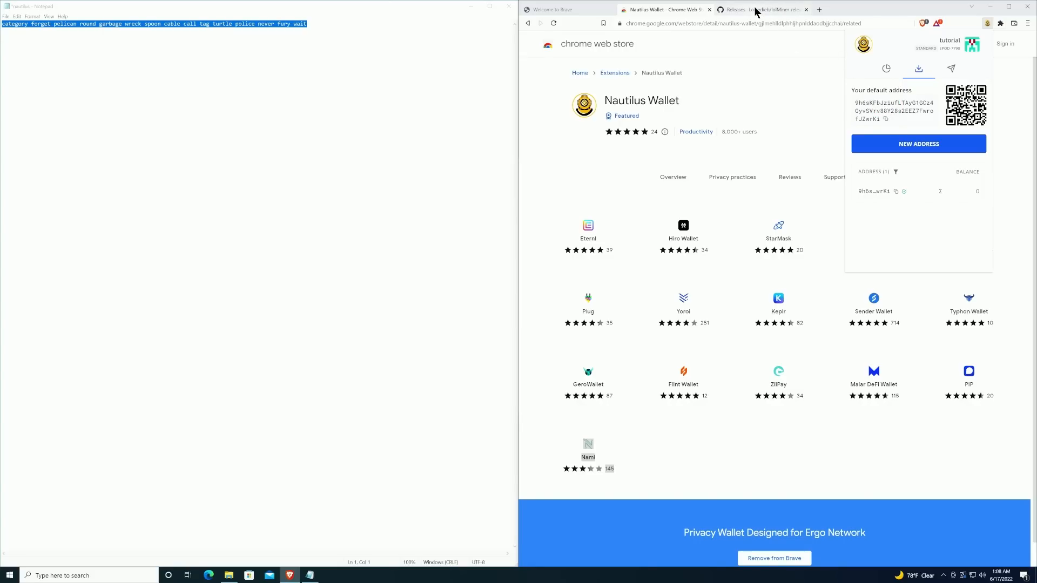
Download the lolMiner 1.51a Win64 zip from GitHub releases into Downloads.
click(757, 9)
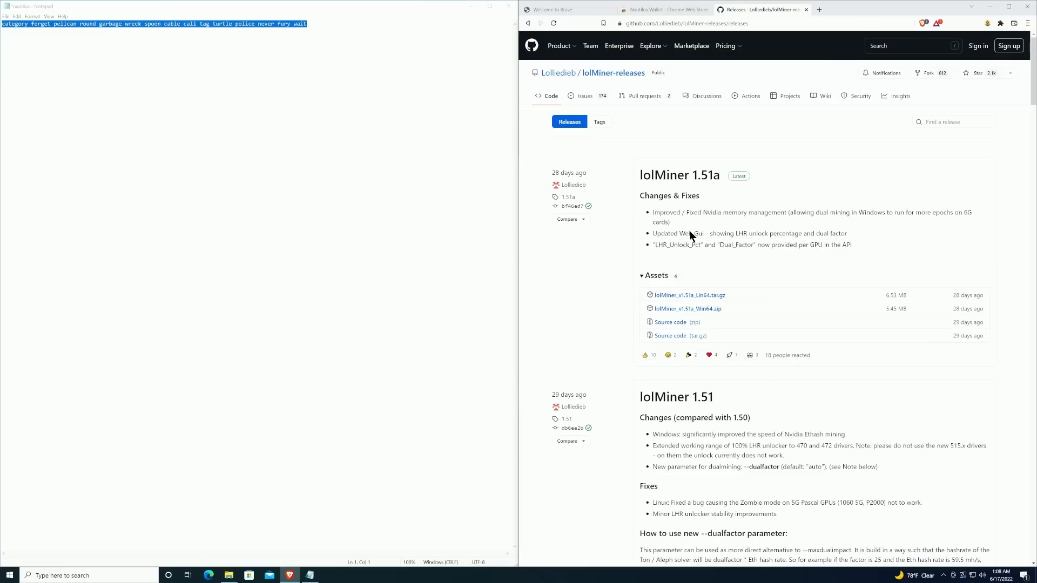
mouse_move(679, 175)
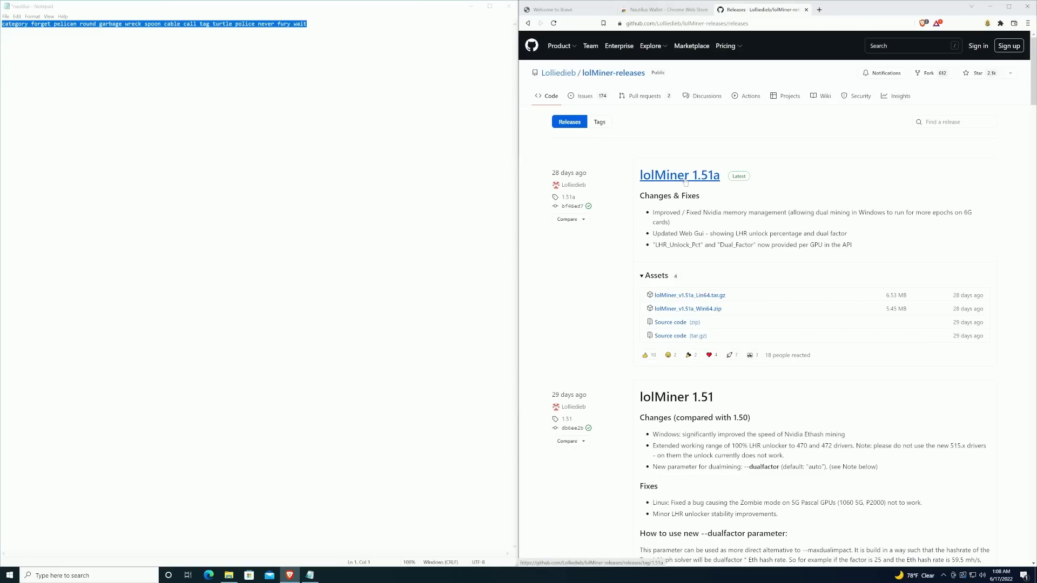
click(680, 175)
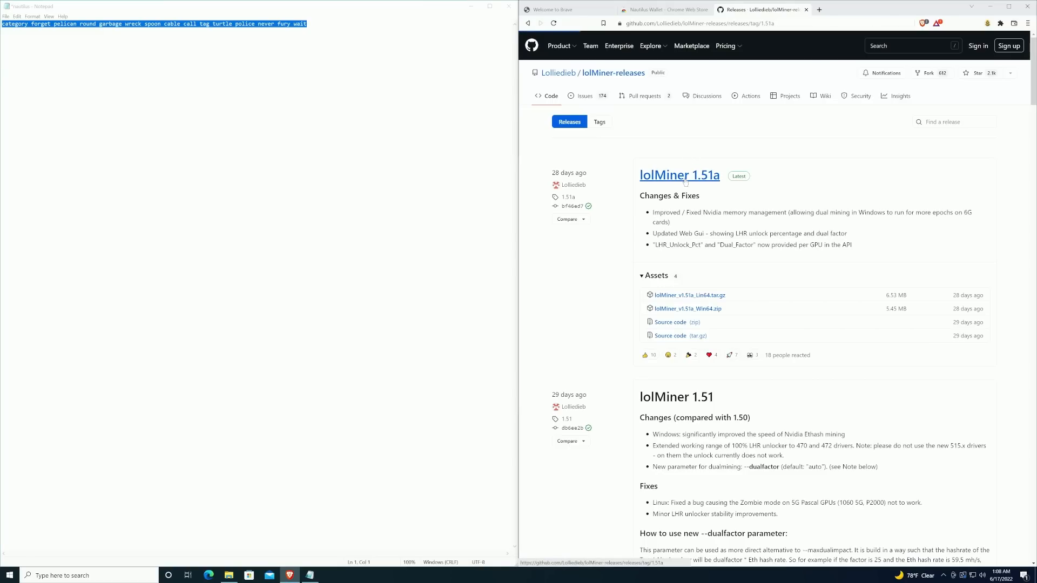
click(678, 175)
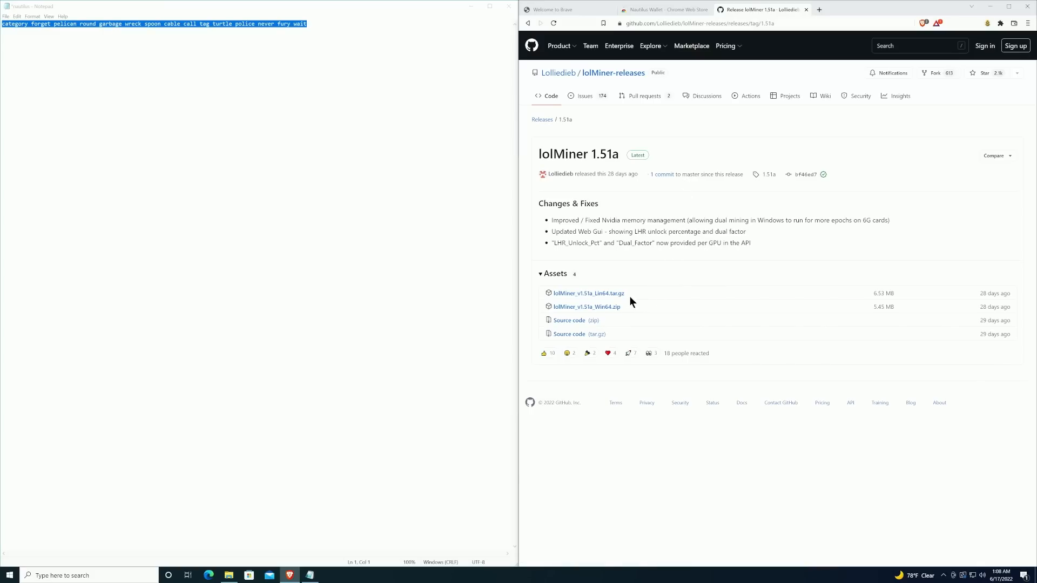
mouse_move(594, 308)
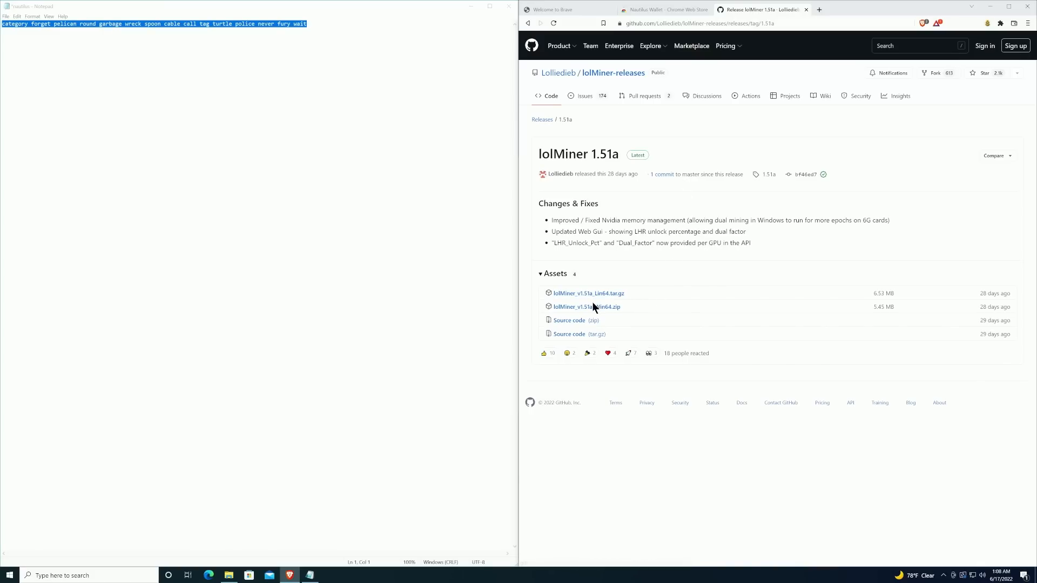
click(586, 306)
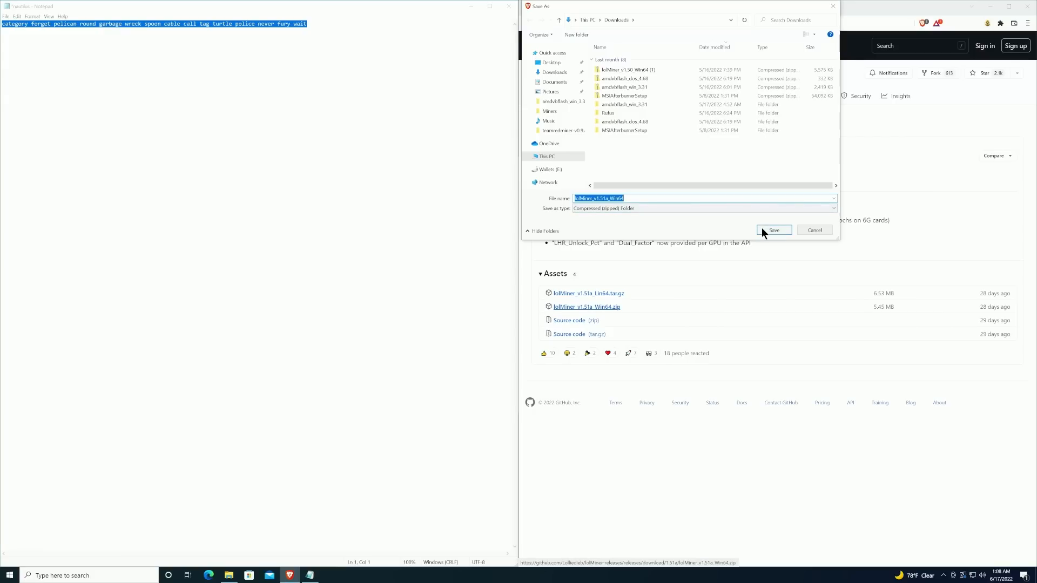
click(774, 230)
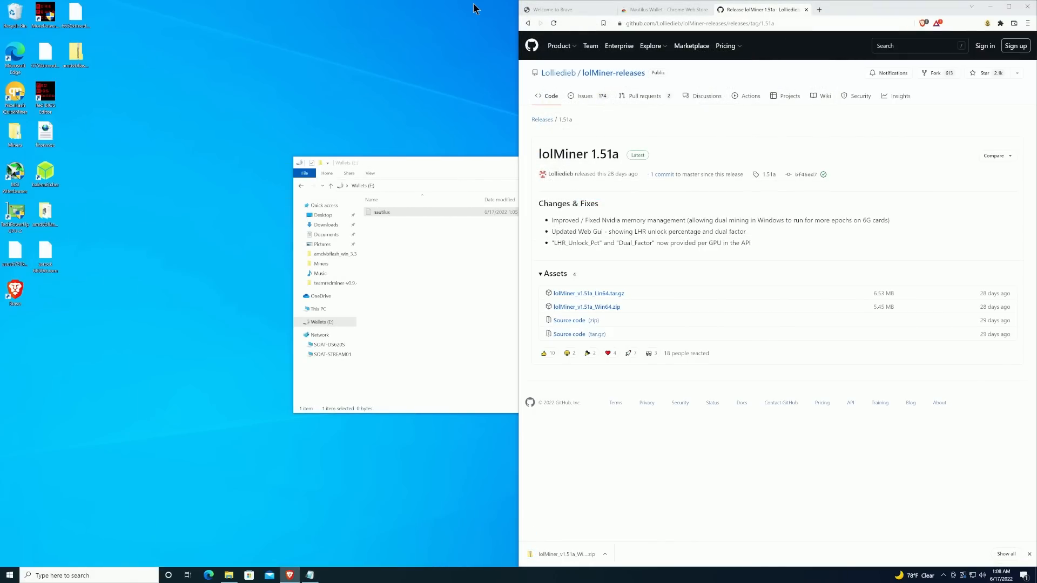
mouse_move(136, 111)
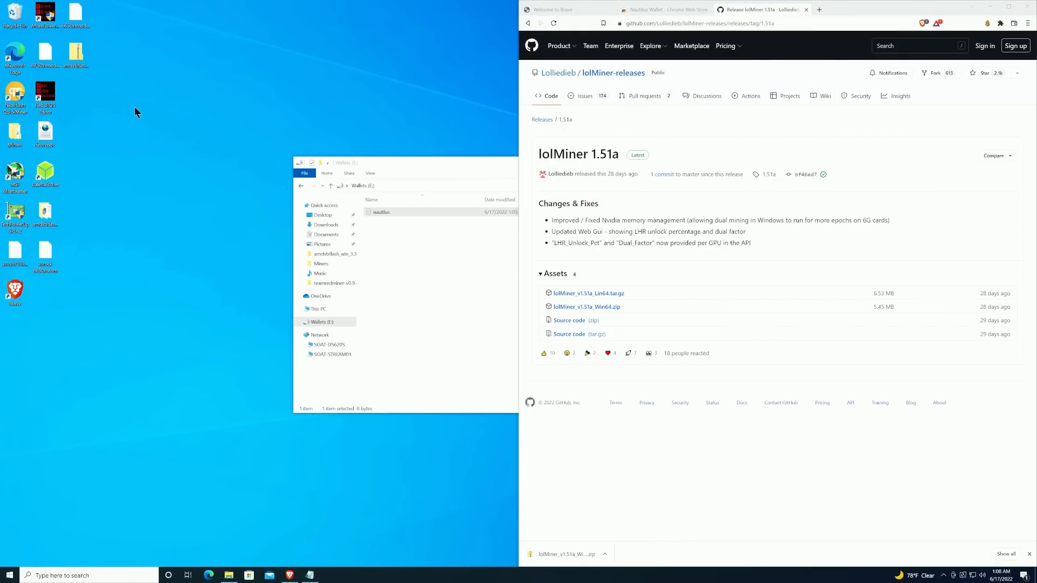
Create a new folder on the desktop and search Windows for 'vi'.
right_click(136, 112)
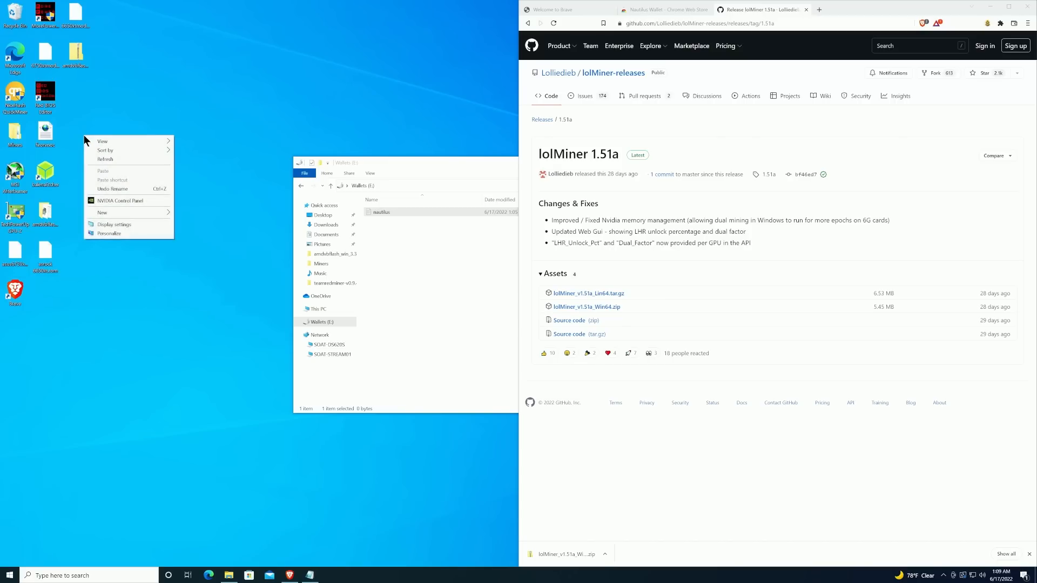
click(103, 213)
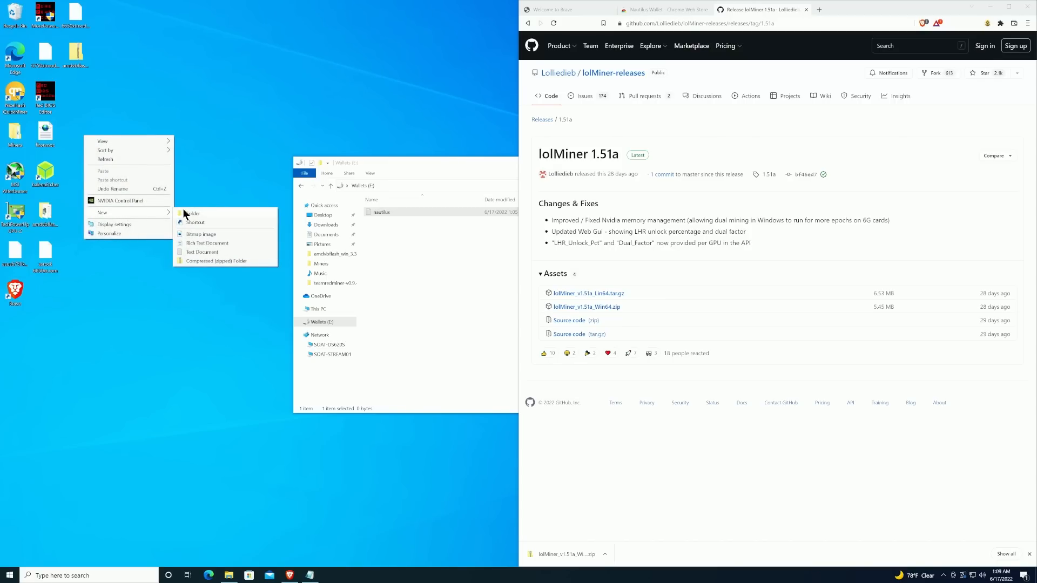
click(193, 213)
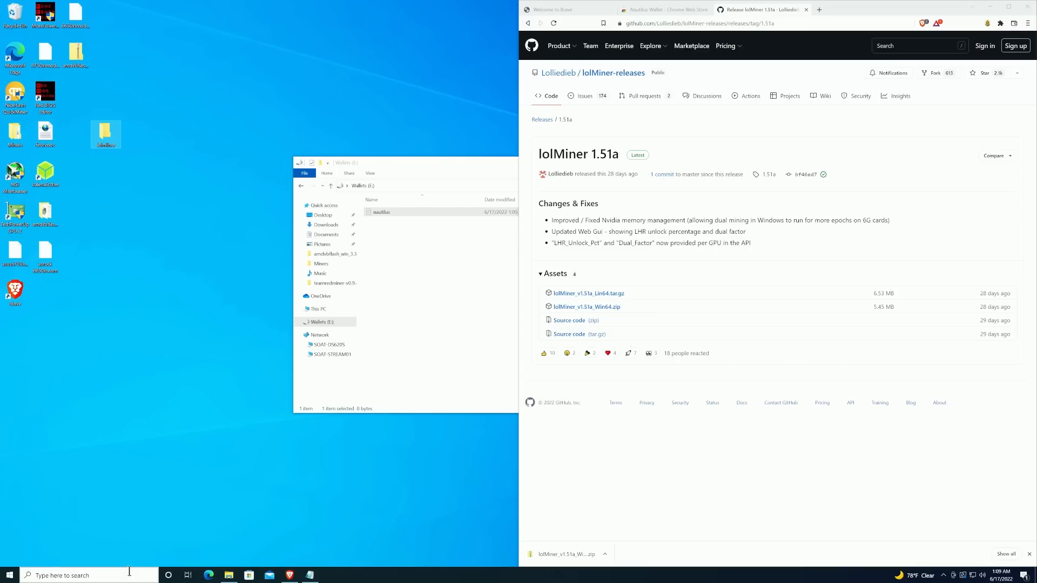
text(vi)
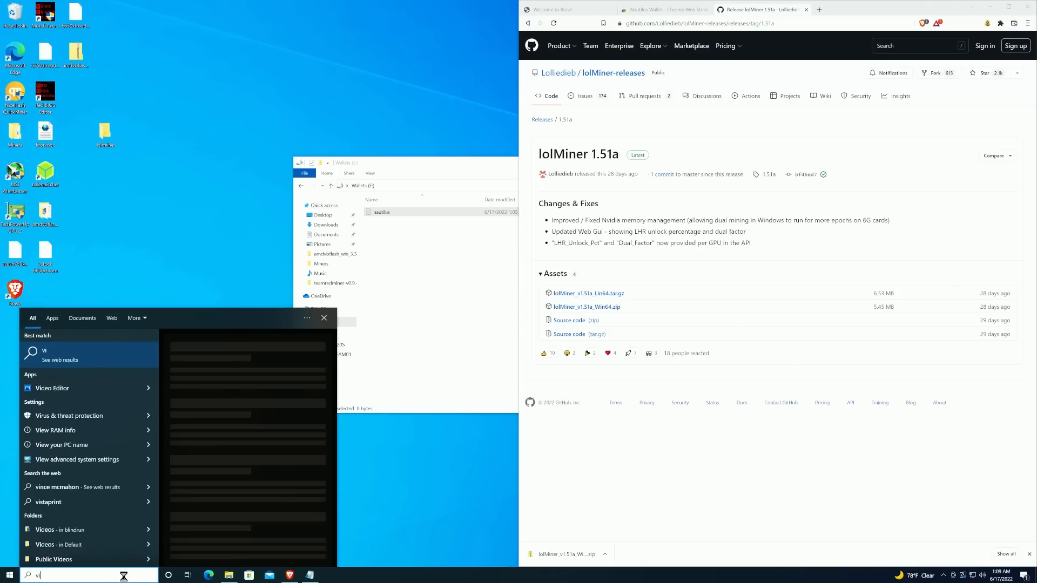
Reach Defender's Add or remove exclusions list via Virus & threat protection settings, approving the UAC prompt.
click(69, 415)
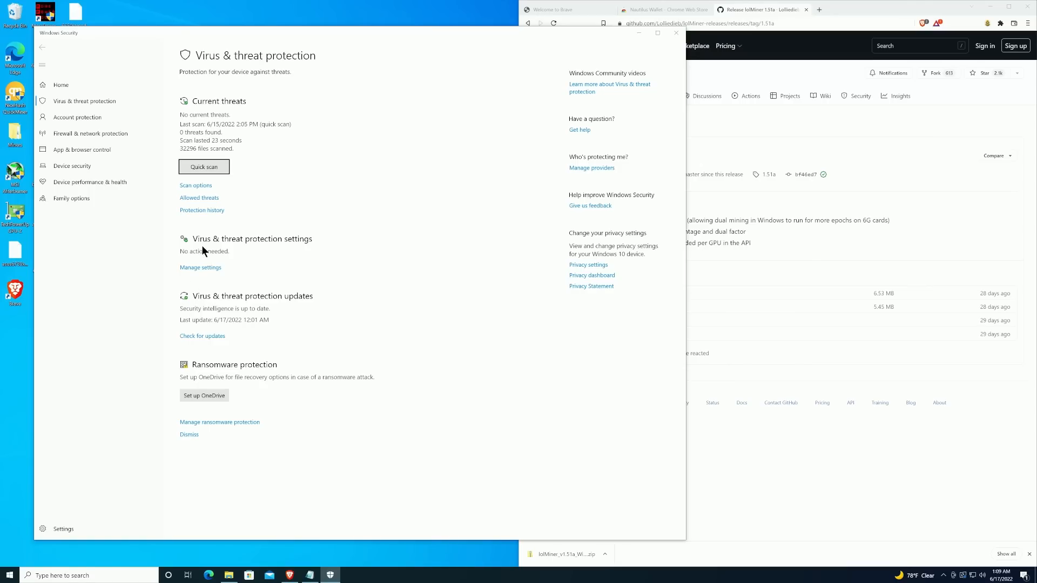
mouse_move(198, 265)
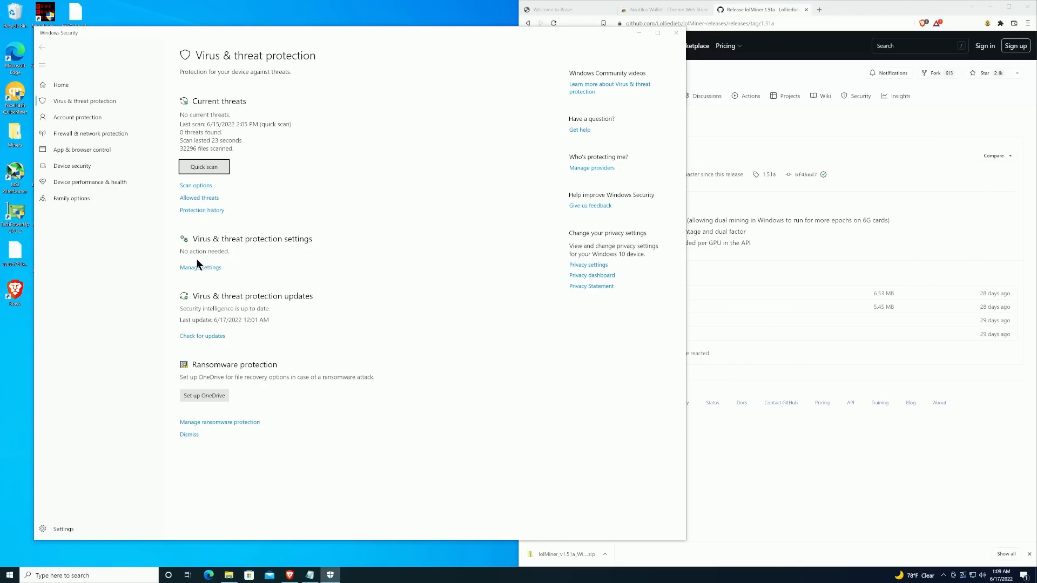
click(201, 267)
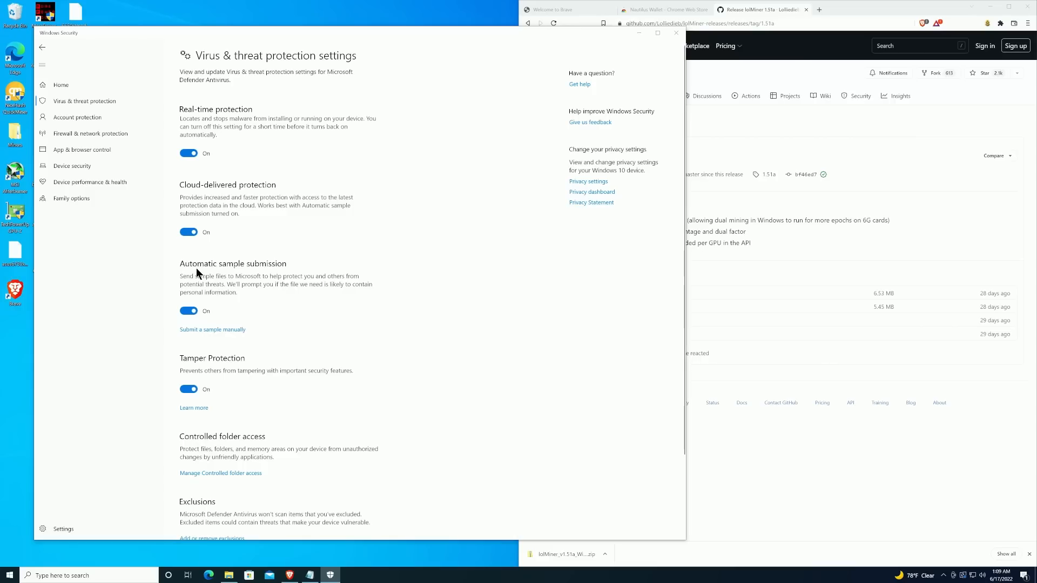
scroll(down, 3)
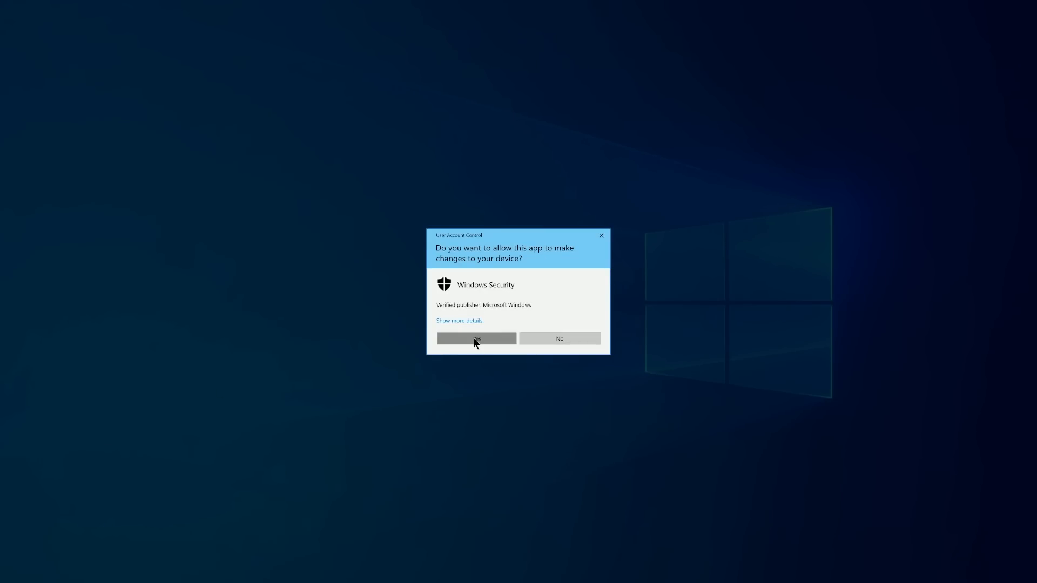
click(477, 338)
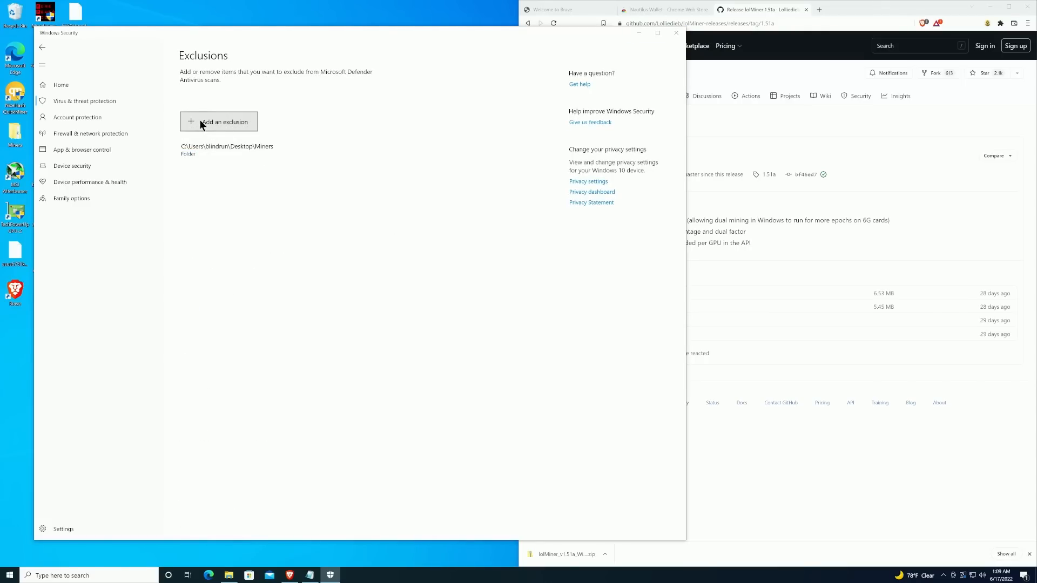
Add the desktop lolminer folder as a Defender folder exclusion alongside Miners.
click(223, 122)
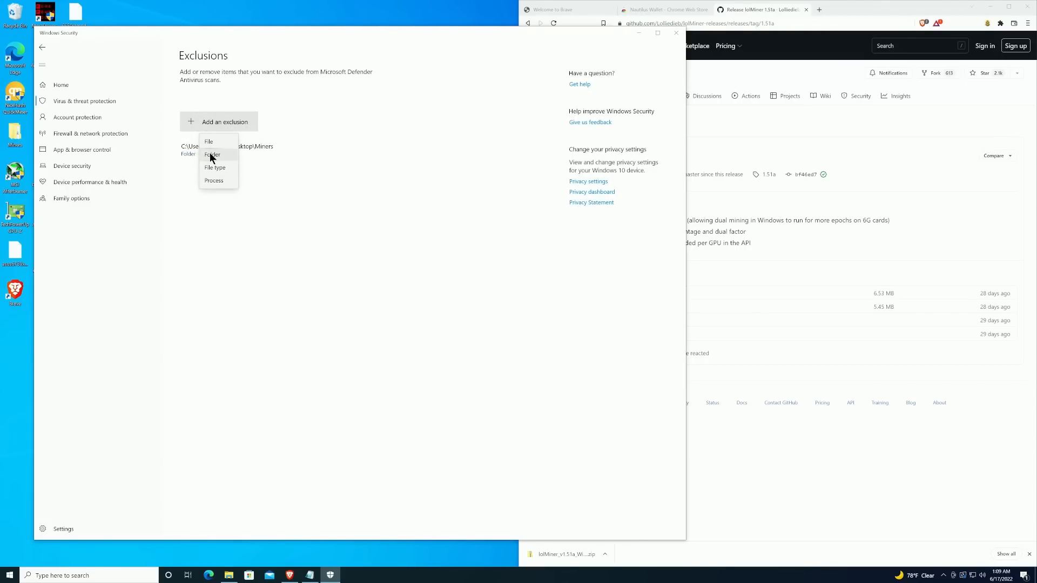
click(212, 155)
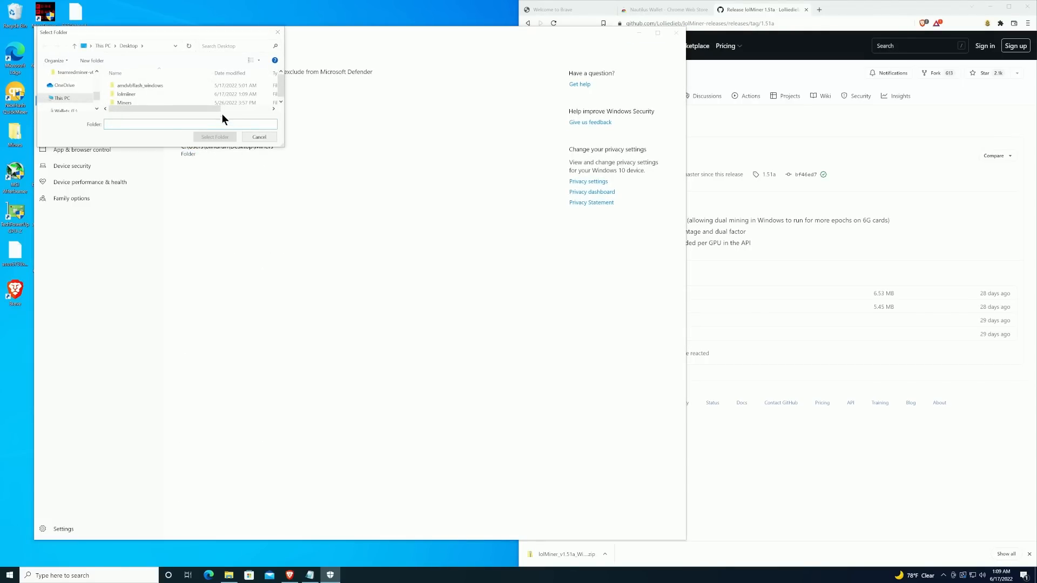
click(126, 94)
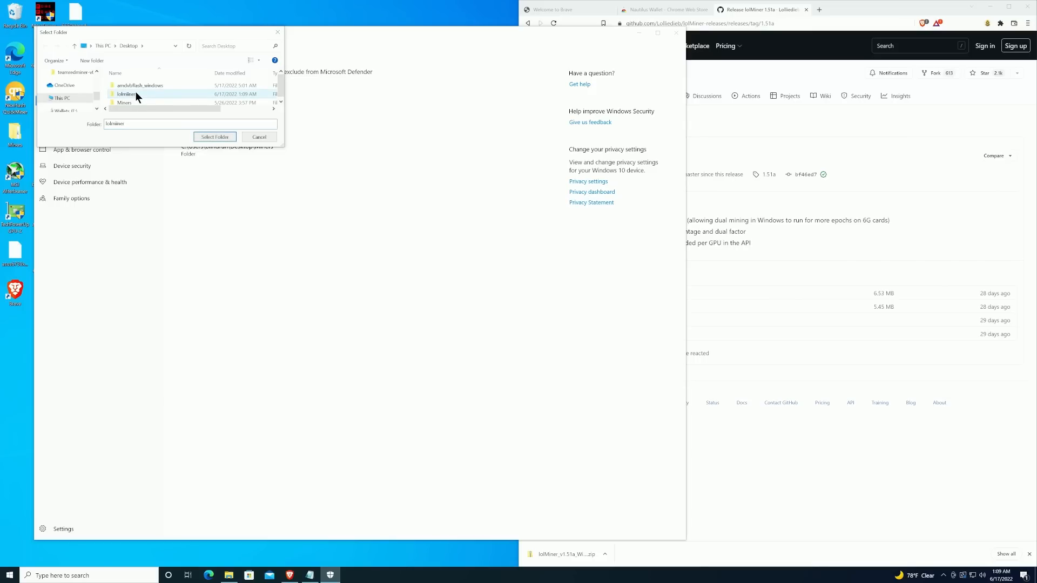
click(214, 137)
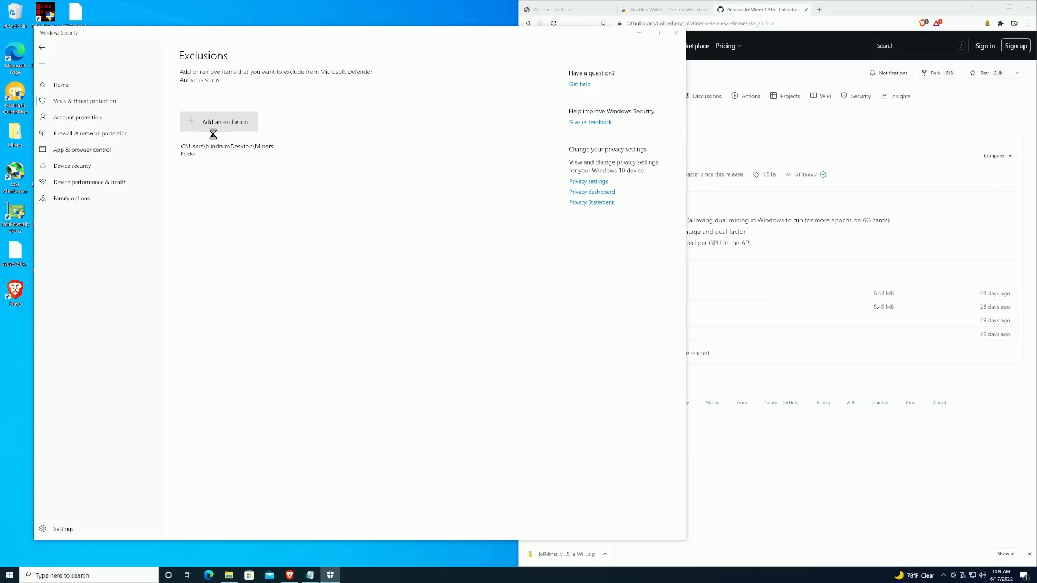
click(220, 122)
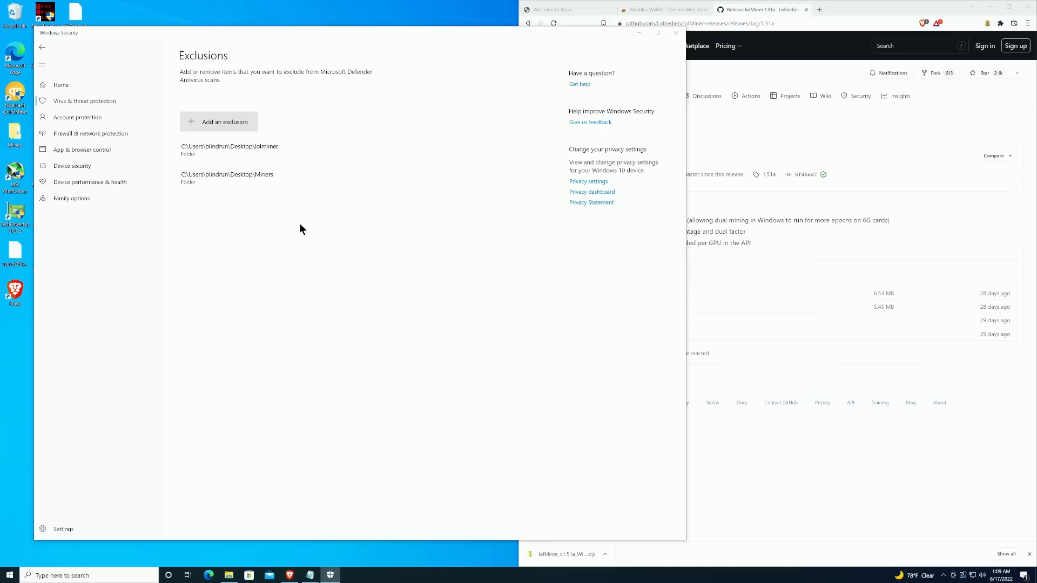
mouse_move(363, 146)
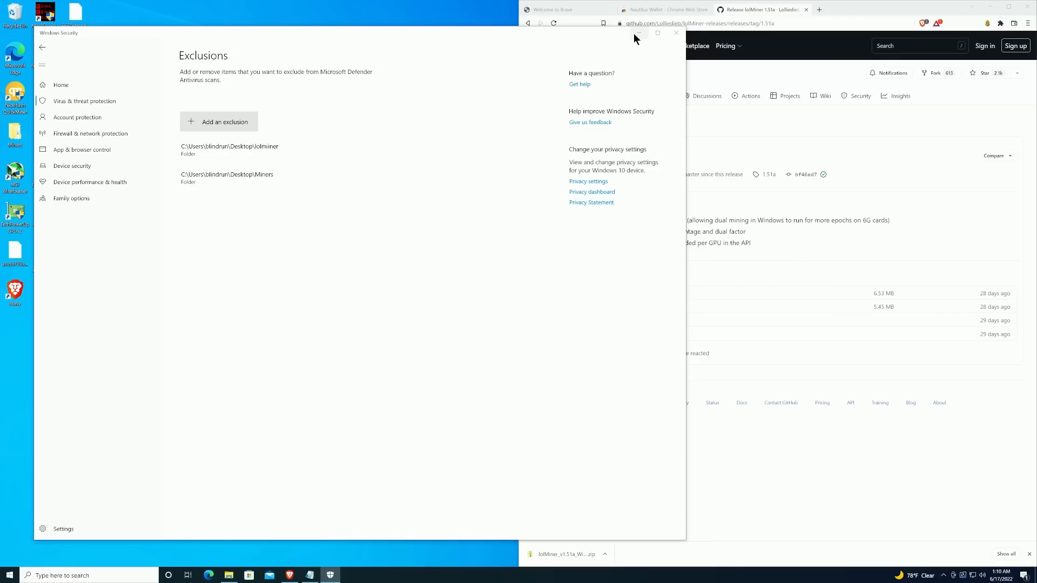
mouse_move(637, 33)
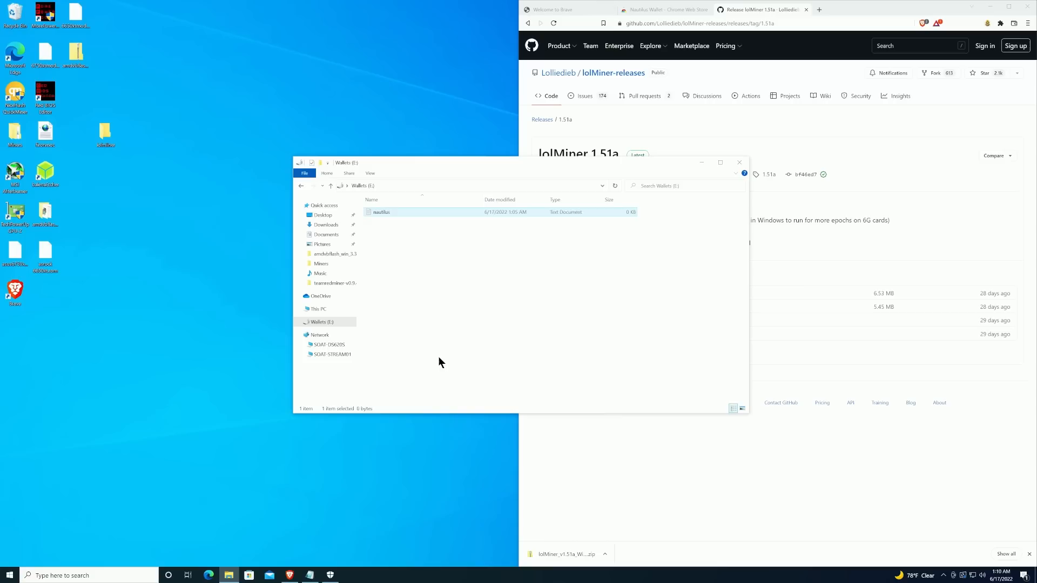
Move the lolMiner 1.51a zip from Downloads into the lolminer folder, extract it and enter the 1.51a folder.
click(326, 225)
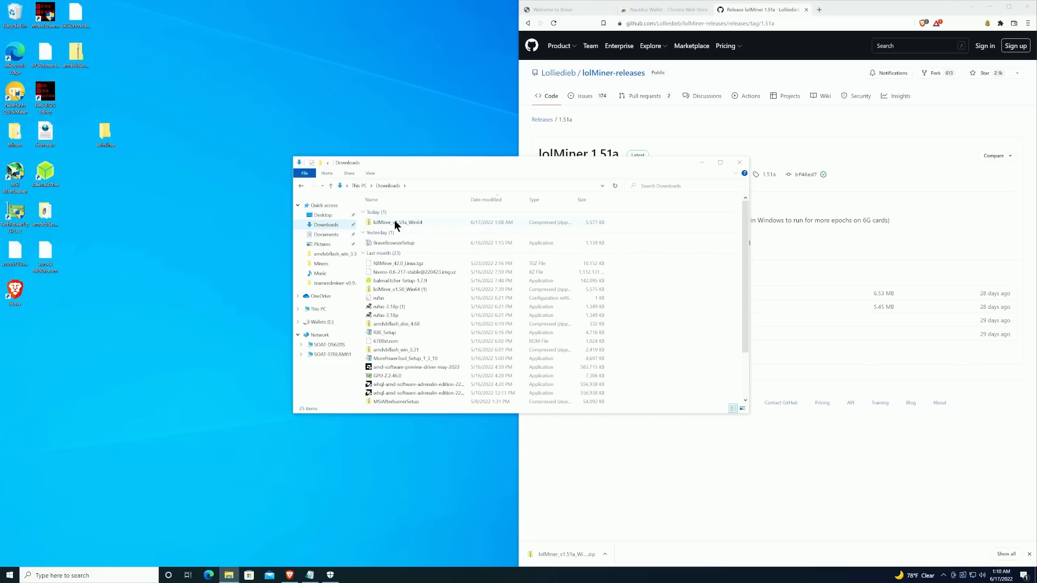
right_click(395, 223)
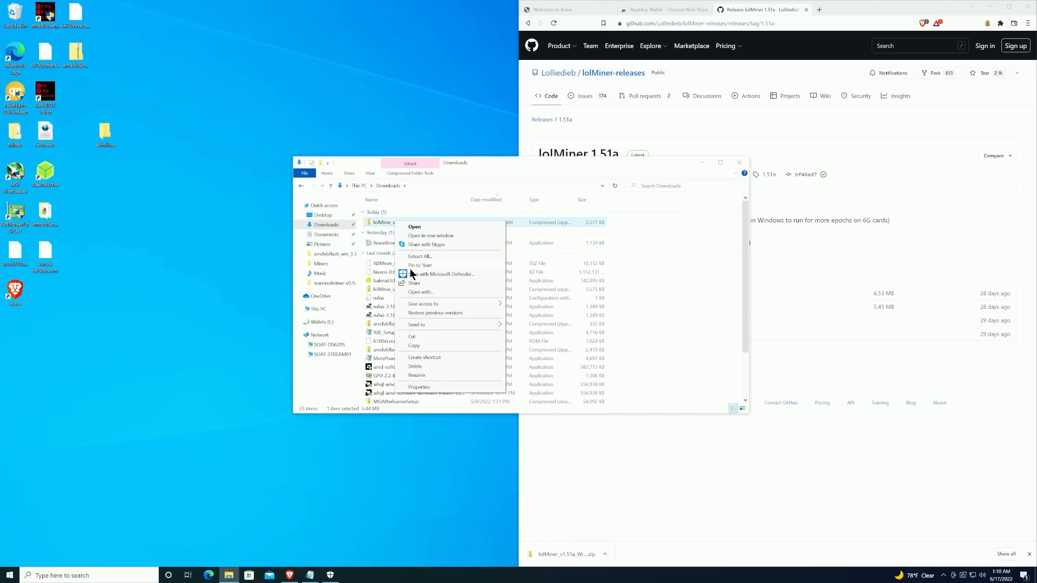
mouse_move(414, 345)
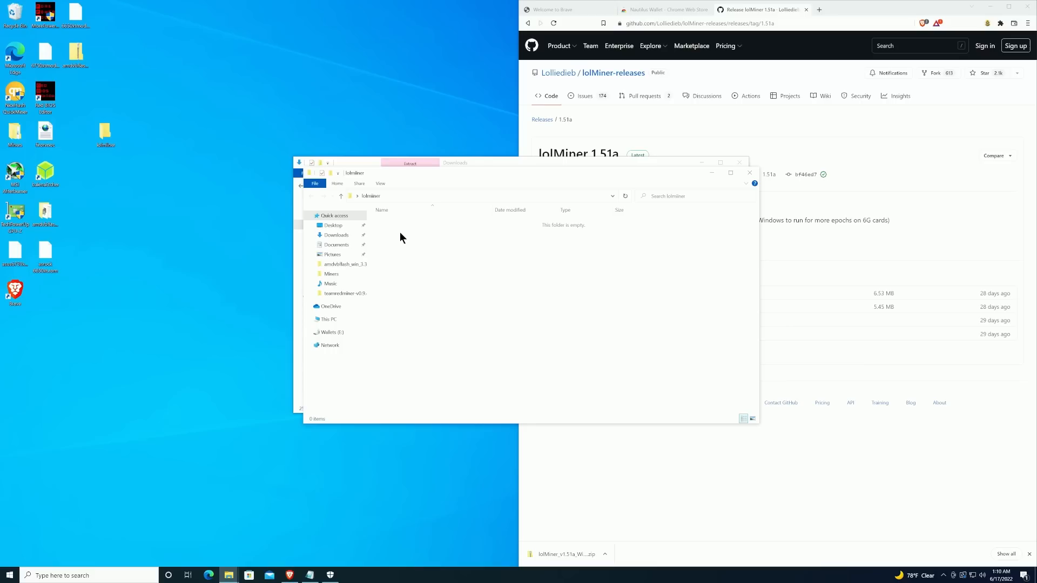
right_click(399, 237)
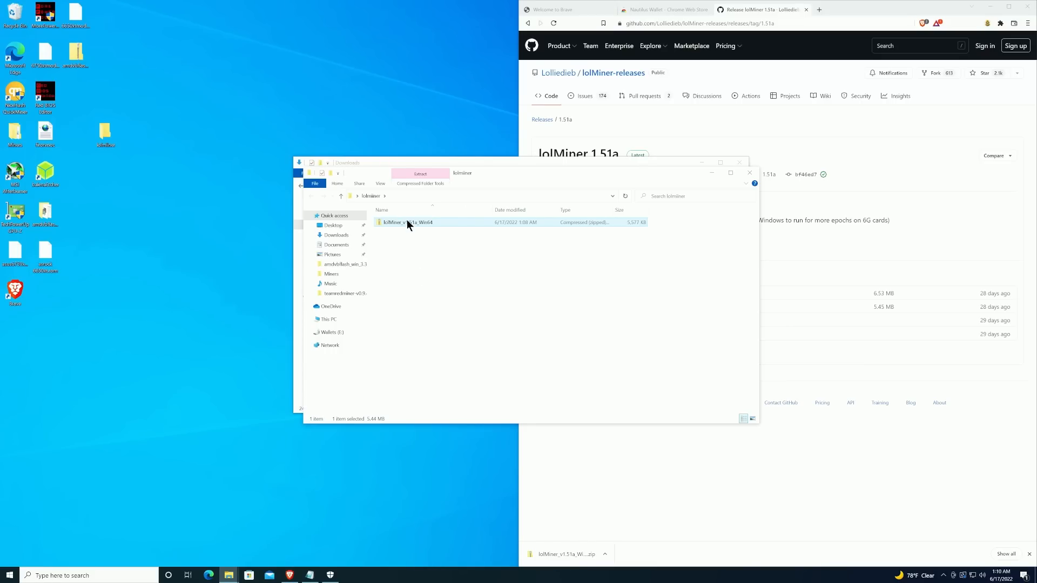
right_click(407, 221)
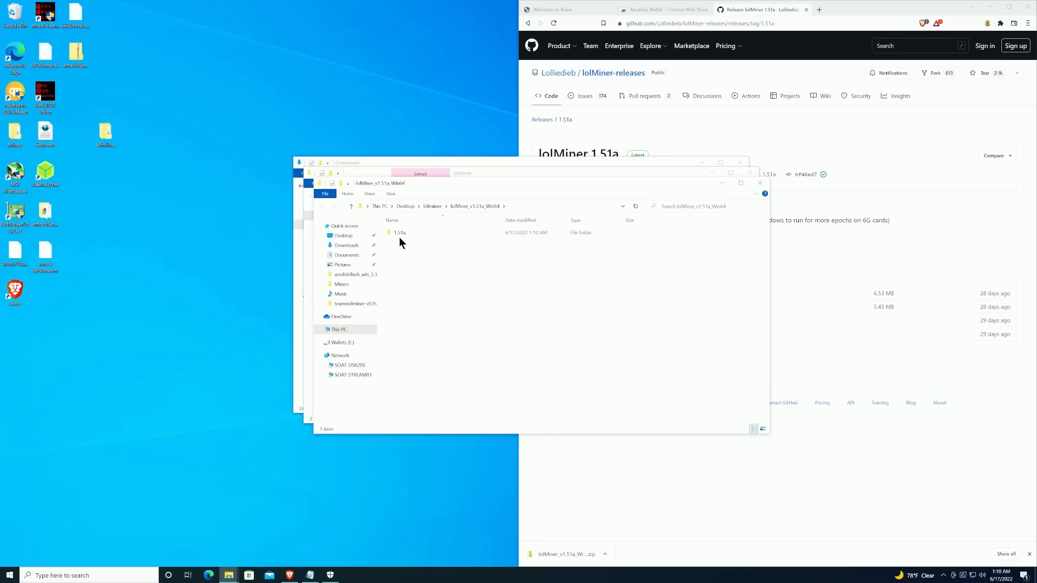
double_click(400, 232)
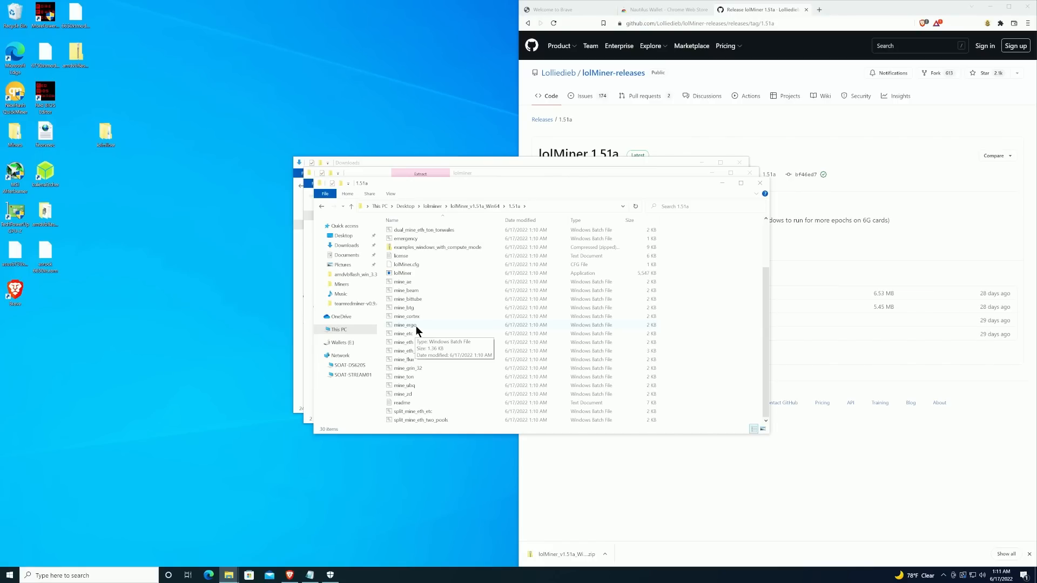
Edit mine_ergo so its WALLET line holds the Nautilus receive address followed by '.soatworker'.
right_click(408, 326)
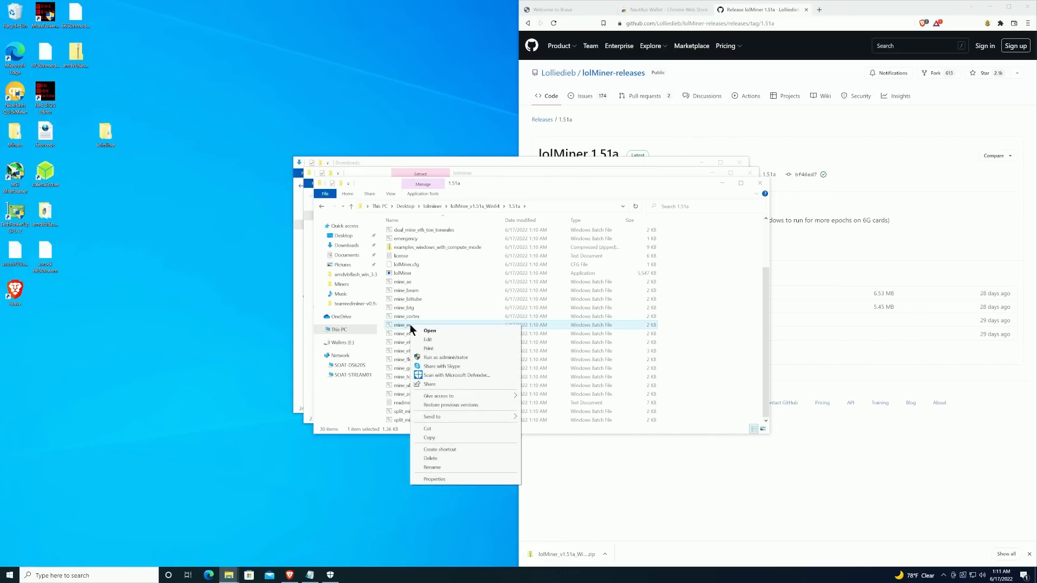
click(429, 340)
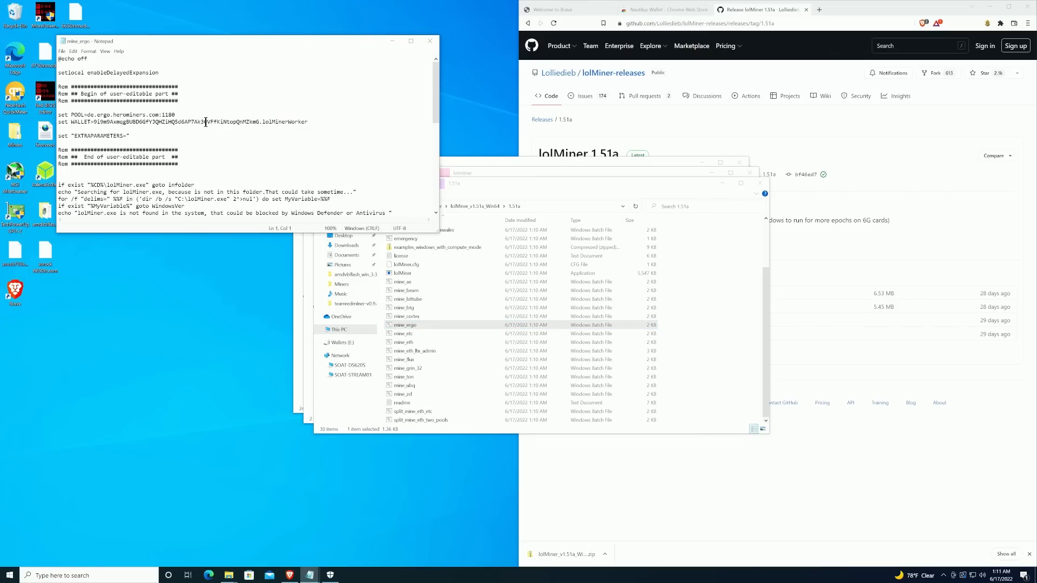
mouse_move(509, 83)
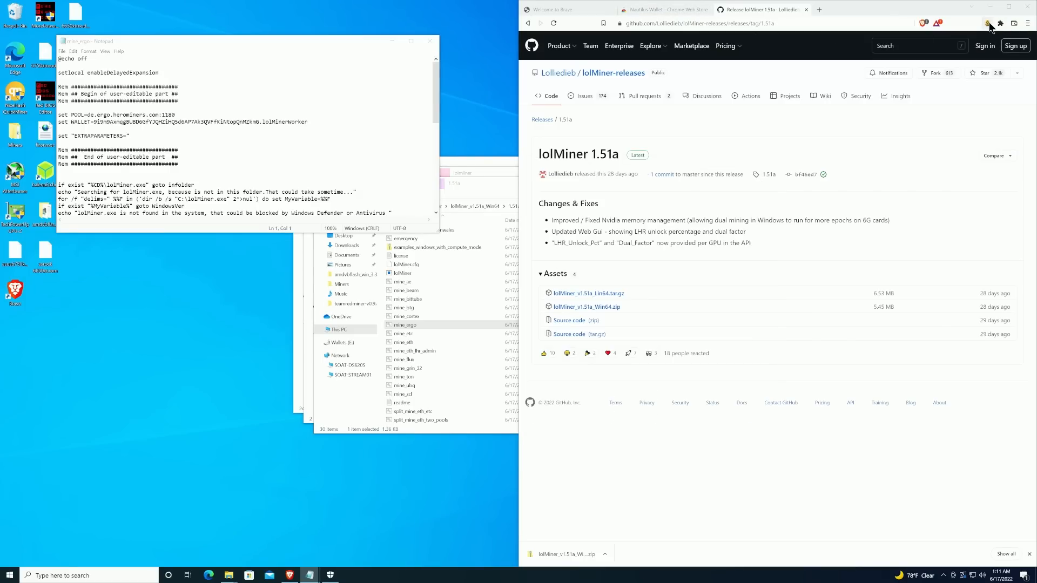
click(986, 23)
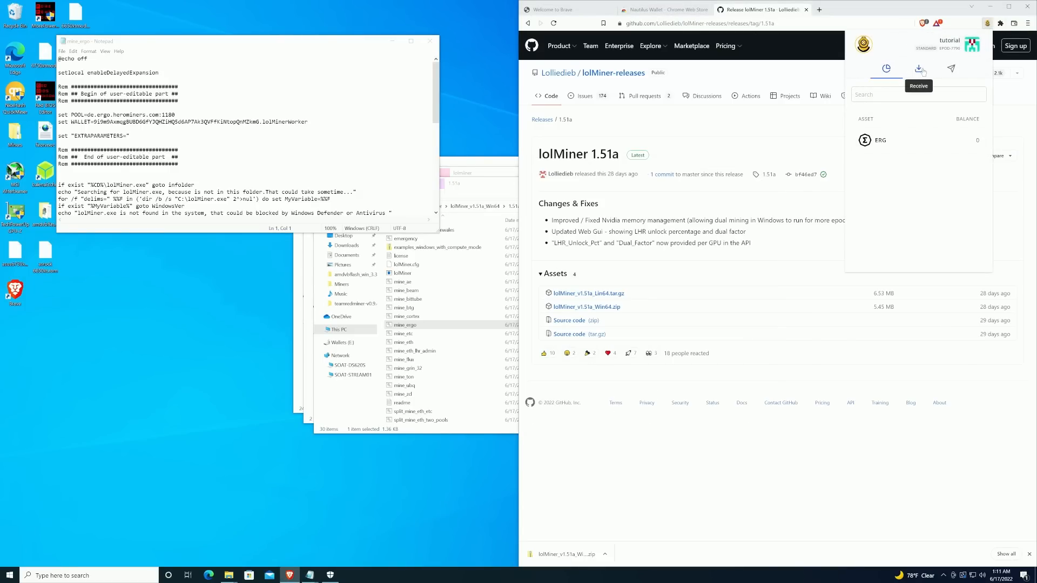
click(918, 69)
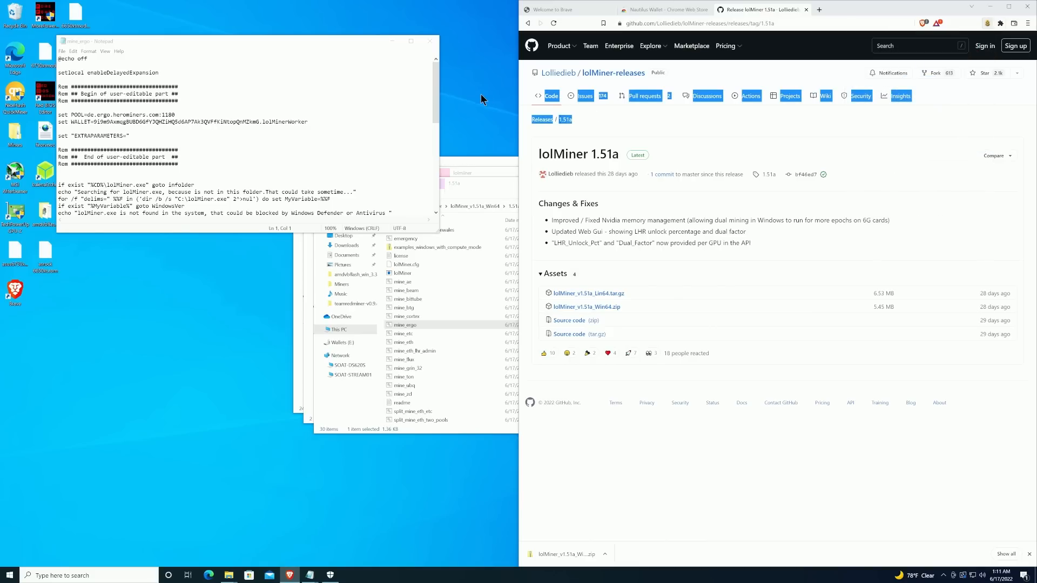
mouse_move(259, 122)
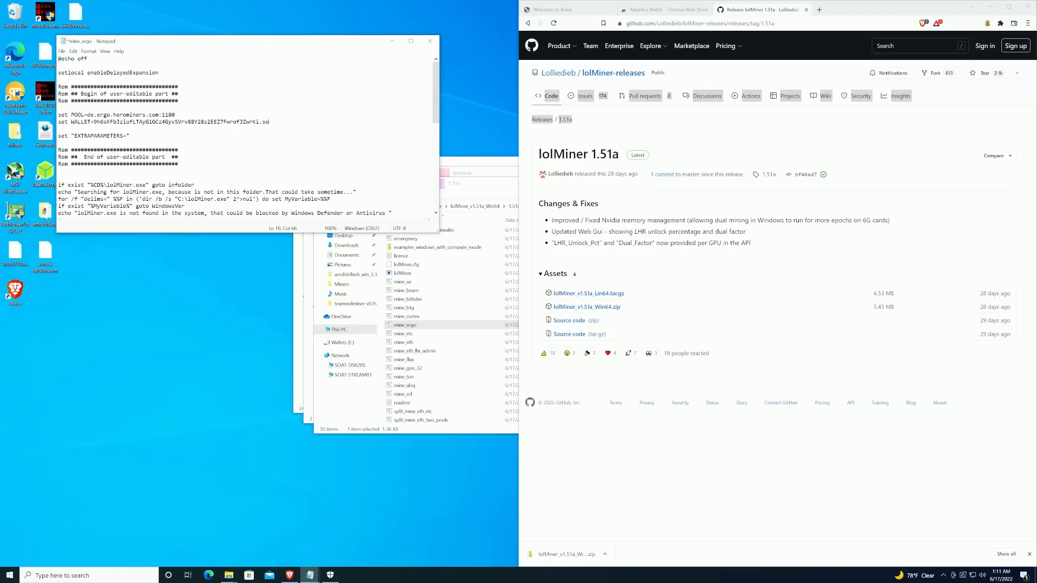
text(.soatworker)
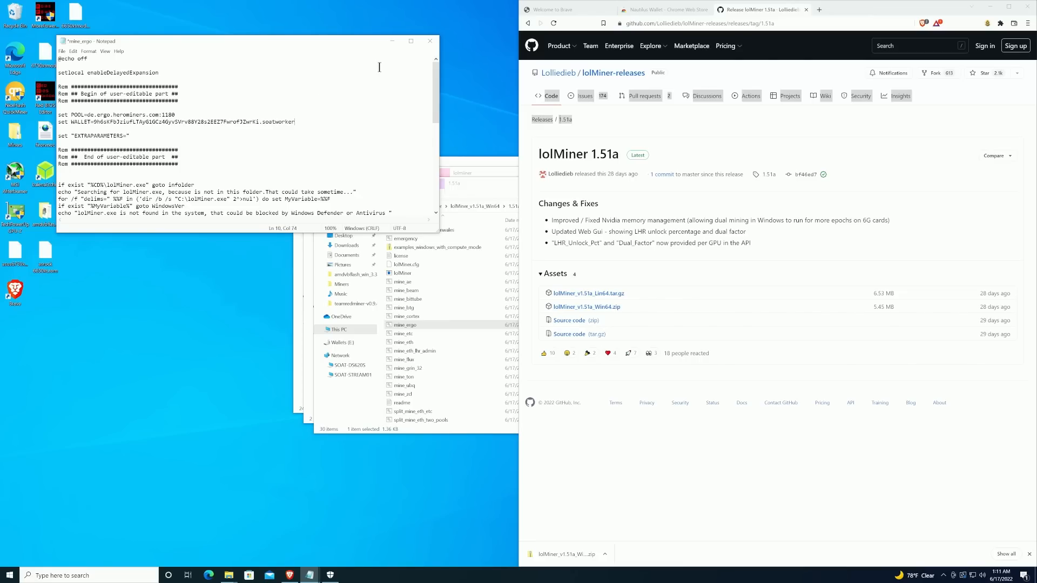
mouse_move(620, 31)
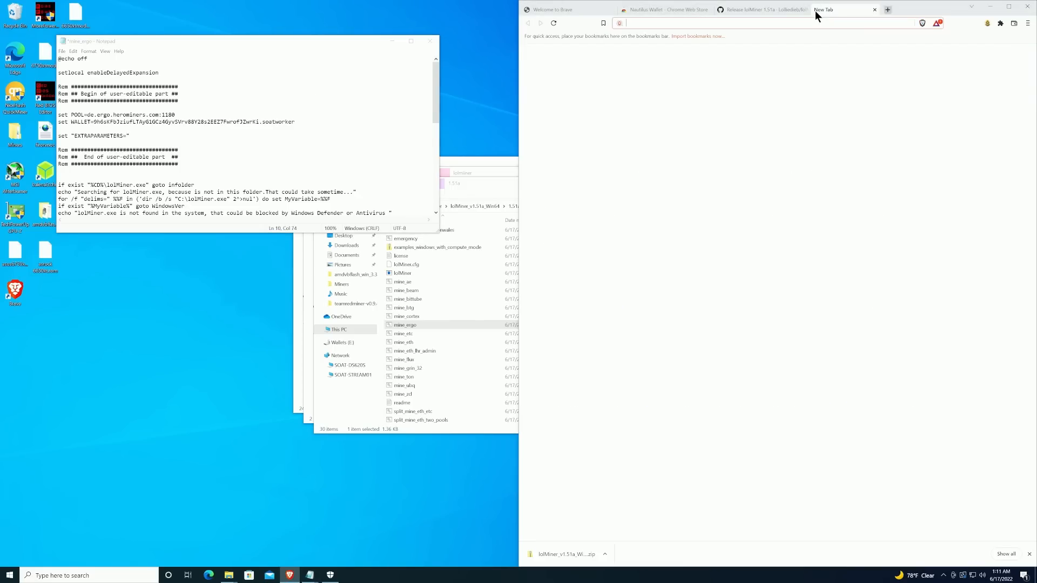
Go to getblok.io, enter the Ergo SmartPool and view its How to Connect server and port table.
text(g)
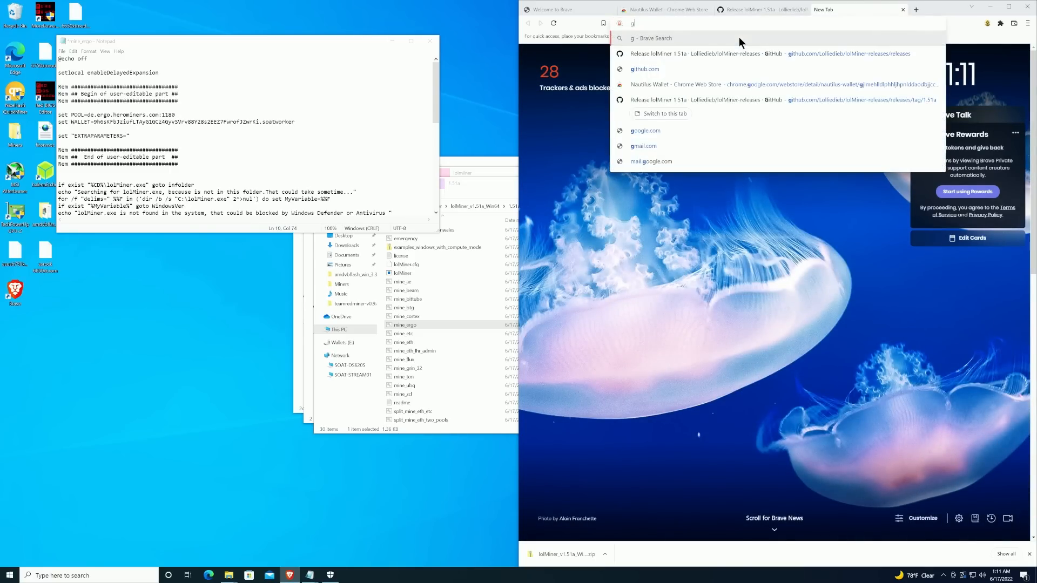
text(etblok.io)
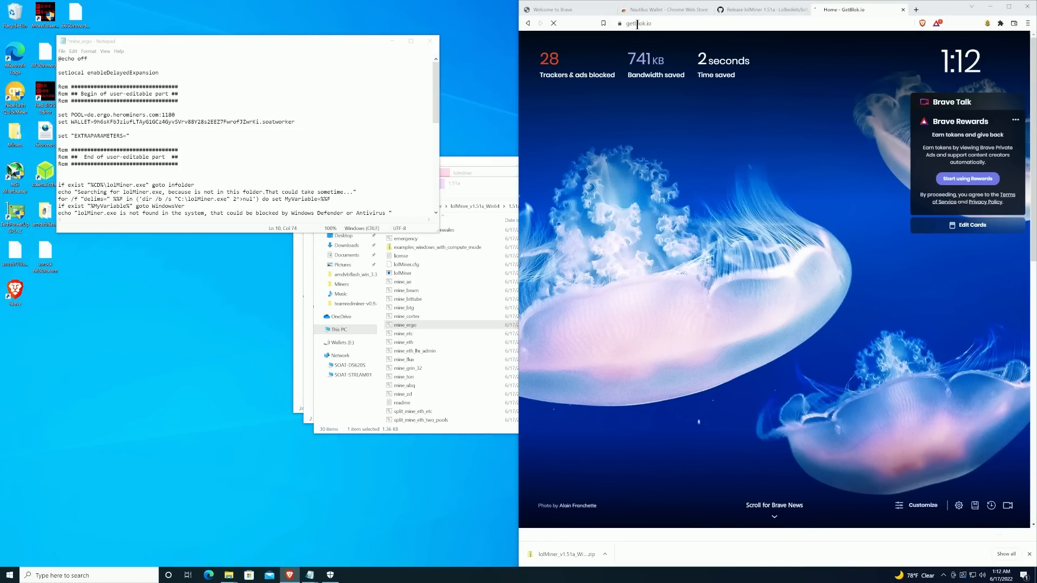
click(638, 23)
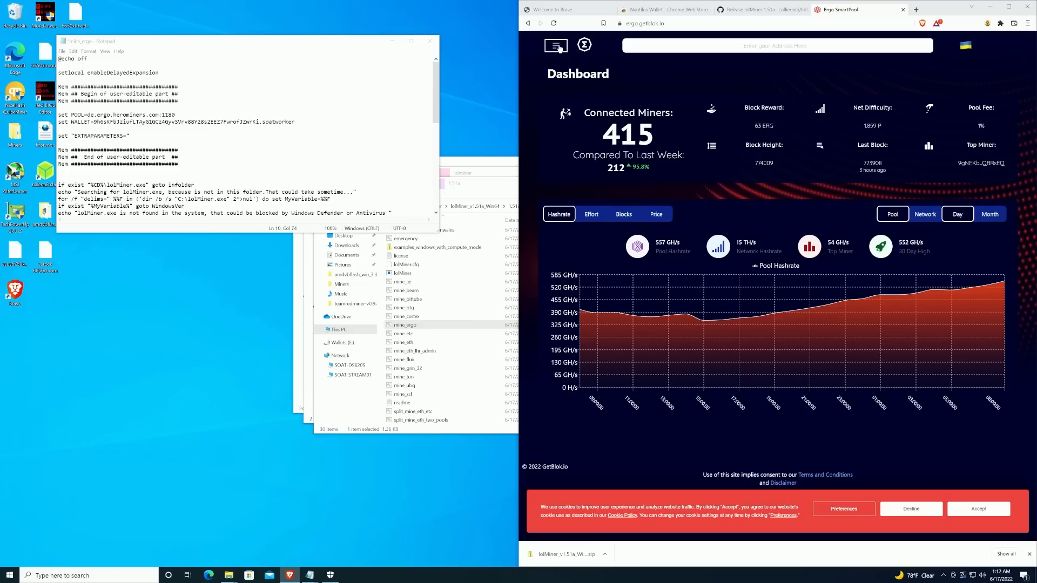
click(556, 46)
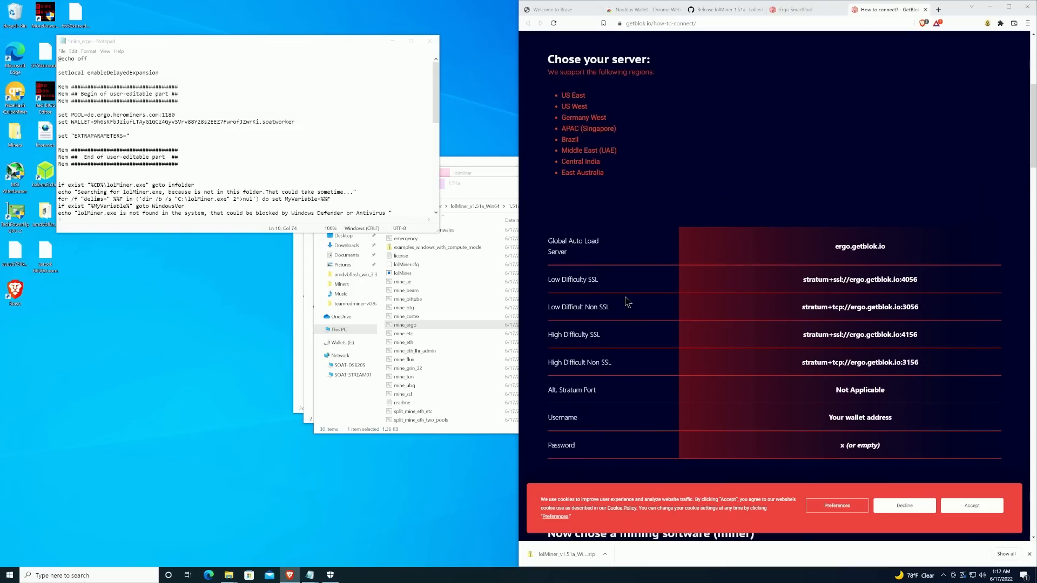
mouse_move(581, 96)
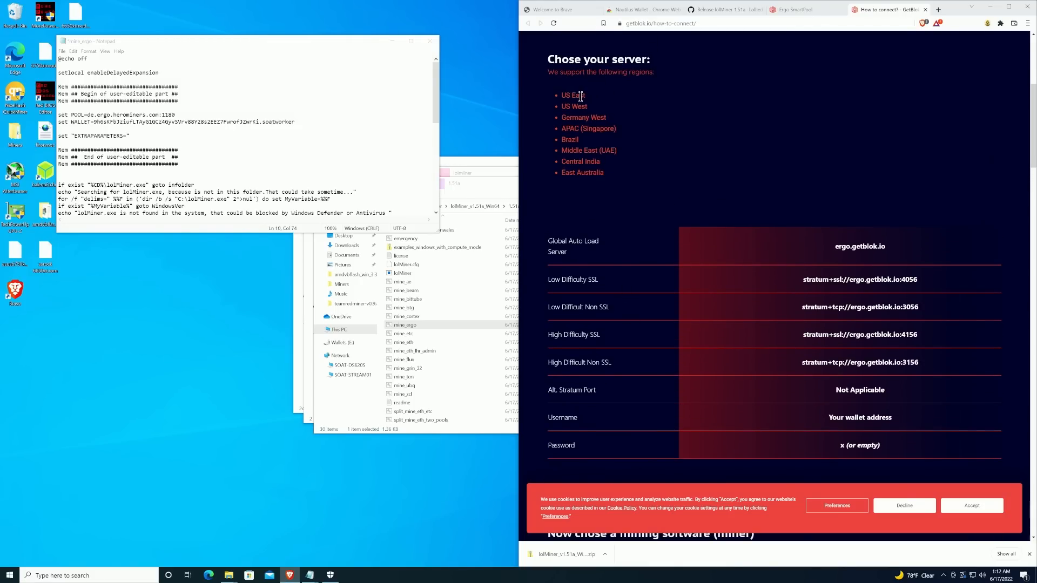
mouse_move(599, 147)
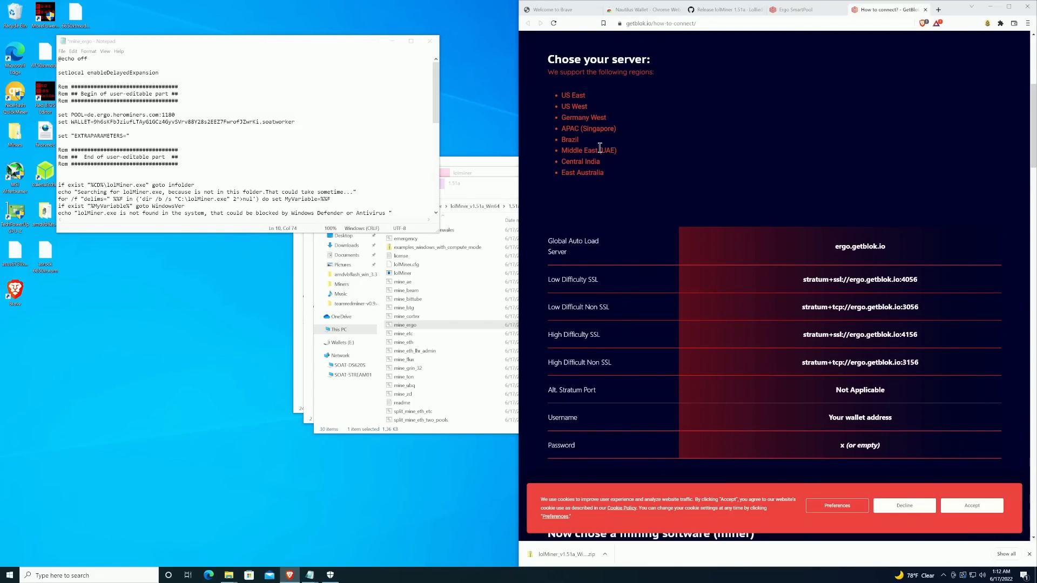
scroll(down, 3)
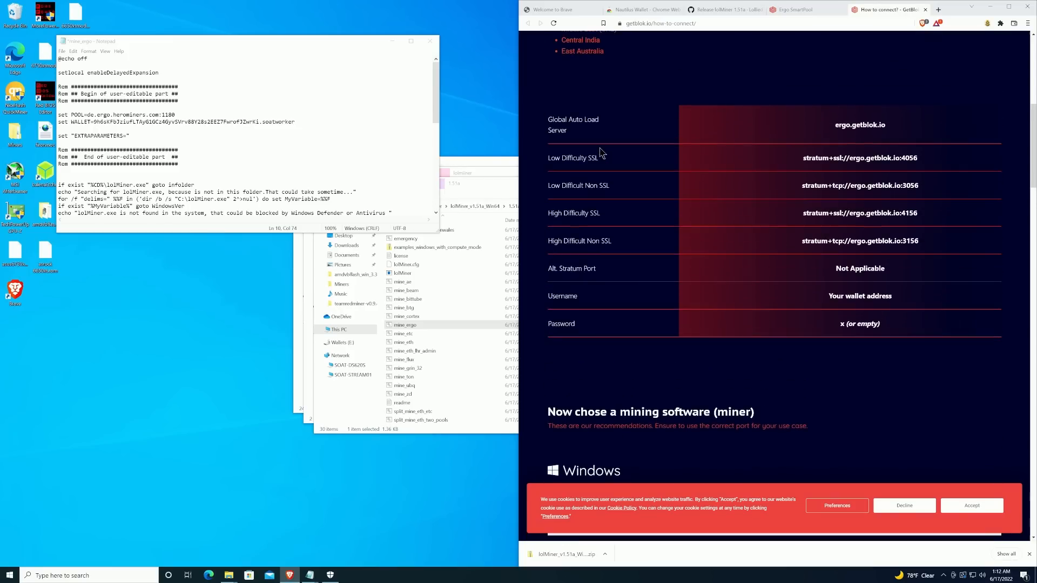
scroll(down, 3)
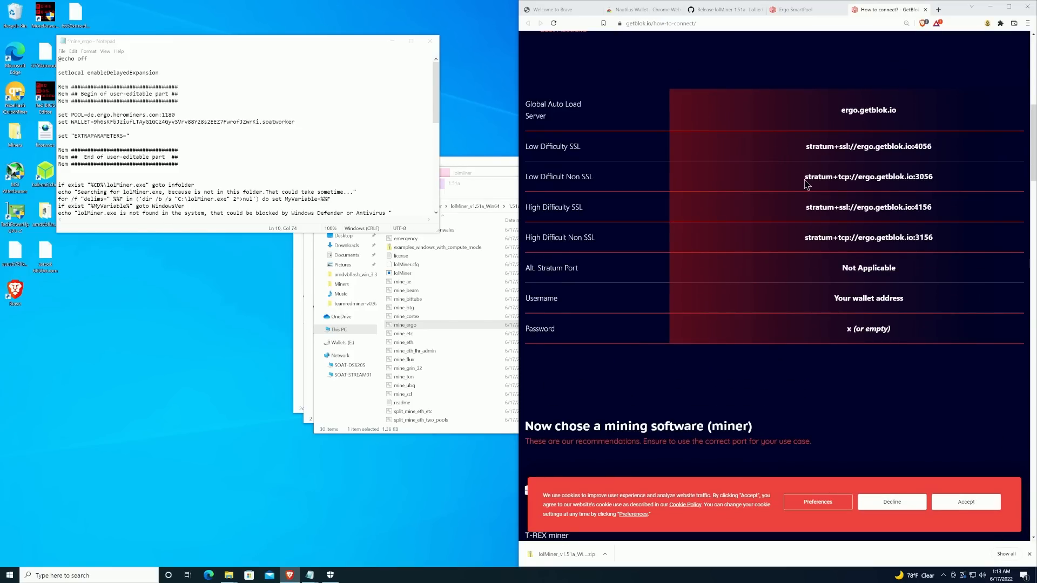
mouse_move(838, 180)
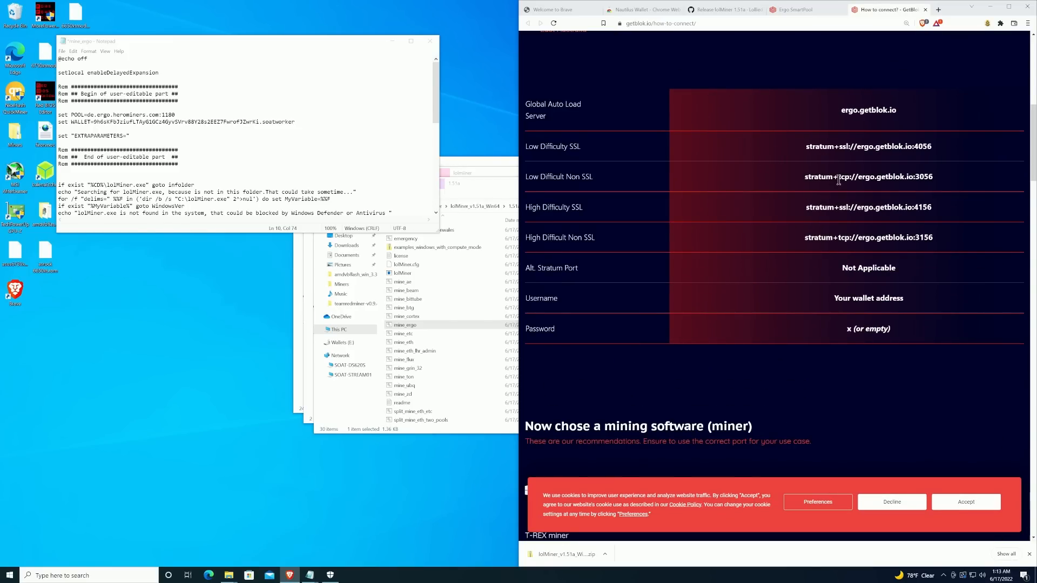
mouse_move(934, 181)
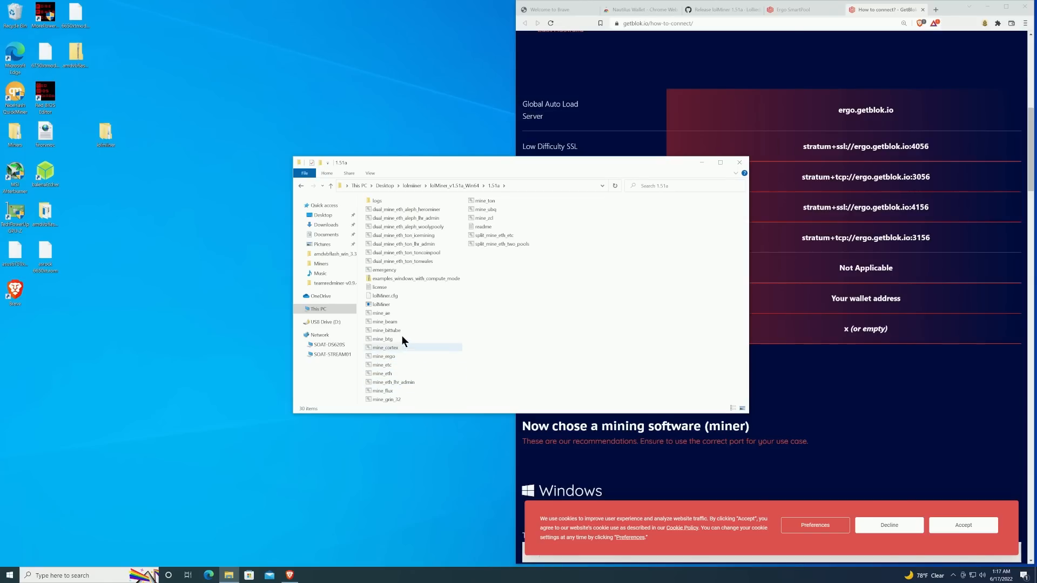
mouse_move(399, 358)
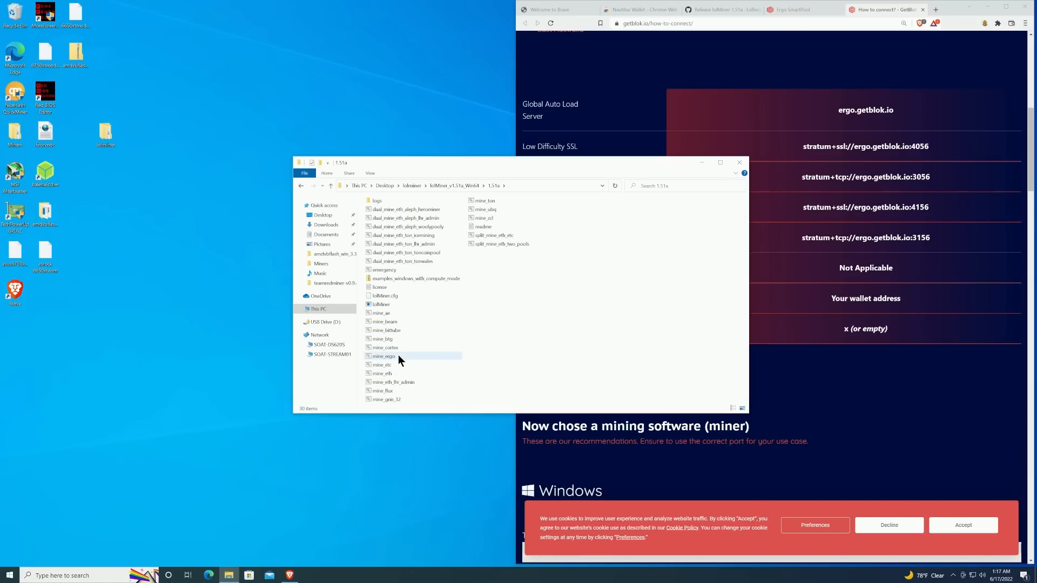
Run the mine_ergo batch file from the 1.51a folder.
double_click(384, 356)
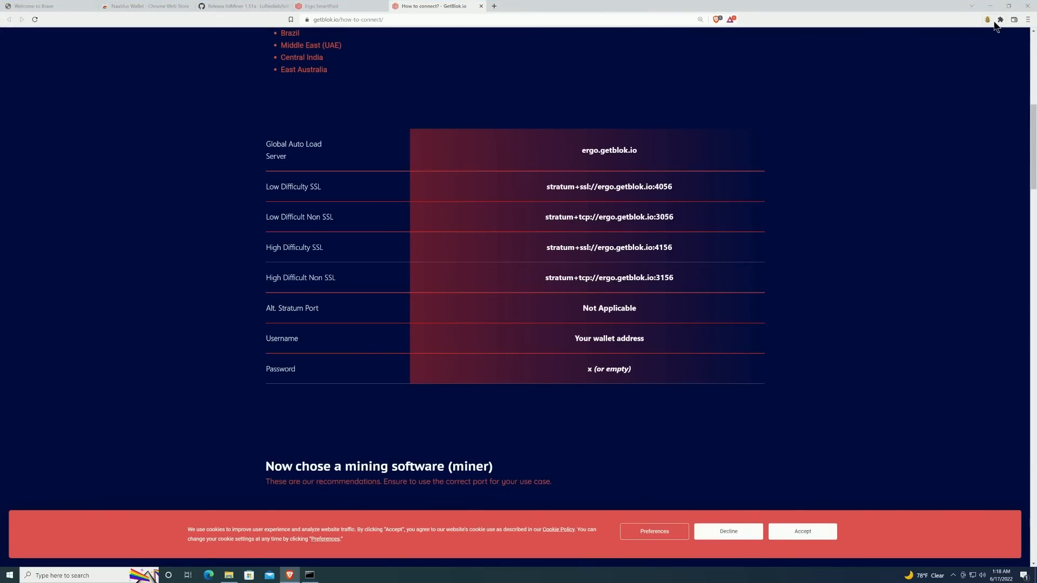
mouse_move(399, 42)
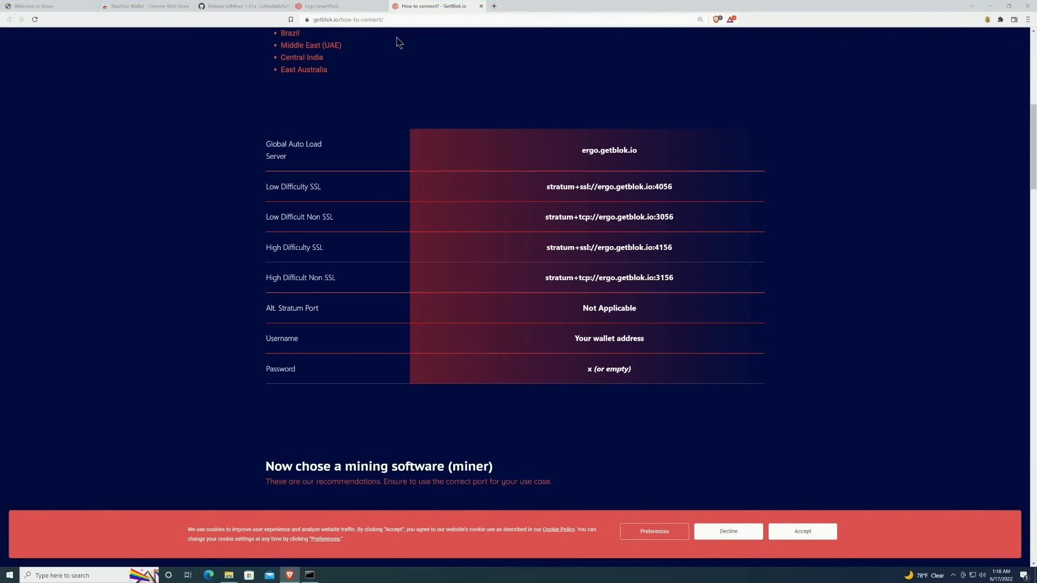
Copy the Nautilus default address and paste it into GetBlok's search to load that miner's dashboard.
click(322, 7)
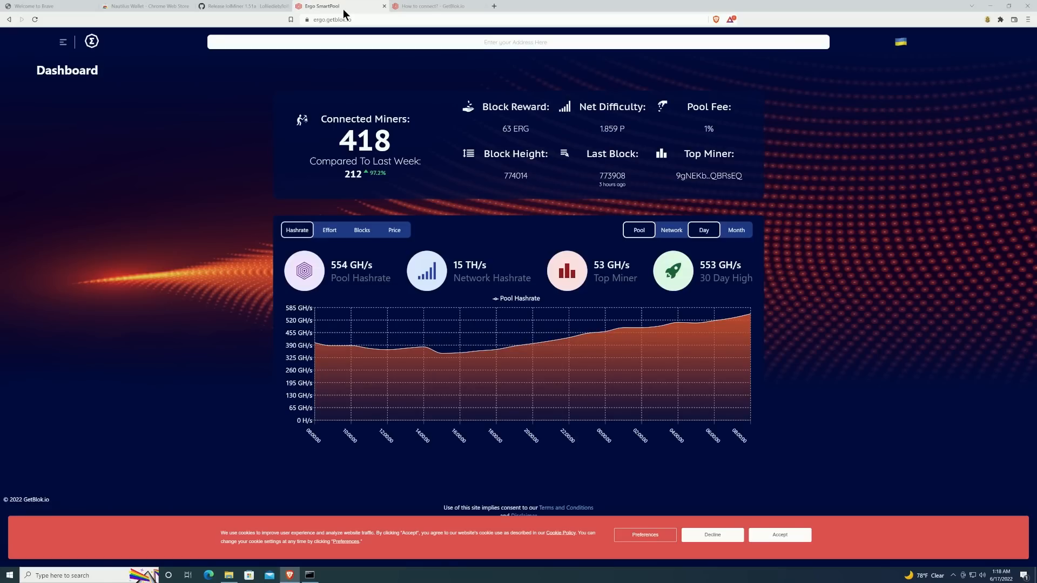
mouse_move(904, 46)
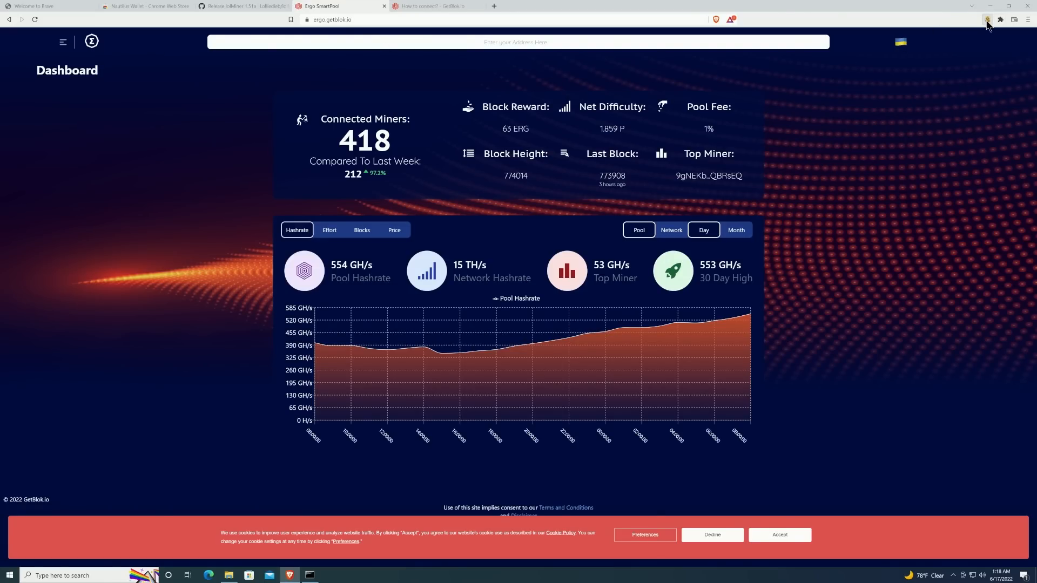
click(988, 20)
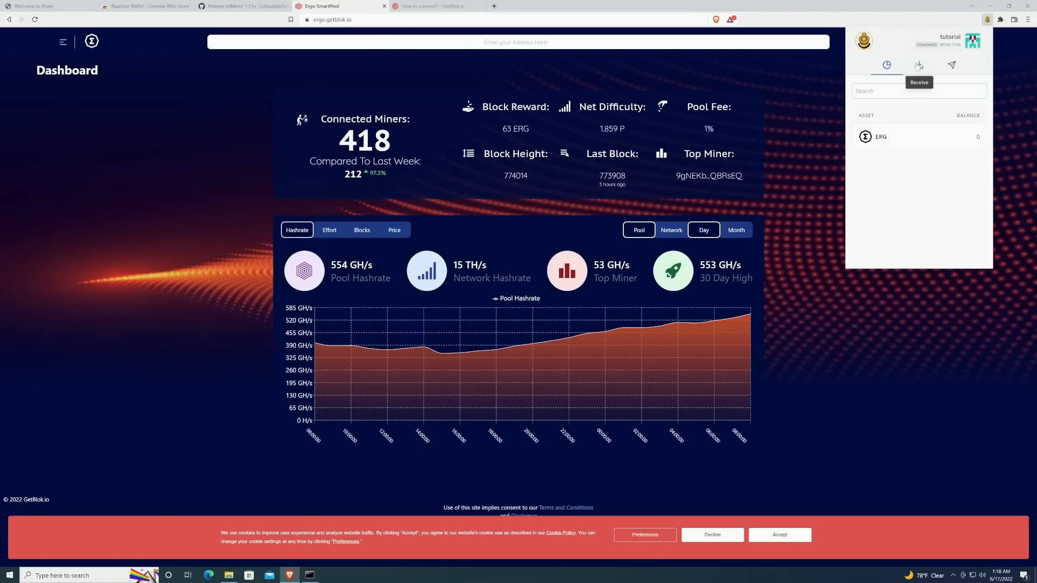
click(919, 65)
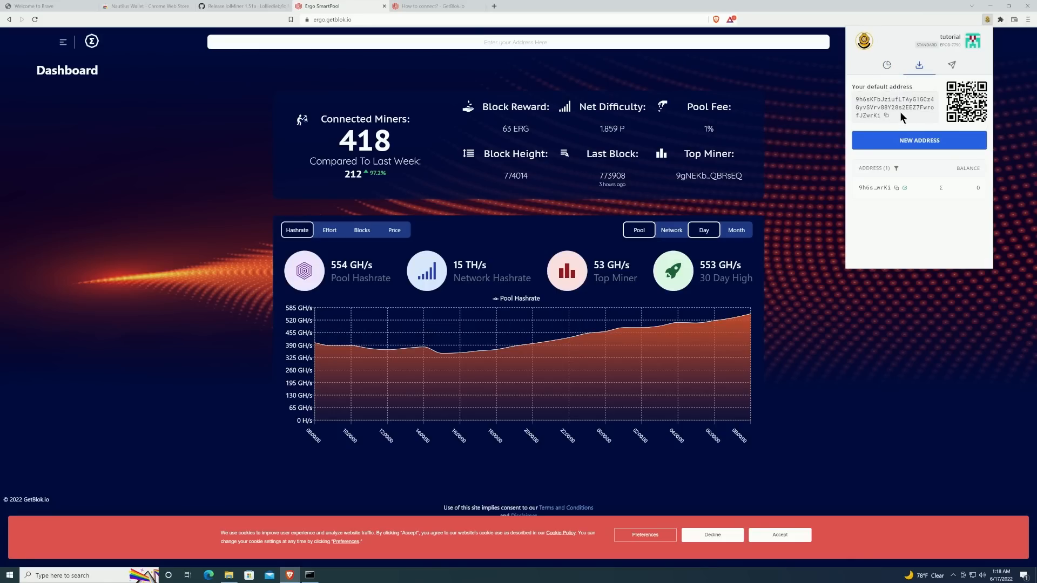
click(886, 116)
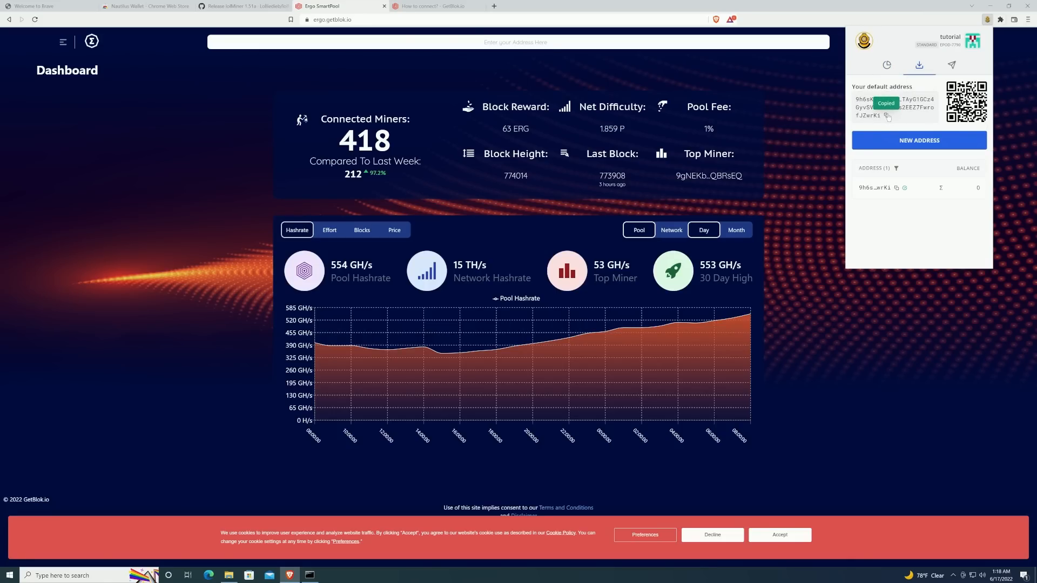
right_click(515, 42)
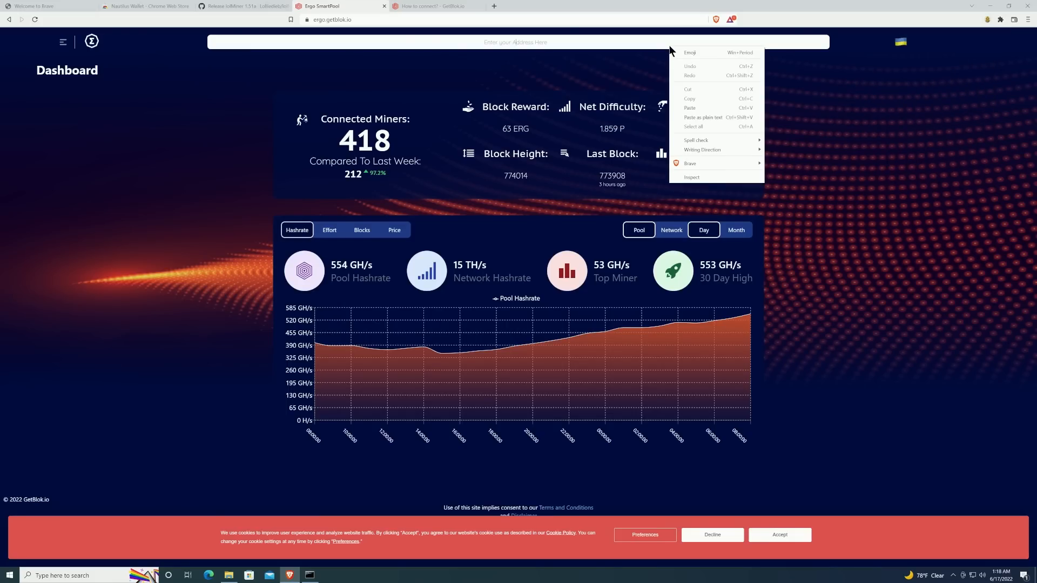
mouse_move(689, 108)
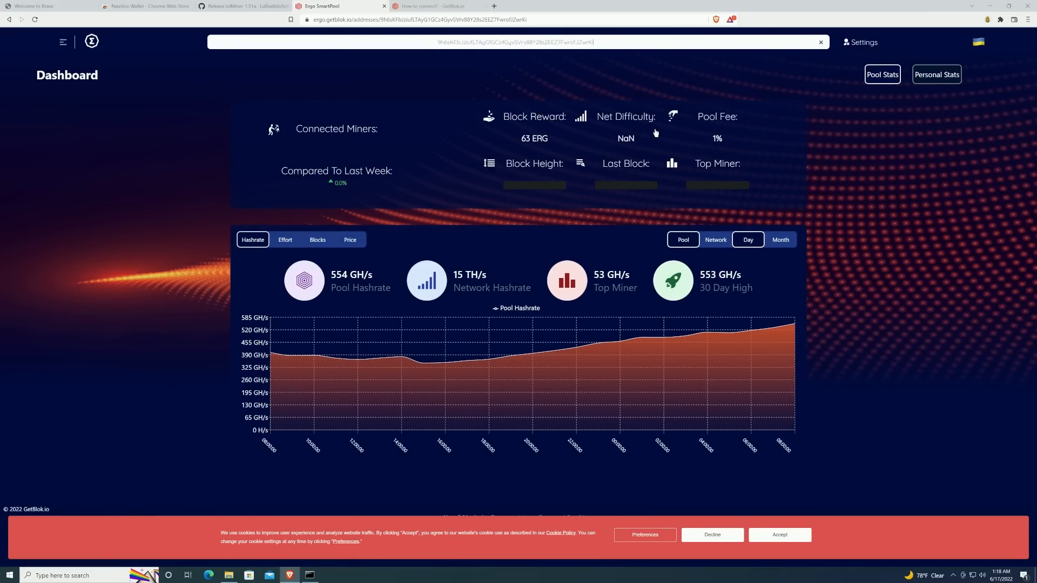
click(930, 75)
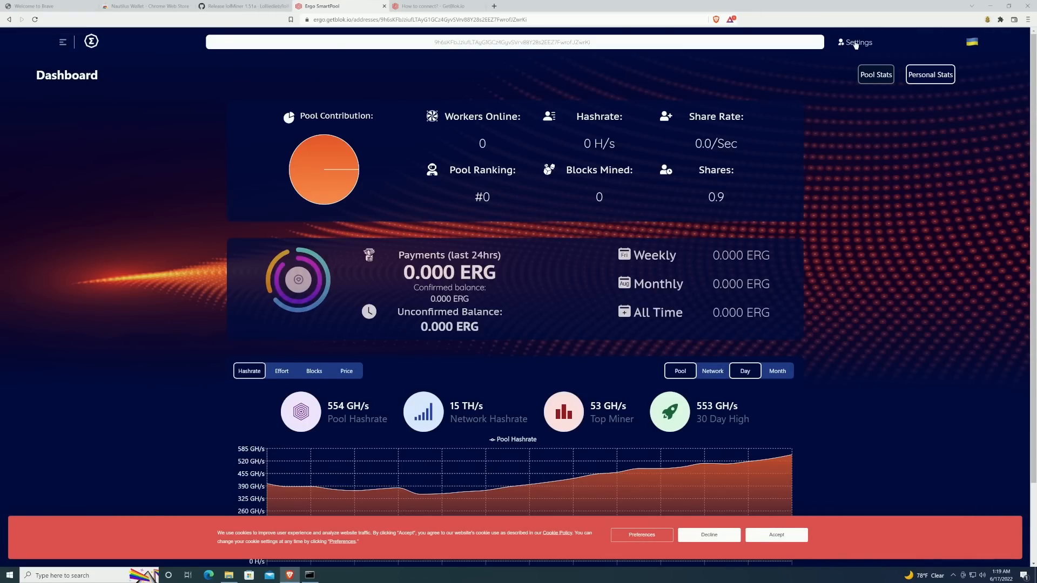
Go to the miner's SubPool Settings page in GetBlok.
click(856, 42)
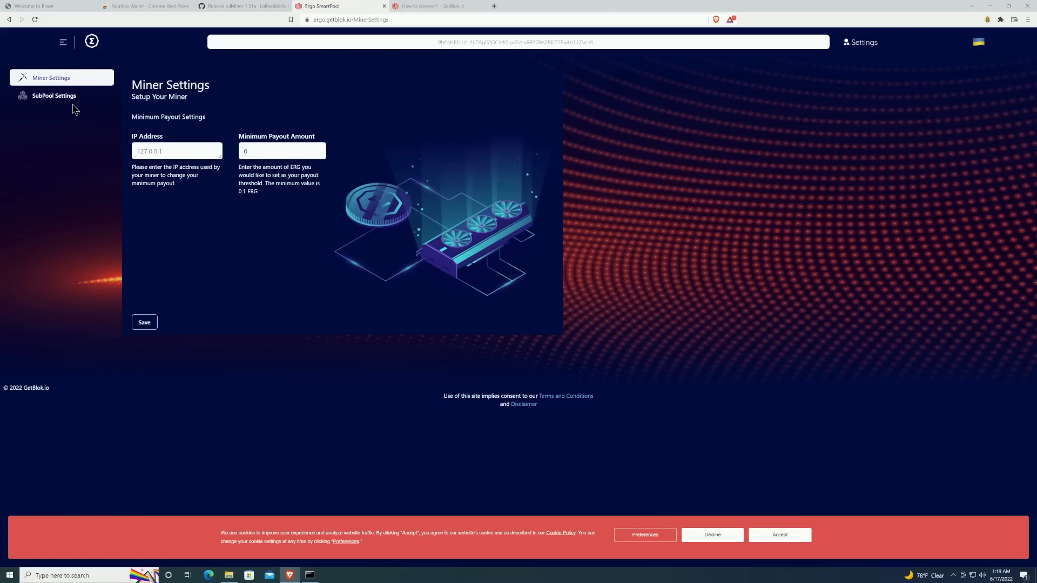
click(54, 95)
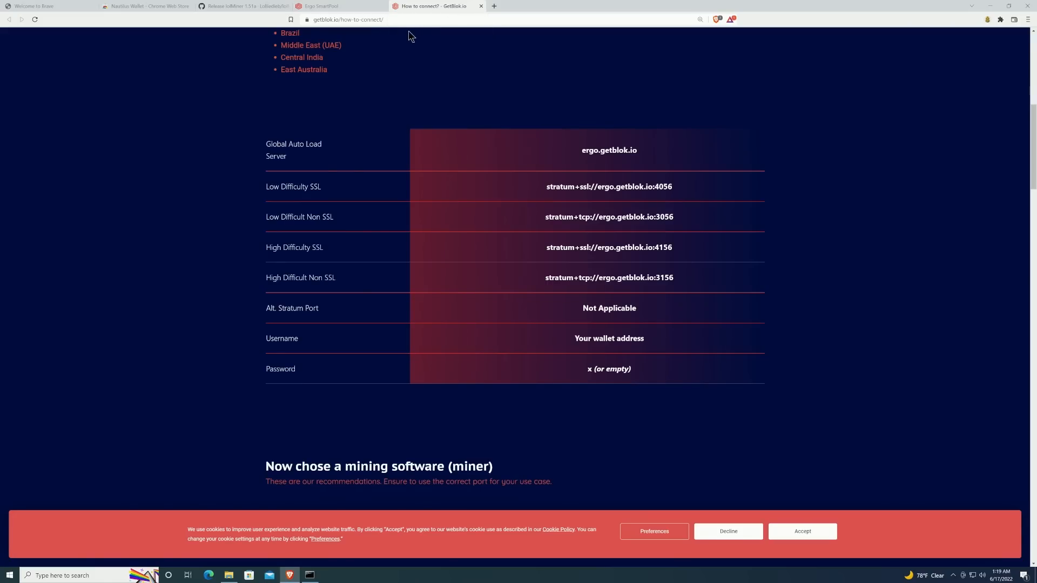
click(347, 19)
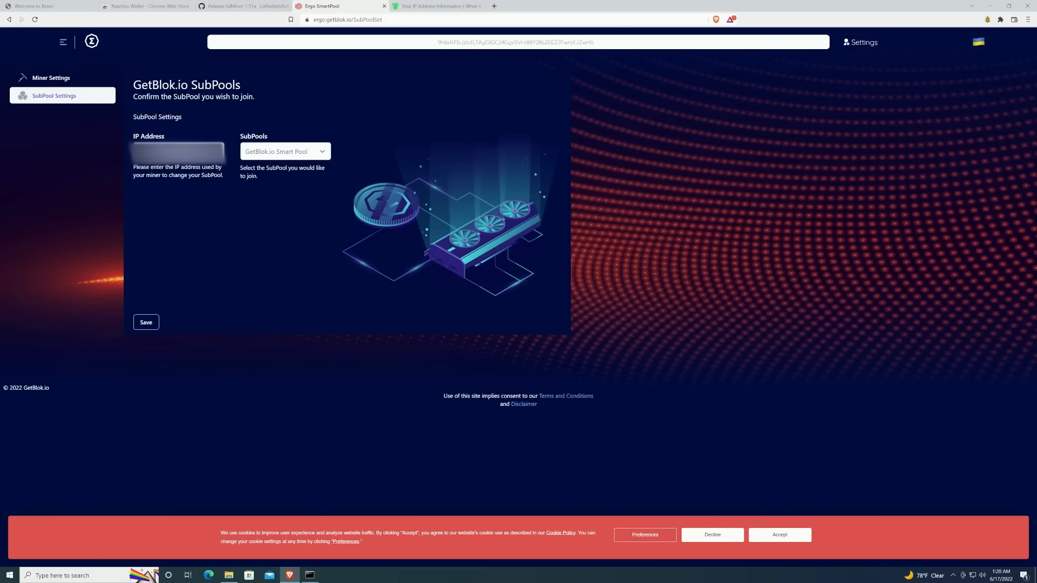
right_click(177, 151)
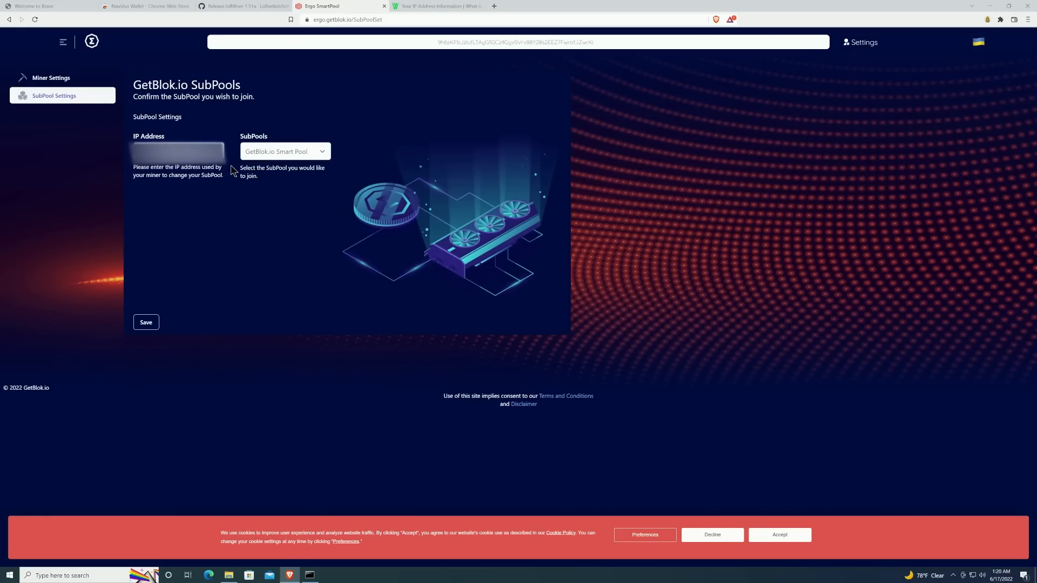
Choose anetaBTC Smart Pool from the SubPools list and save it.
click(284, 151)
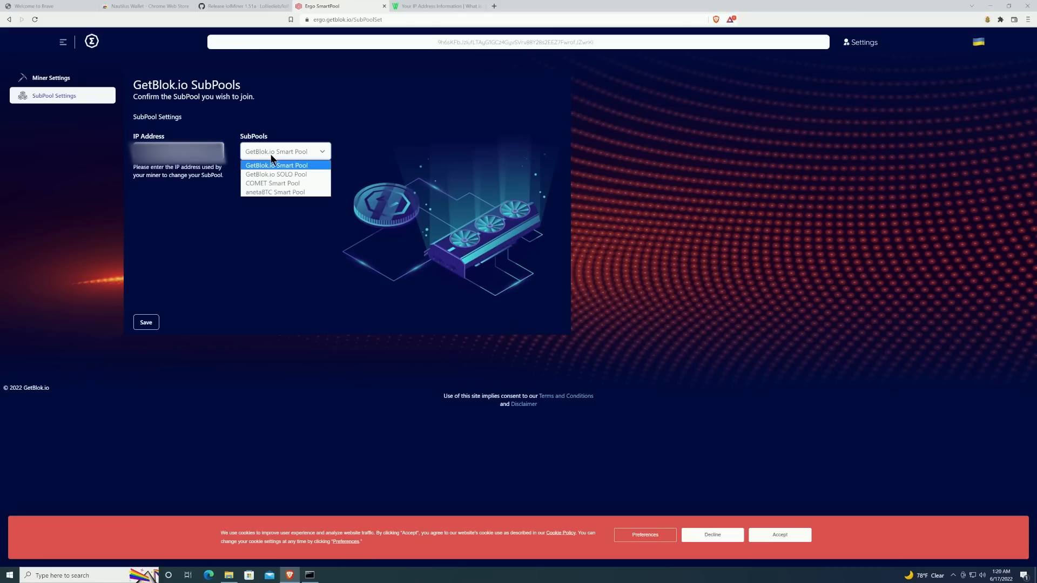
mouse_move(271, 187)
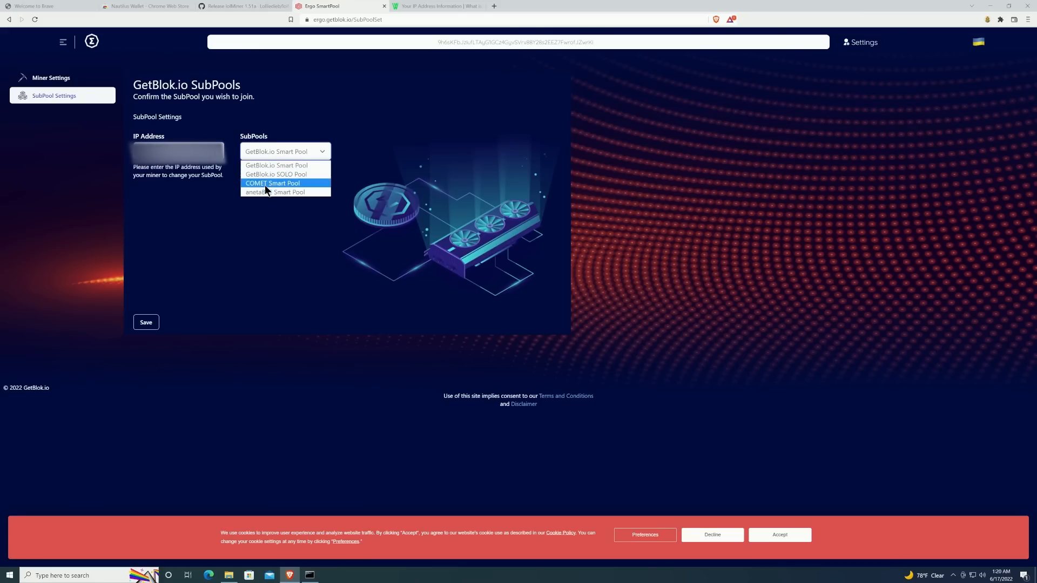
mouse_move(275, 192)
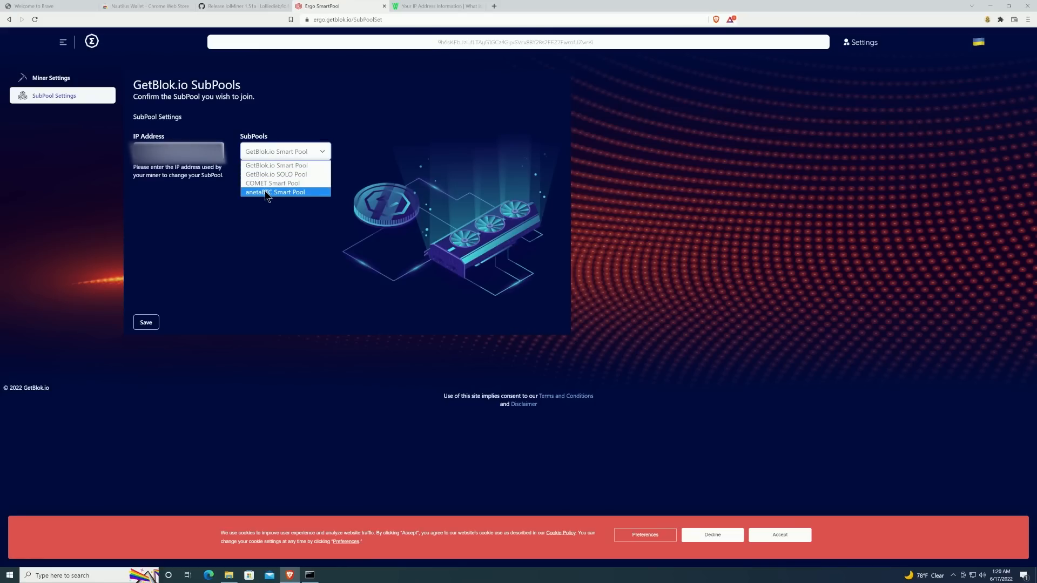
click(274, 192)
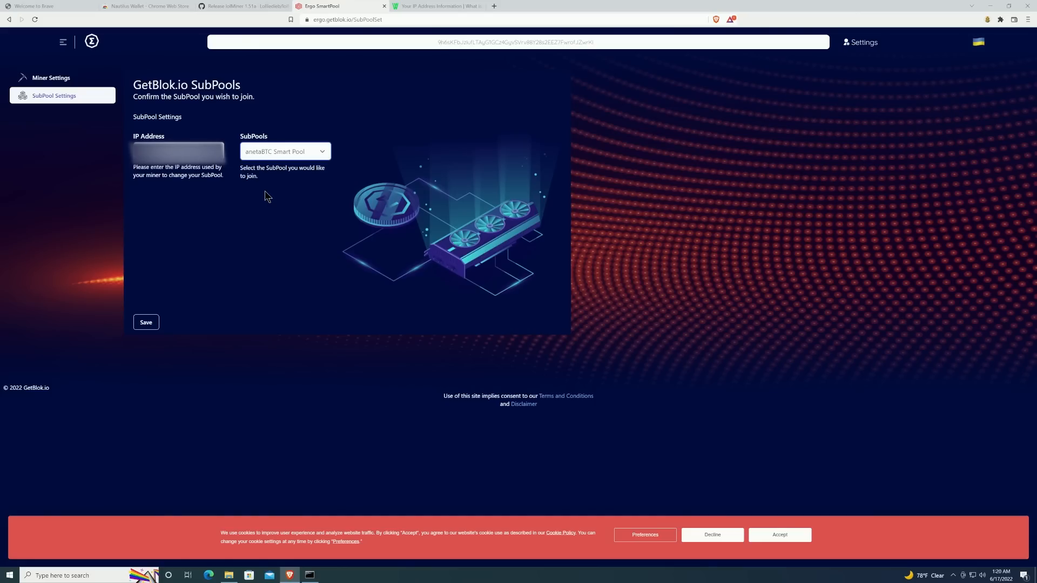
click(146, 322)
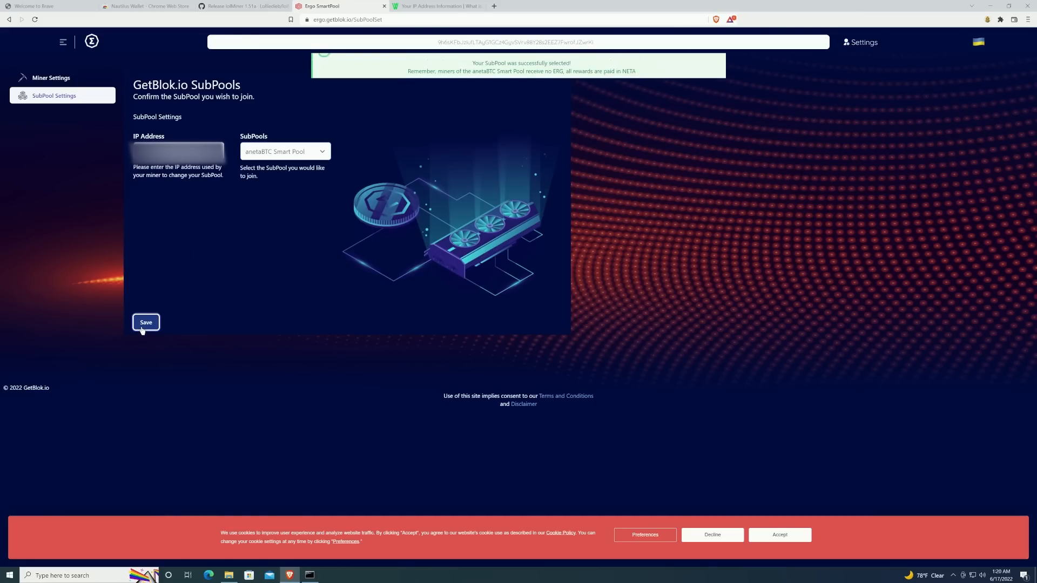
click(146, 323)
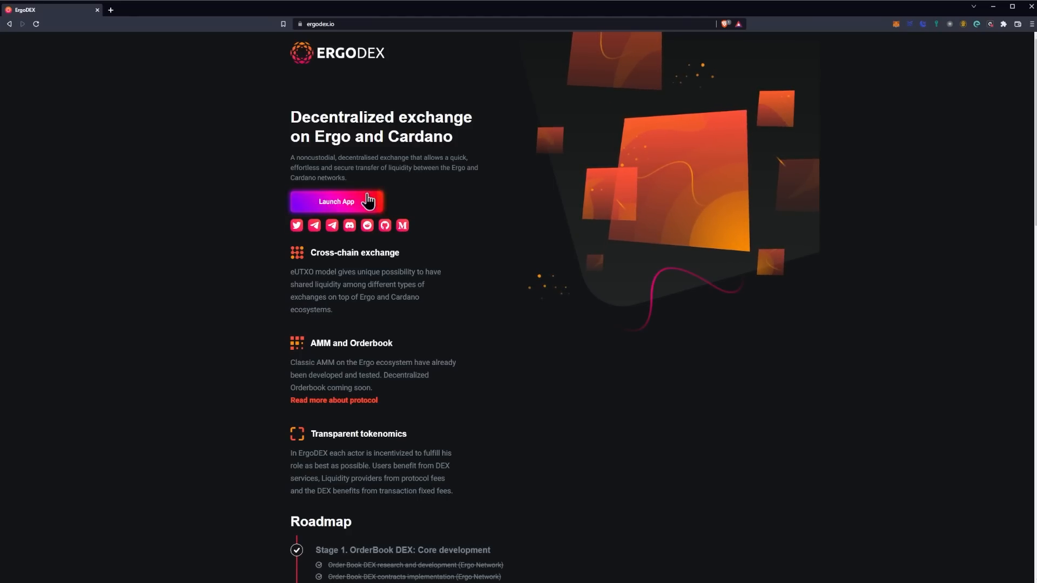
Launch the ErgoDEX app and check the connected wallet's addresses and balance.
click(336, 202)
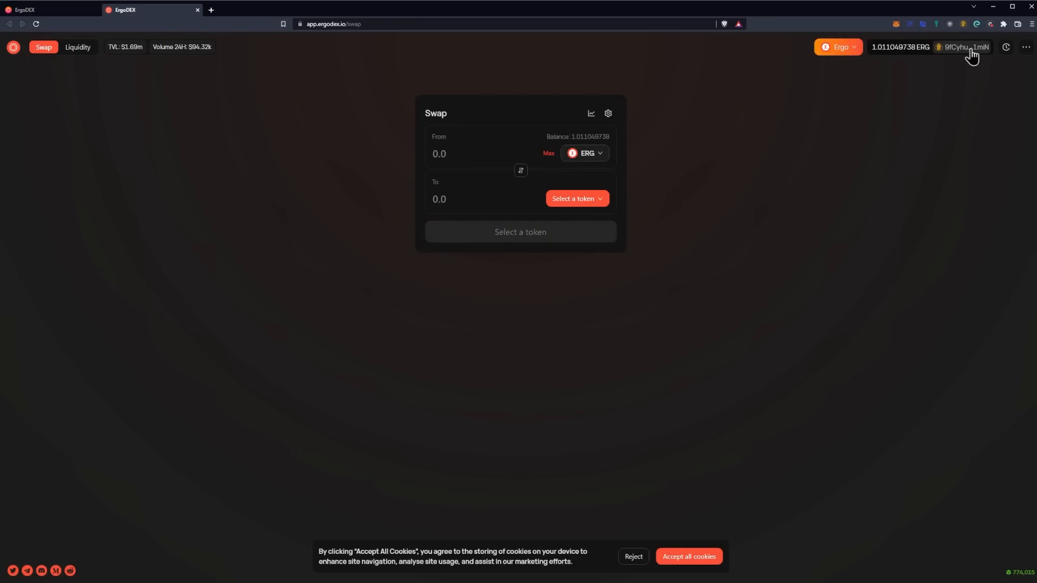
click(965, 47)
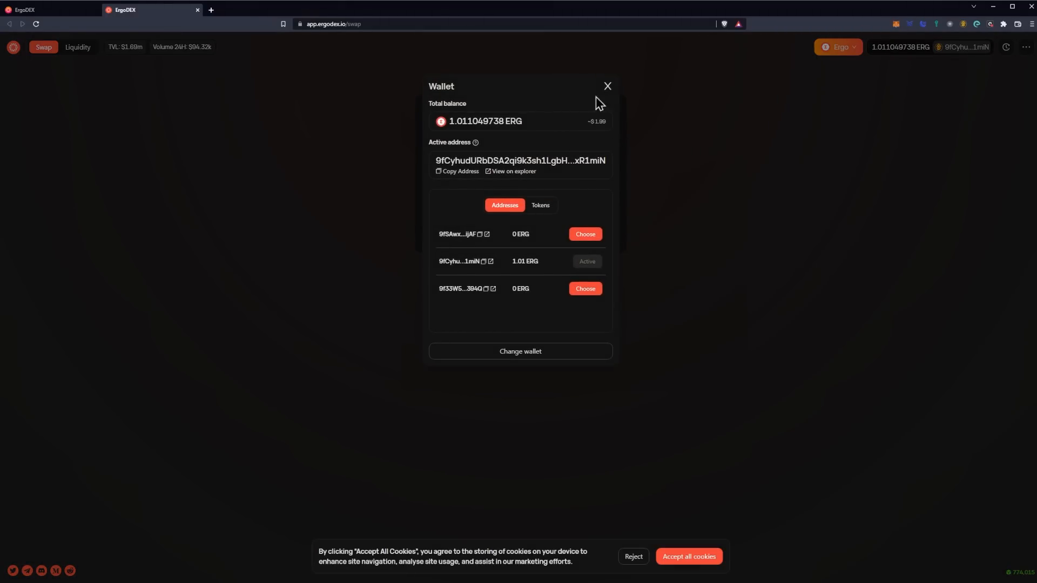
click(606, 87)
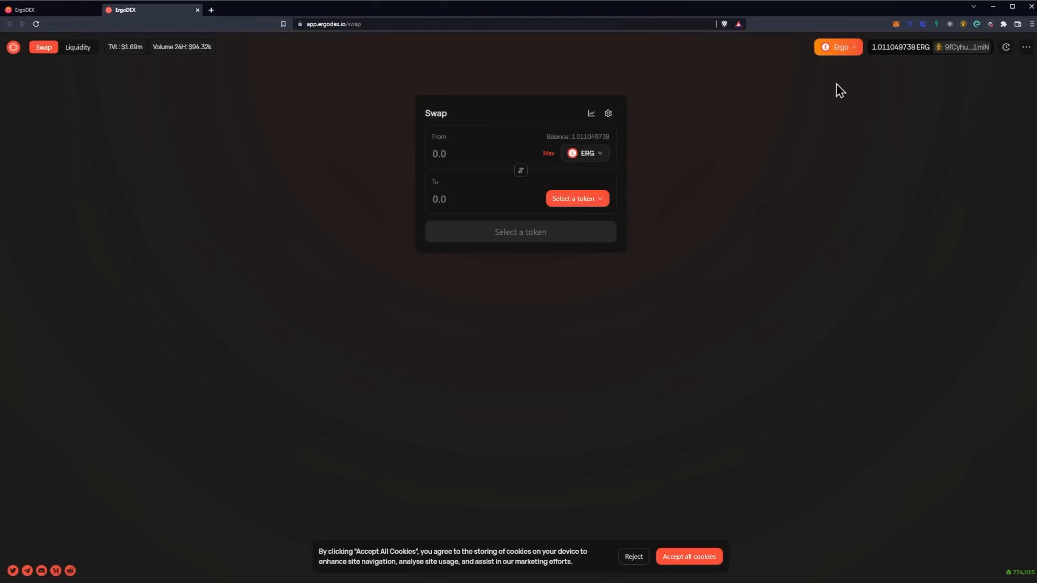
mouse_move(1002, 61)
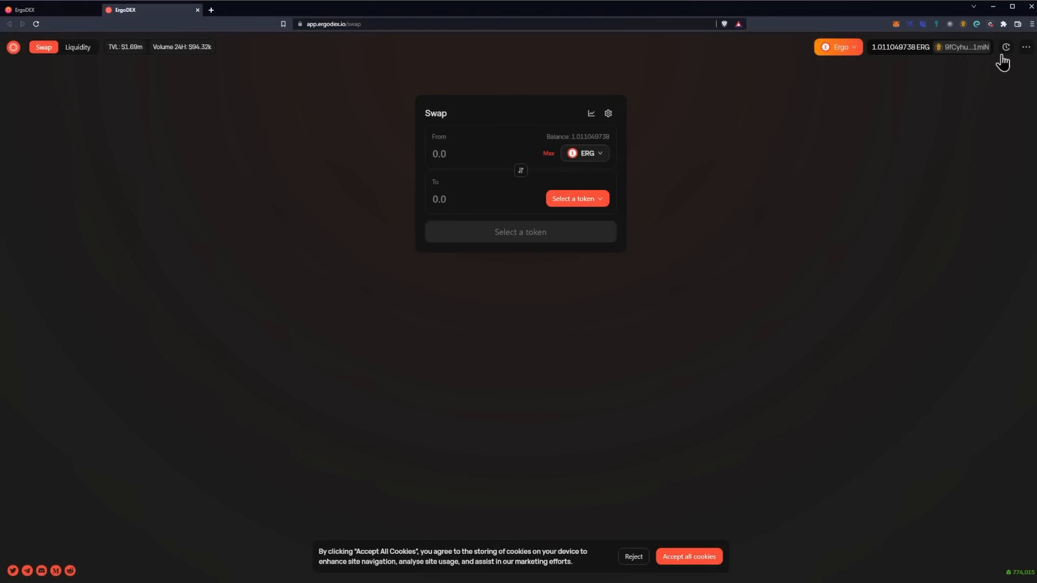
mouse_move(475, 149)
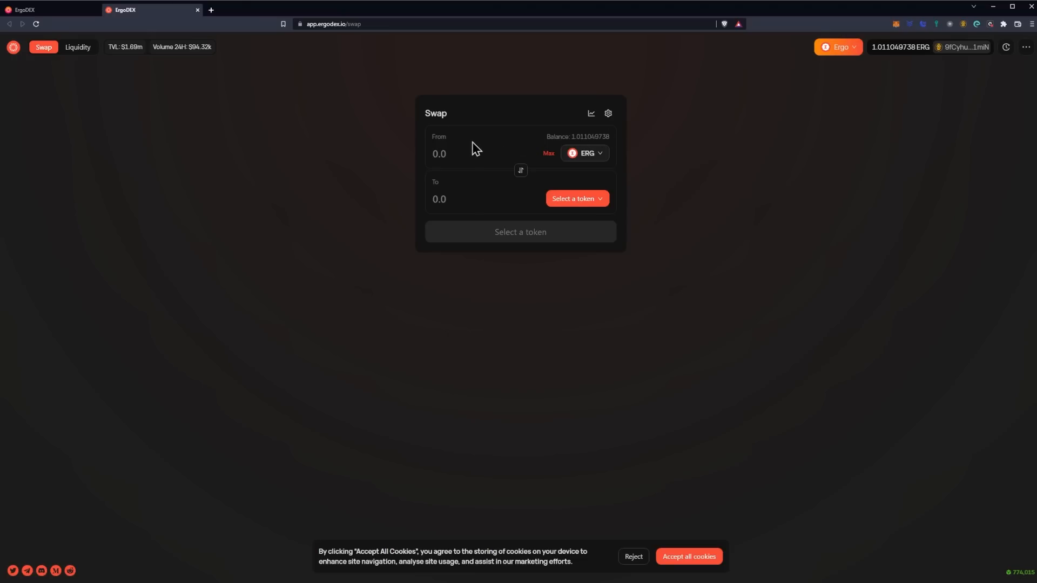
mouse_move(593, 167)
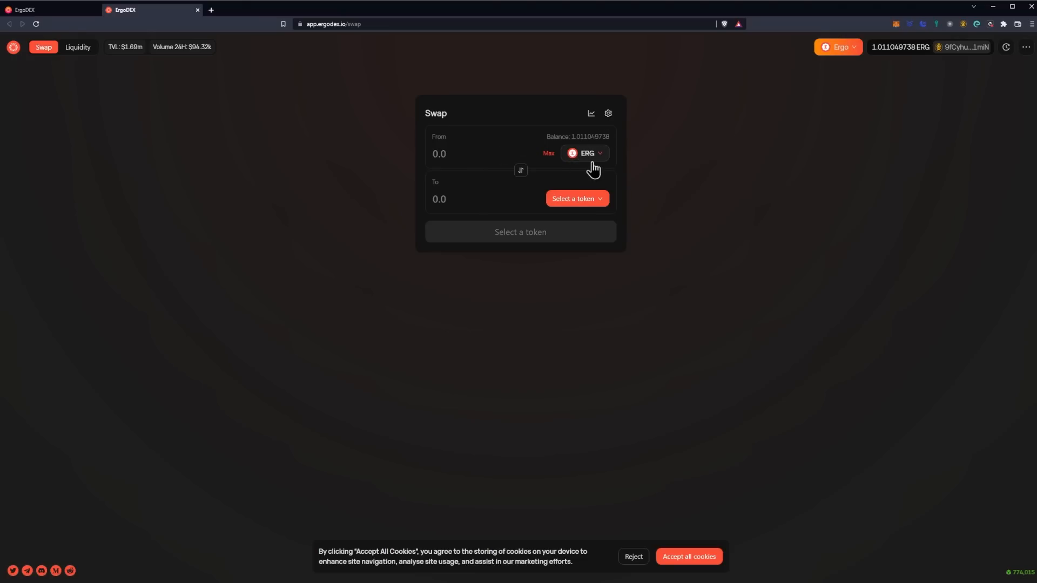
mouse_move(594, 159)
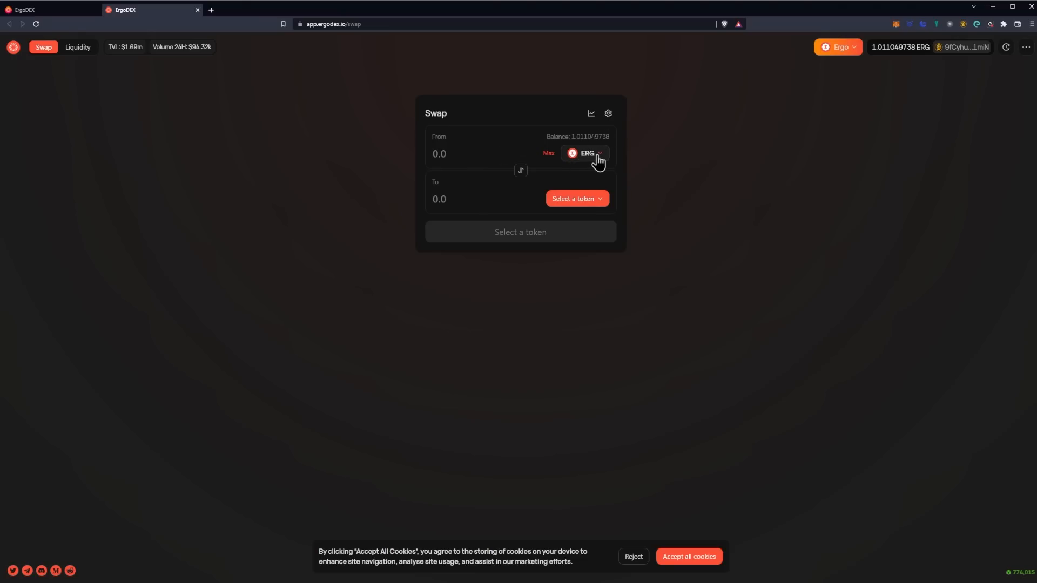
Pick NETA as the From token of the swap and move on to the To token selector.
click(585, 153)
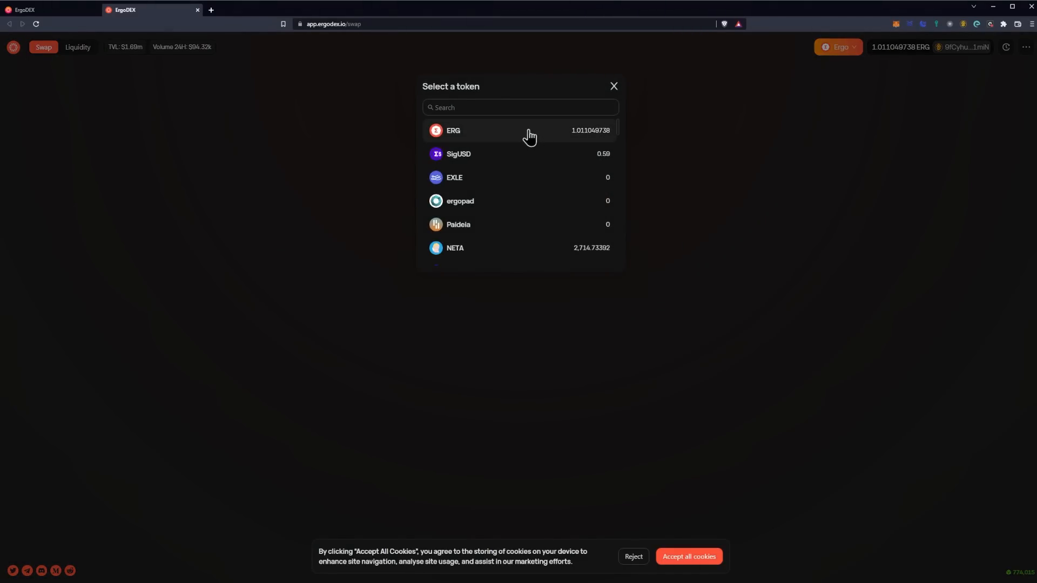
scroll(down, 3)
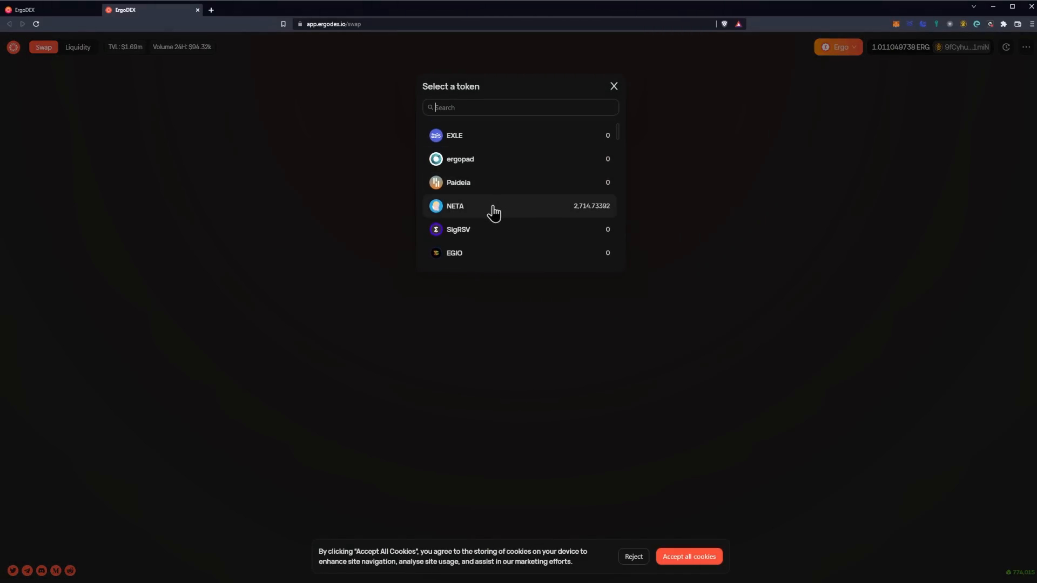
click(454, 205)
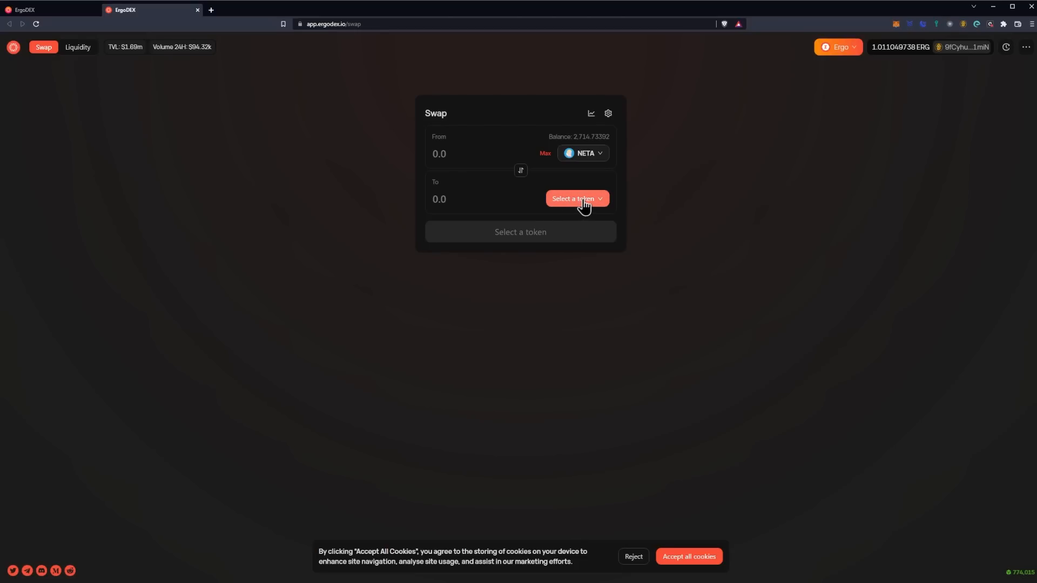
click(577, 199)
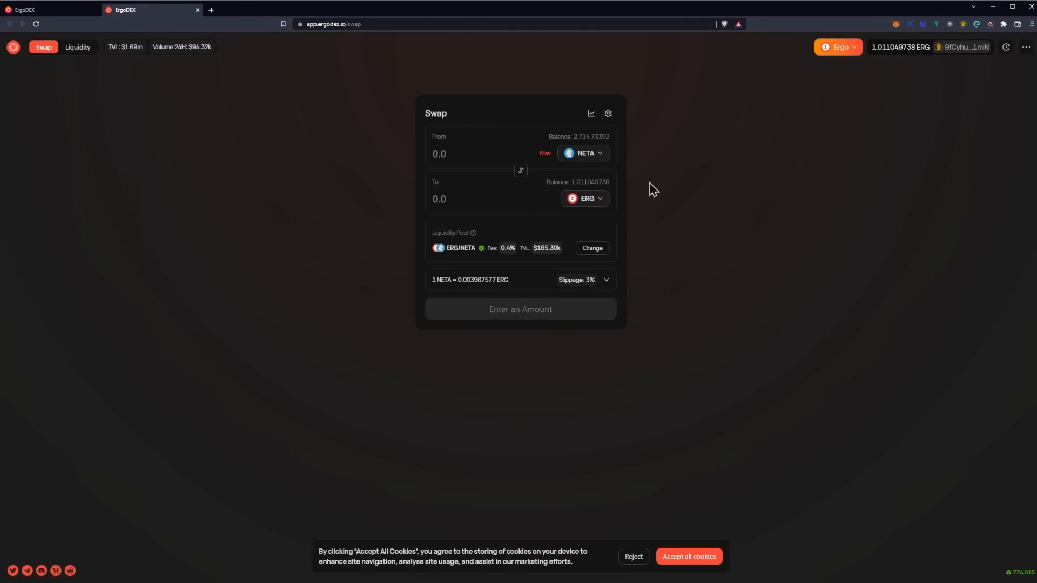
mouse_move(544, 153)
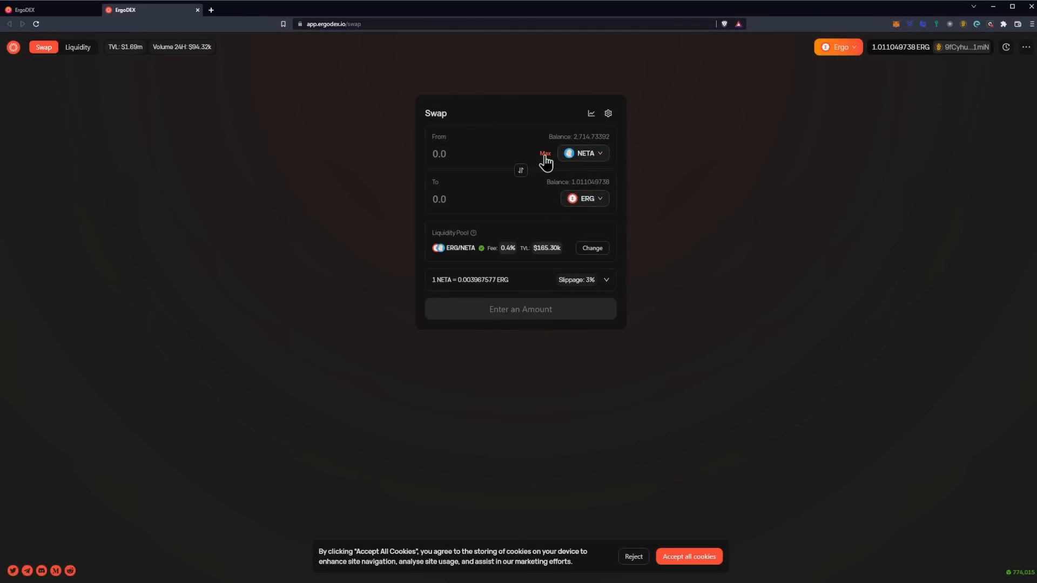
Swap the Max NETA balance of 2,714.73392 for about 10.725 ERG, confirm and dismiss the submitted notice.
click(545, 152)
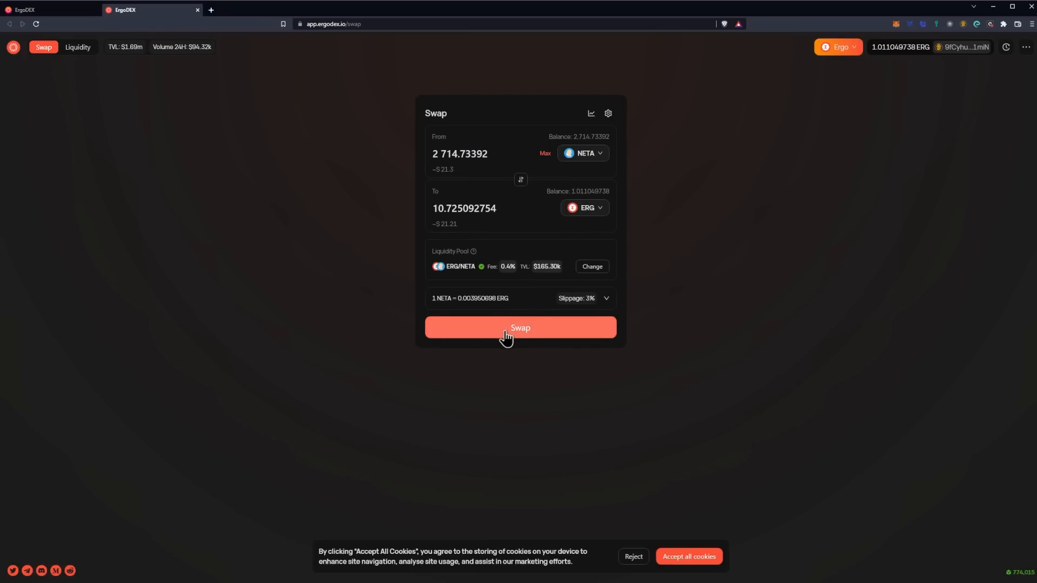
click(520, 328)
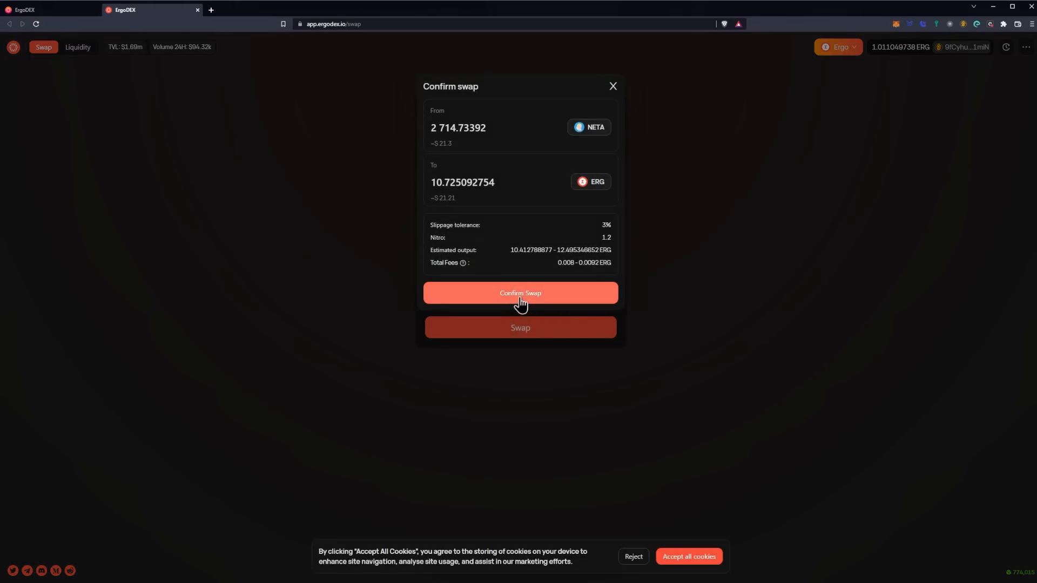
click(520, 293)
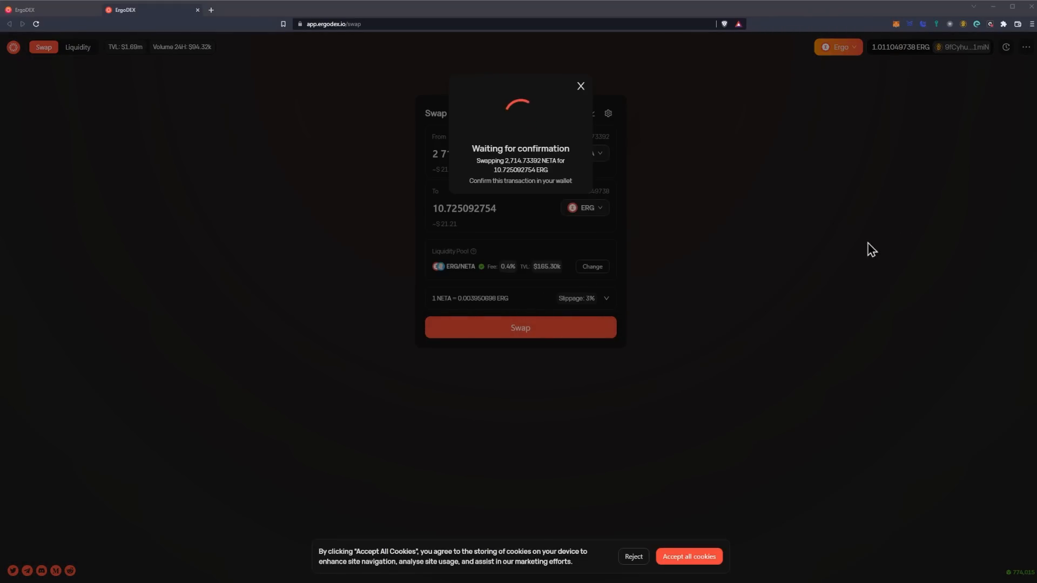
mouse_move(854, 252)
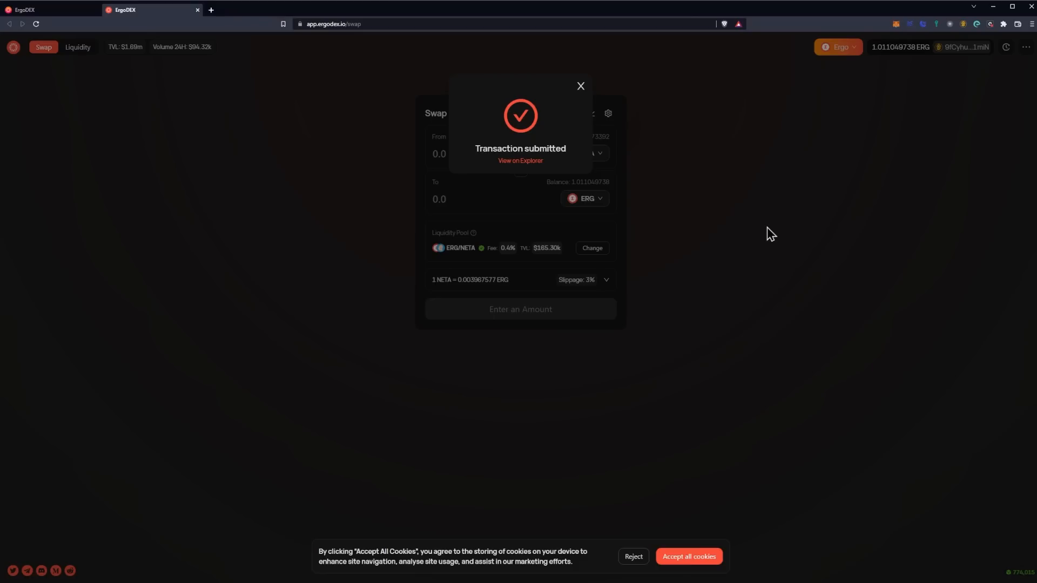
click(580, 86)
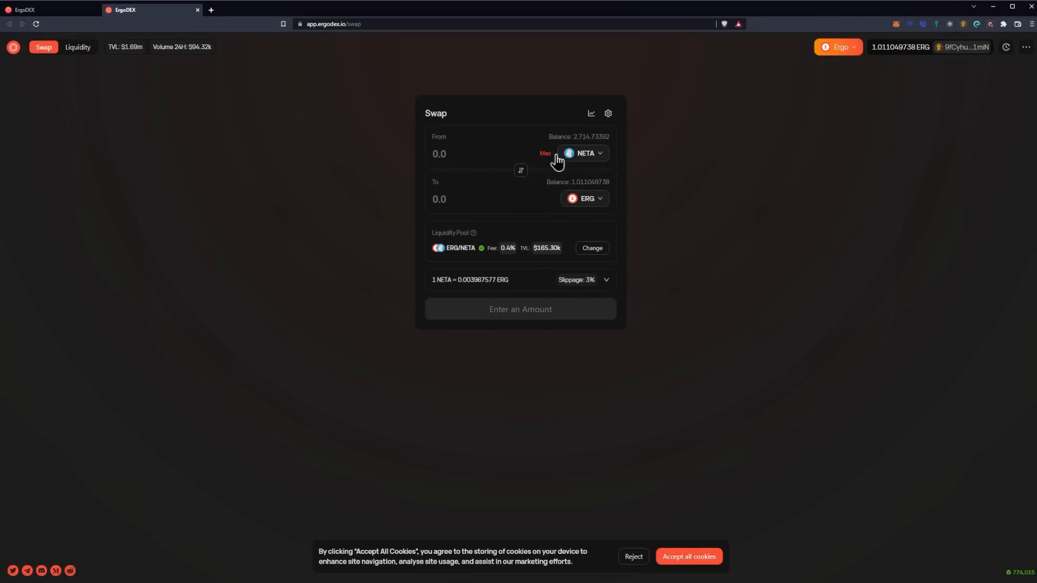
click(585, 154)
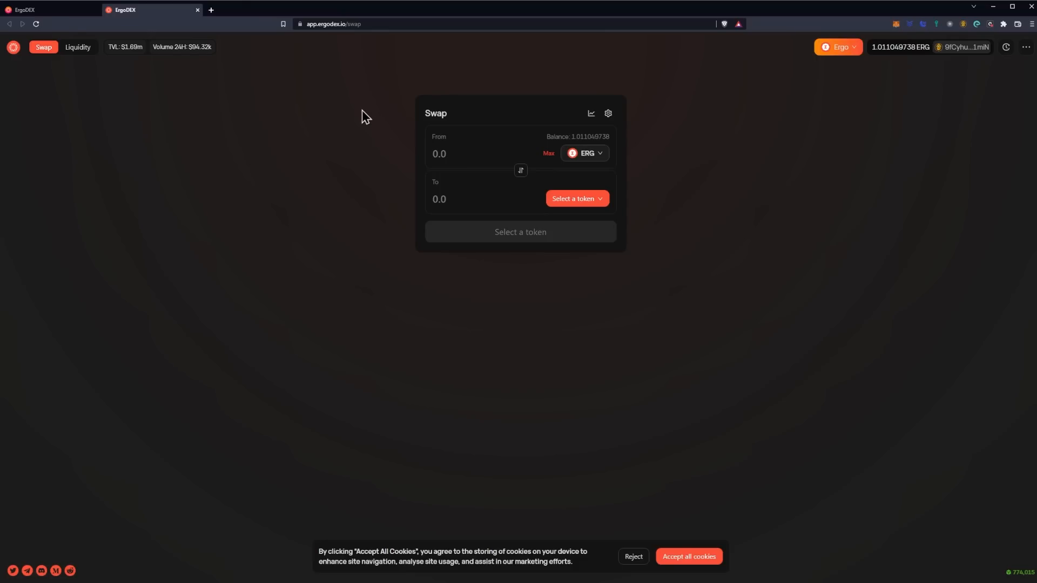
mouse_move(290, 61)
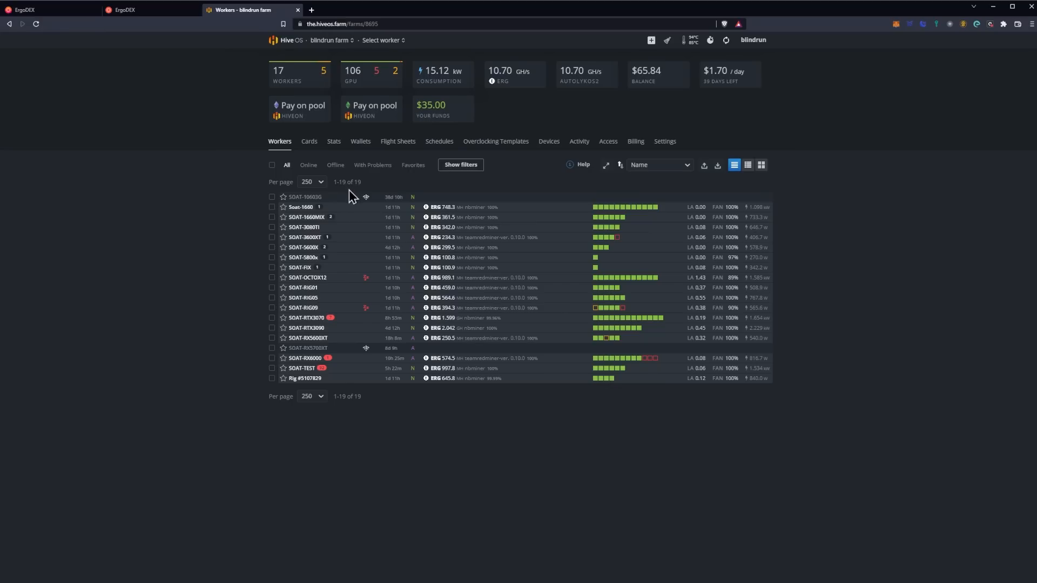
mouse_move(361, 144)
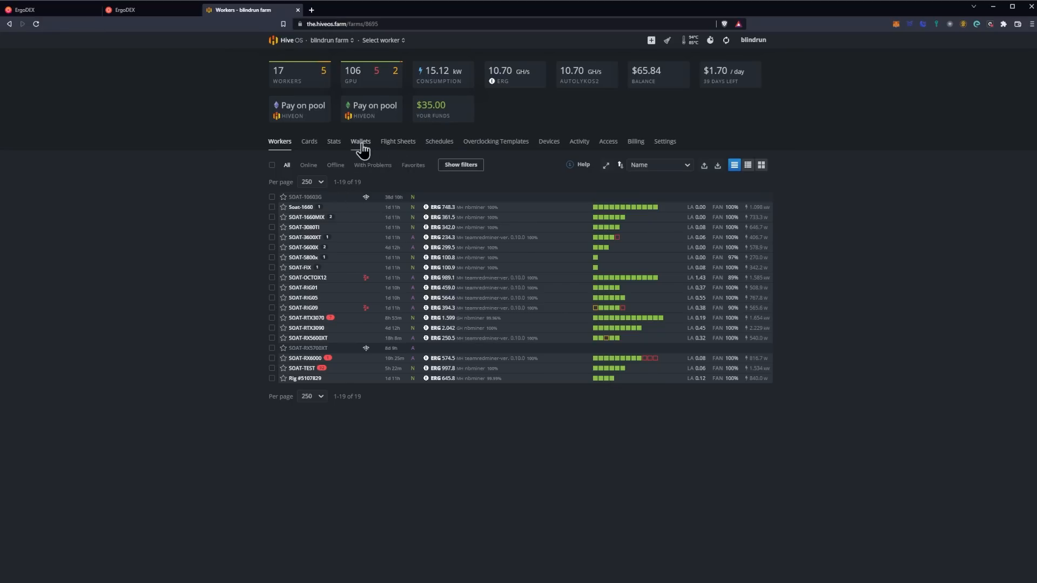
Start a new farm wallet in Wallets with ERG chosen as its coin.
click(361, 142)
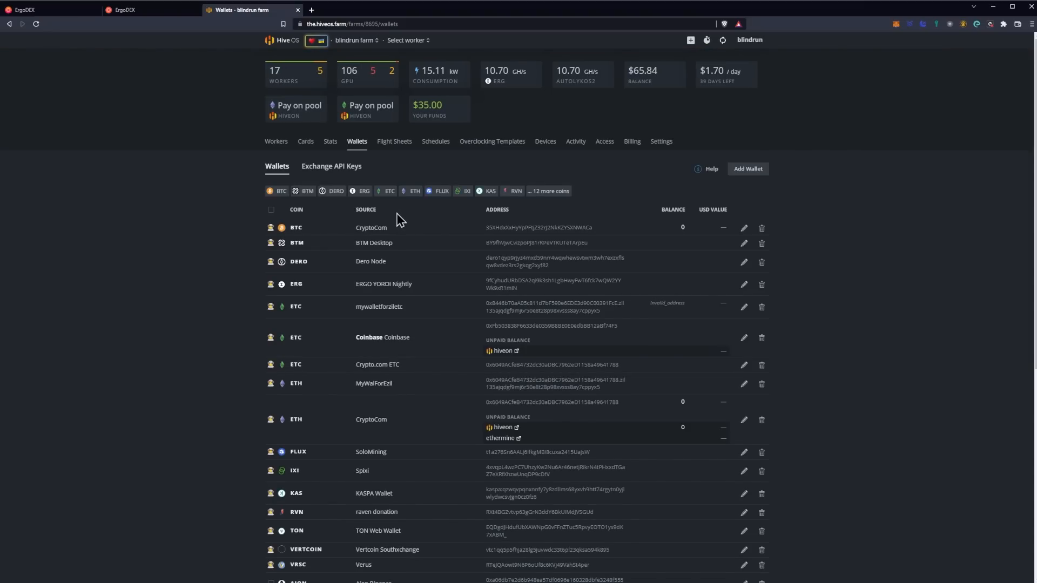
mouse_move(748, 168)
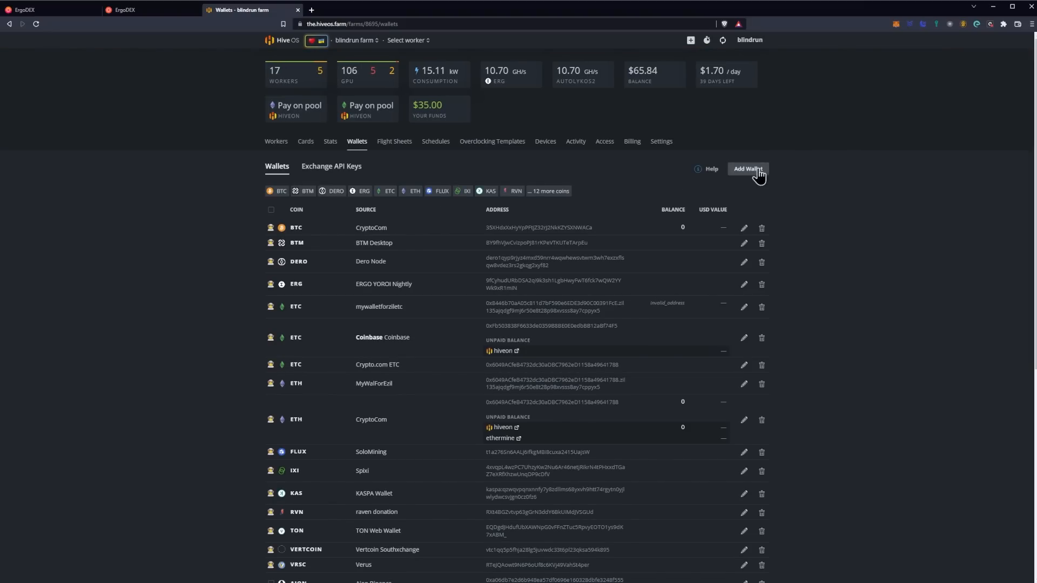
click(748, 169)
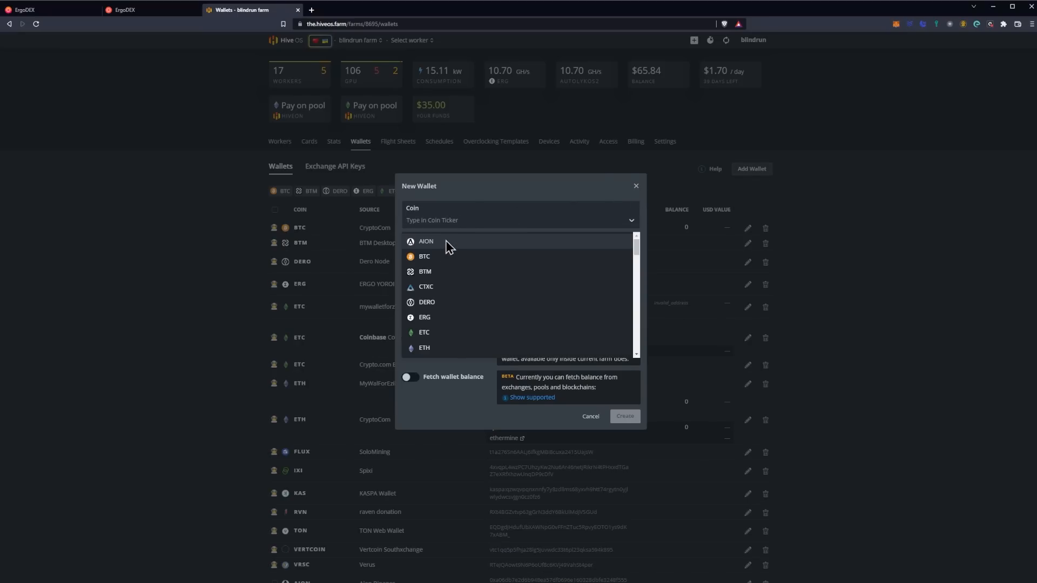
text(er)
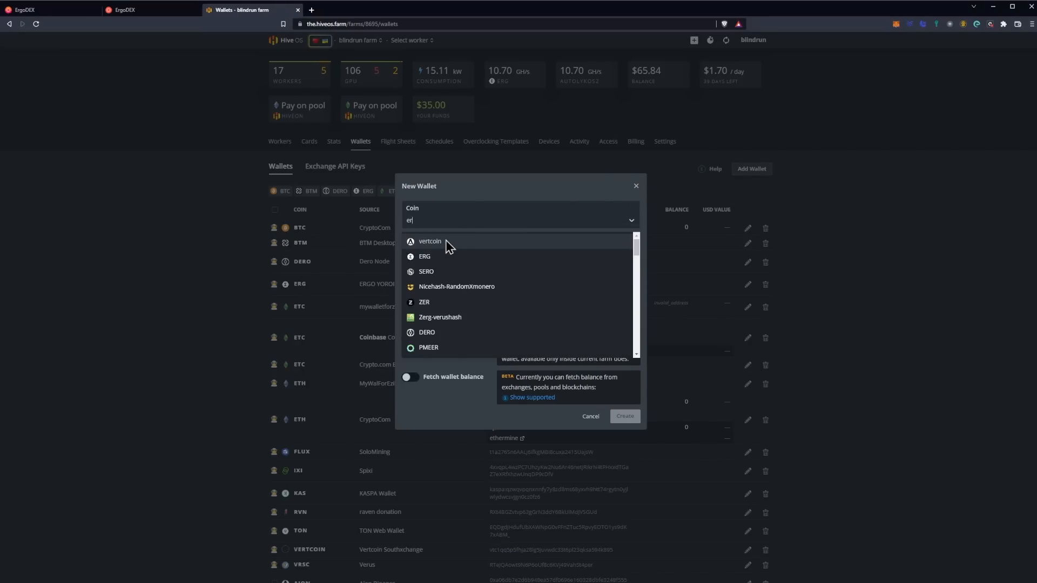
click(424, 257)
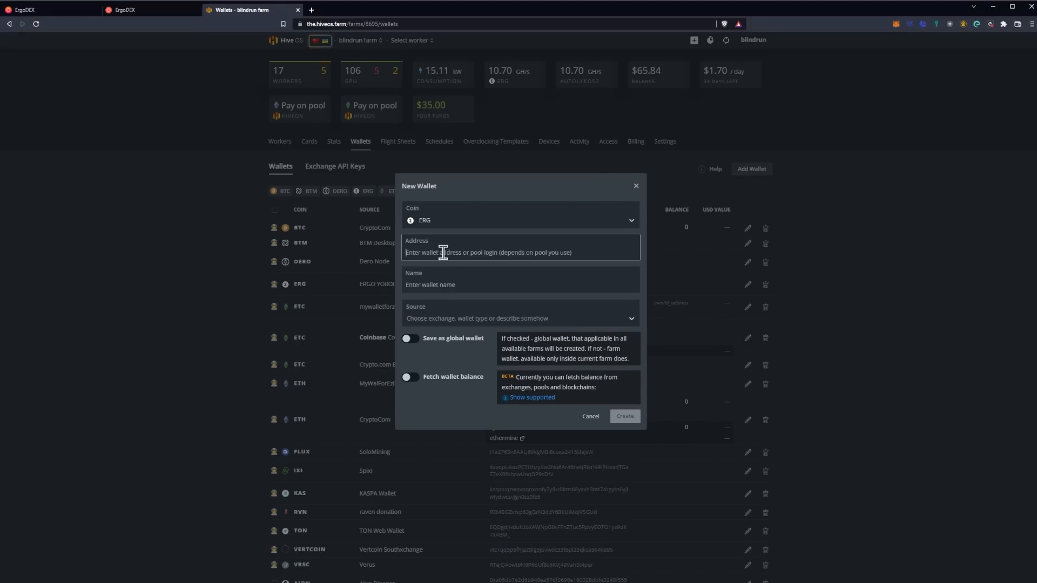
mouse_move(968, 30)
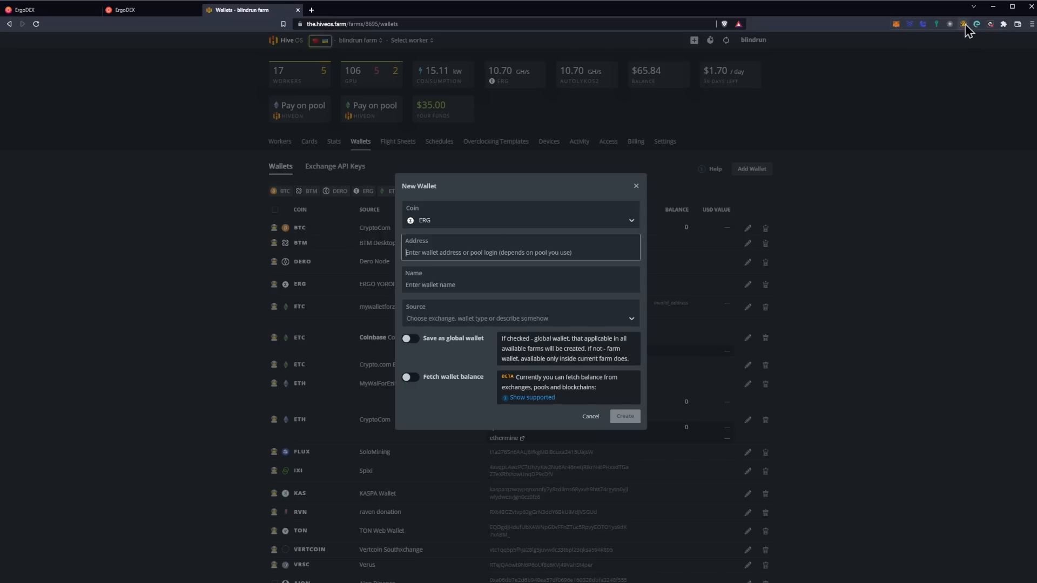
Fill in the ERG address, name the wallet testerg and create it.
click(519, 252)
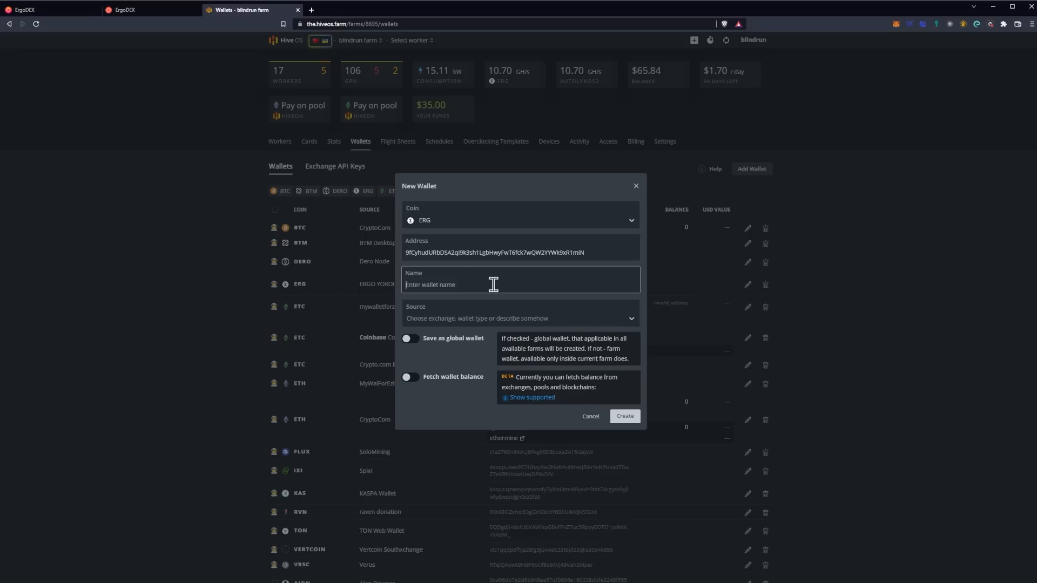
text(testerg)
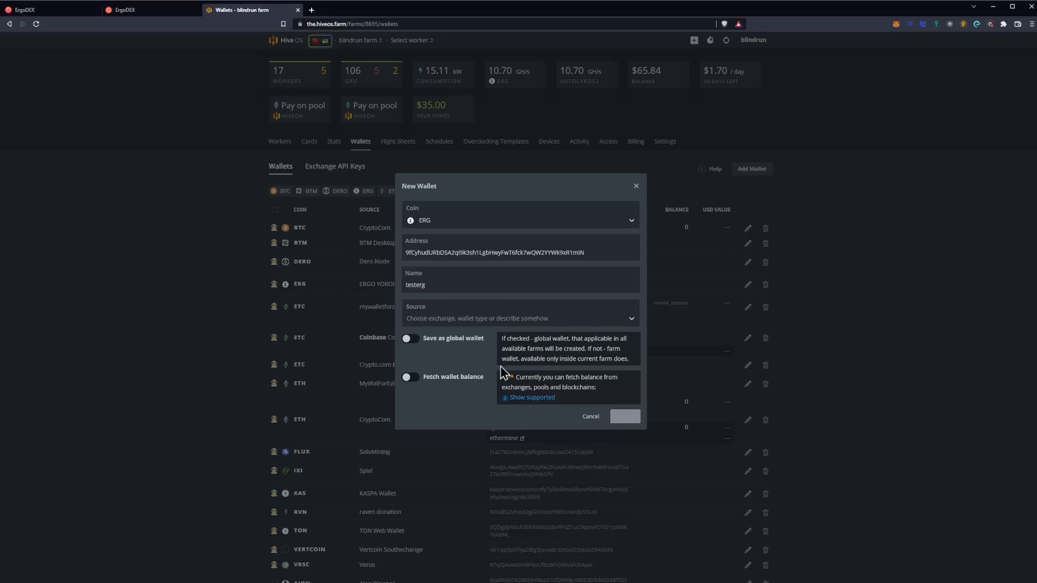
click(623, 416)
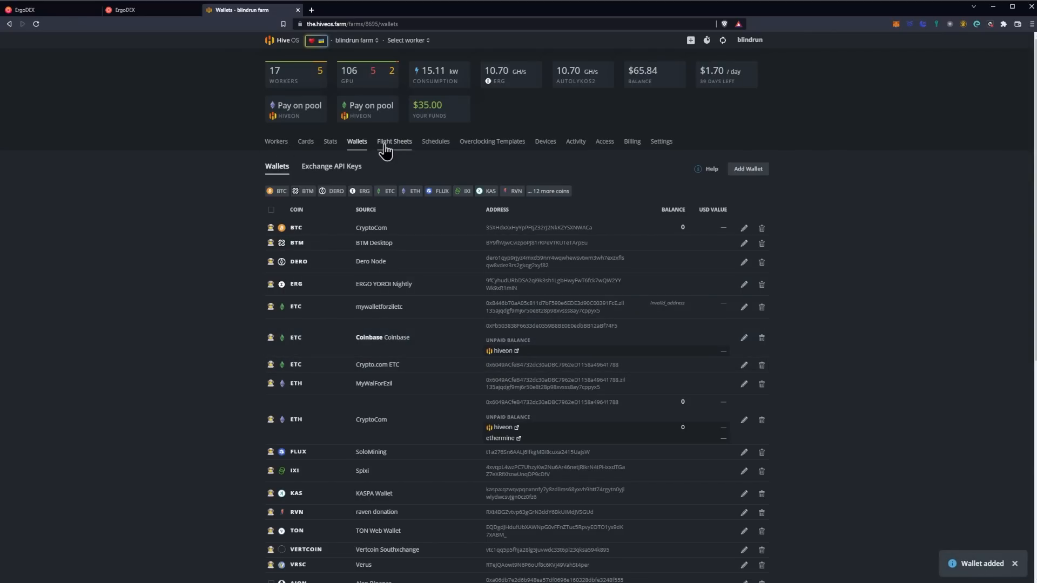
click(394, 140)
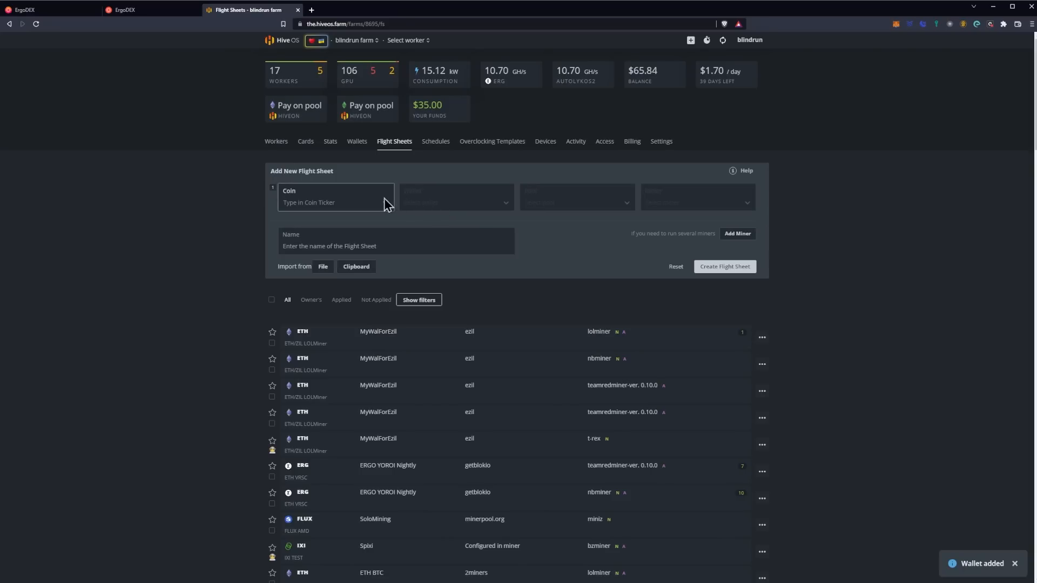
Set the flight sheet to ERG with the testerg wallet and the getblokio pool with a server.
click(334, 202)
text(ERG)
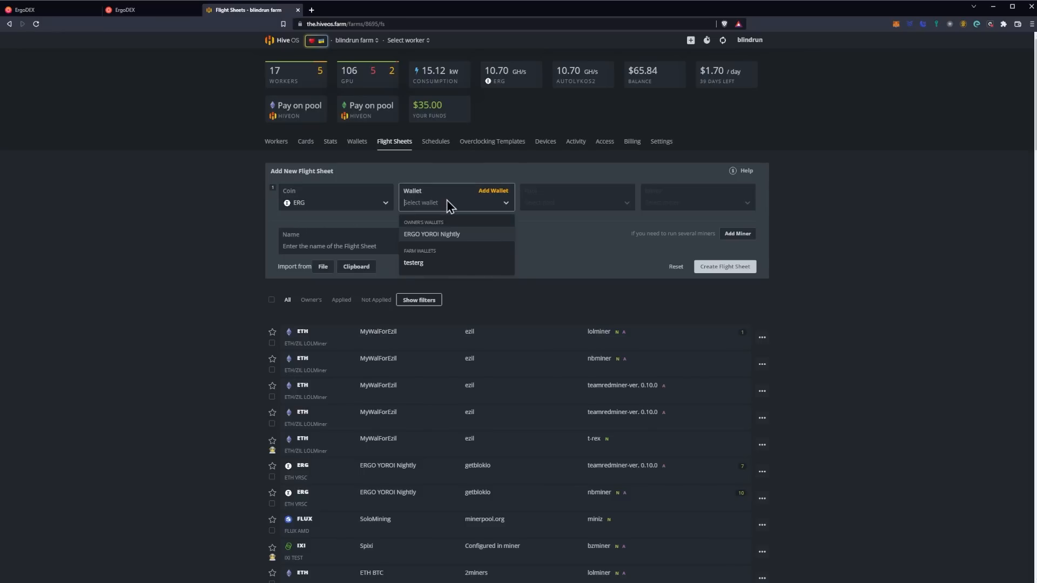
click(414, 263)
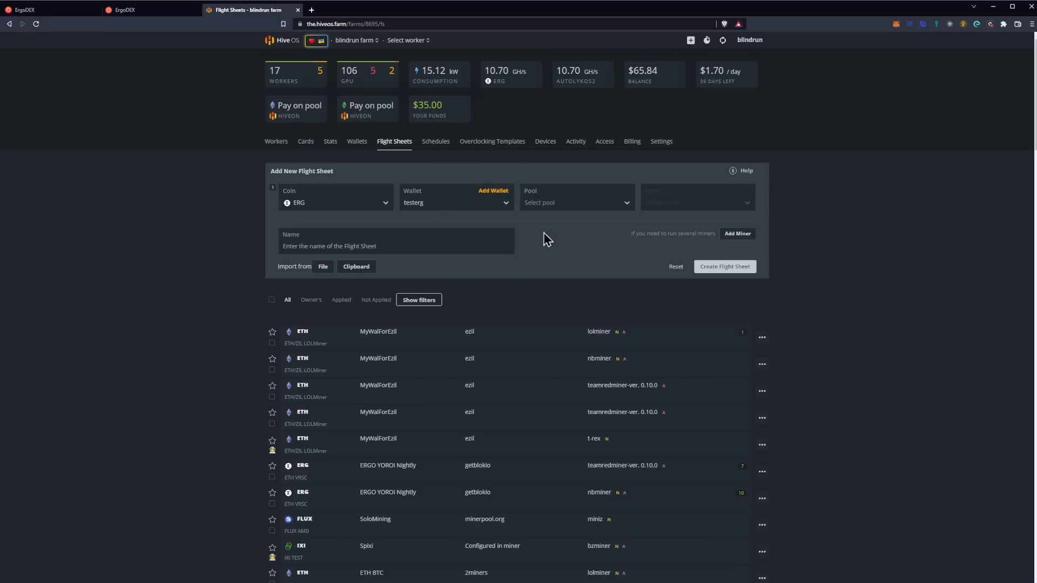
click(576, 202)
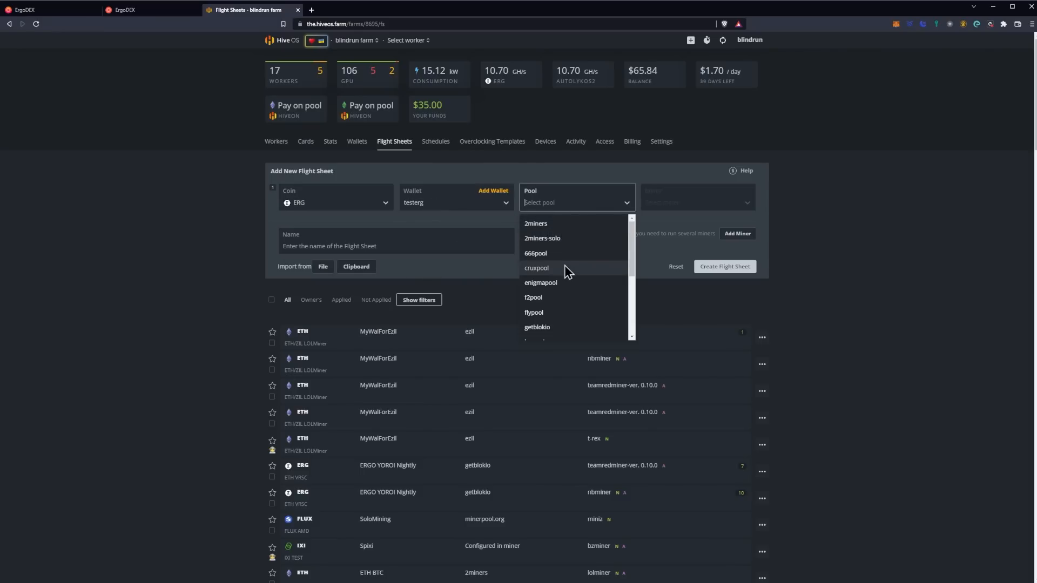
scroll(down, 3)
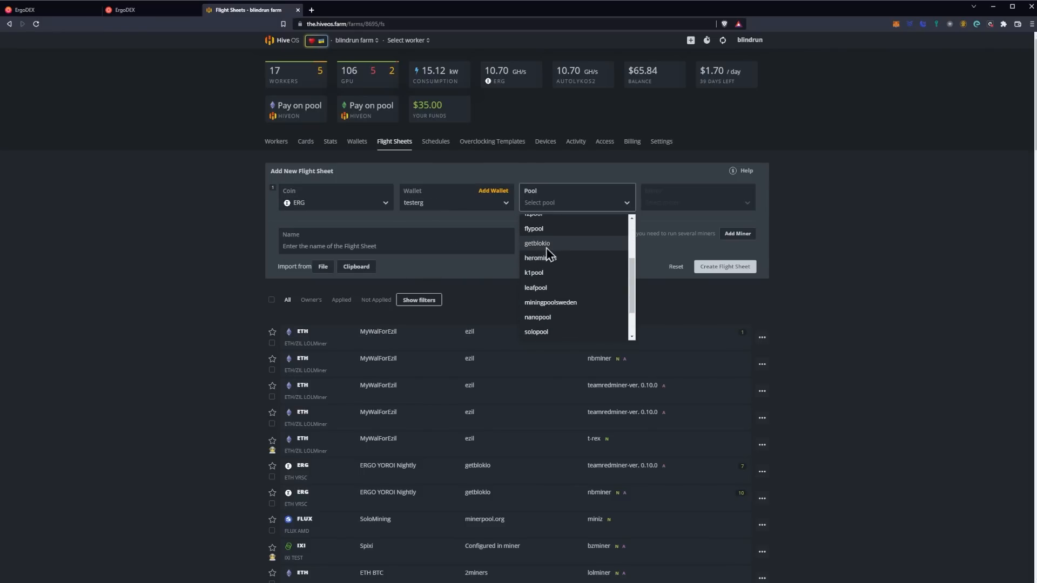
click(537, 243)
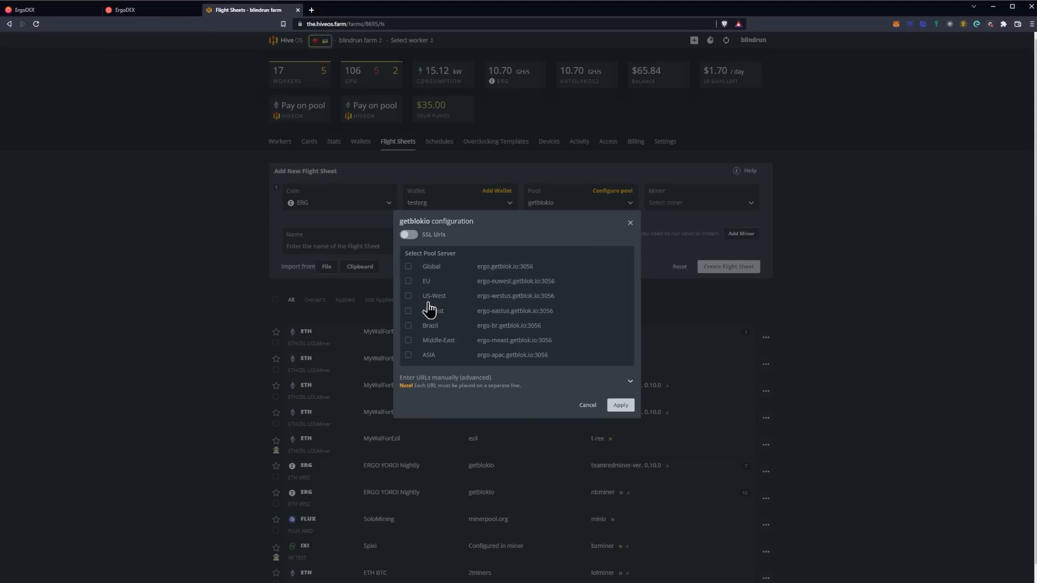
click(408, 296)
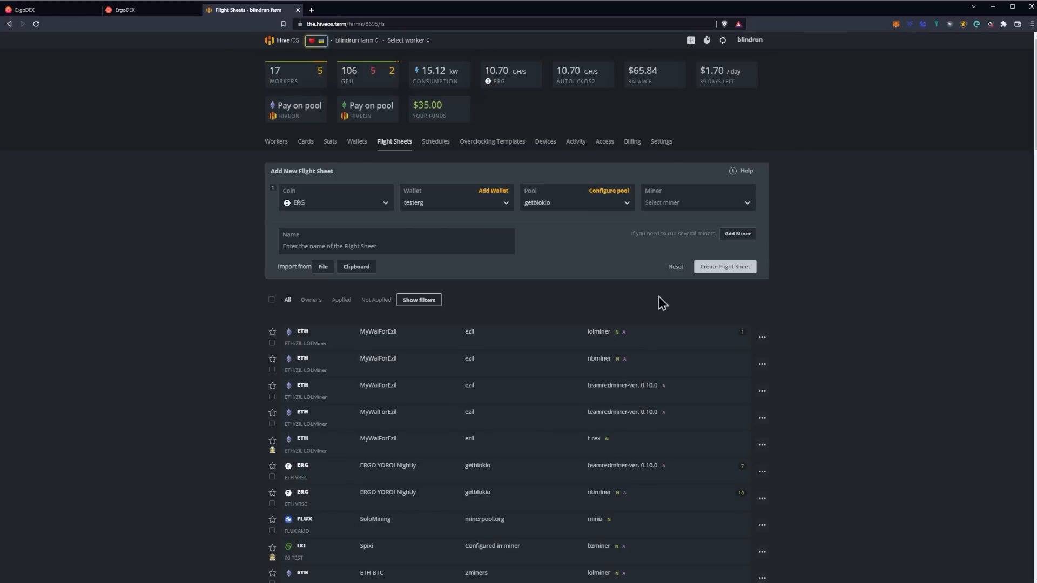
Choose lolMiner, name the sheet ergo, create it and return to Workers.
click(696, 202)
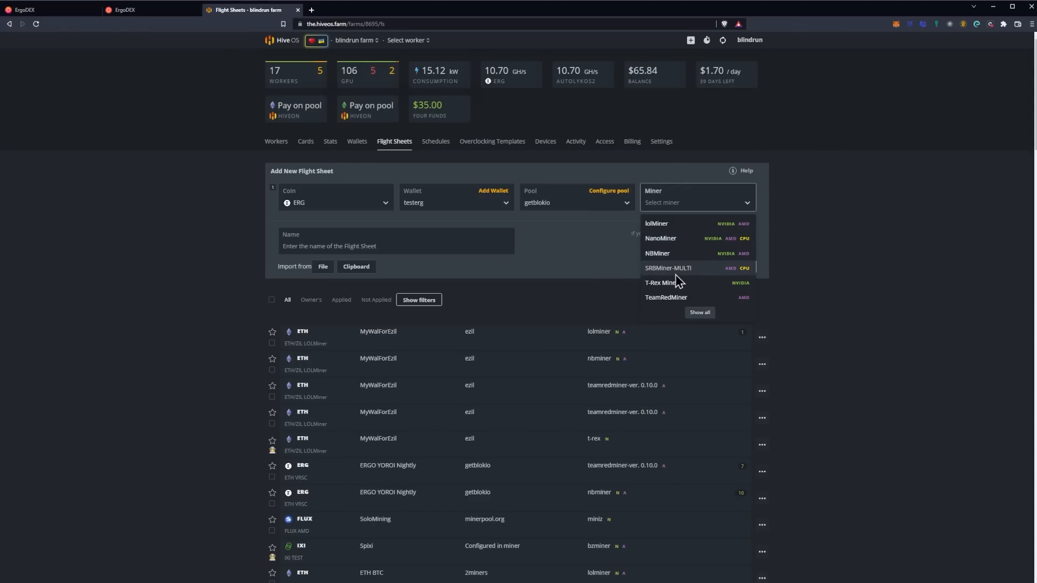
click(656, 224)
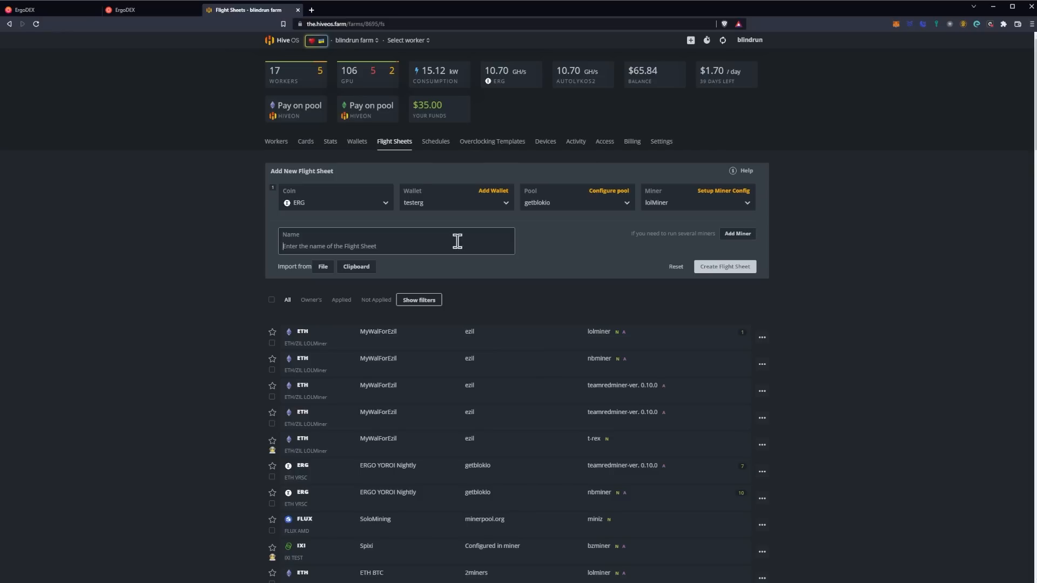
text(ergo)
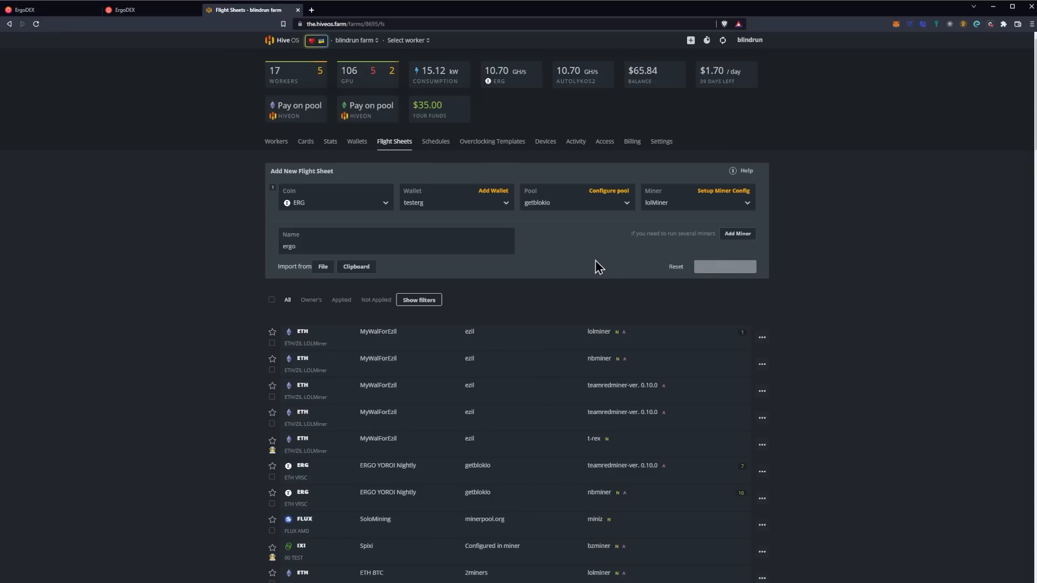
click(724, 266)
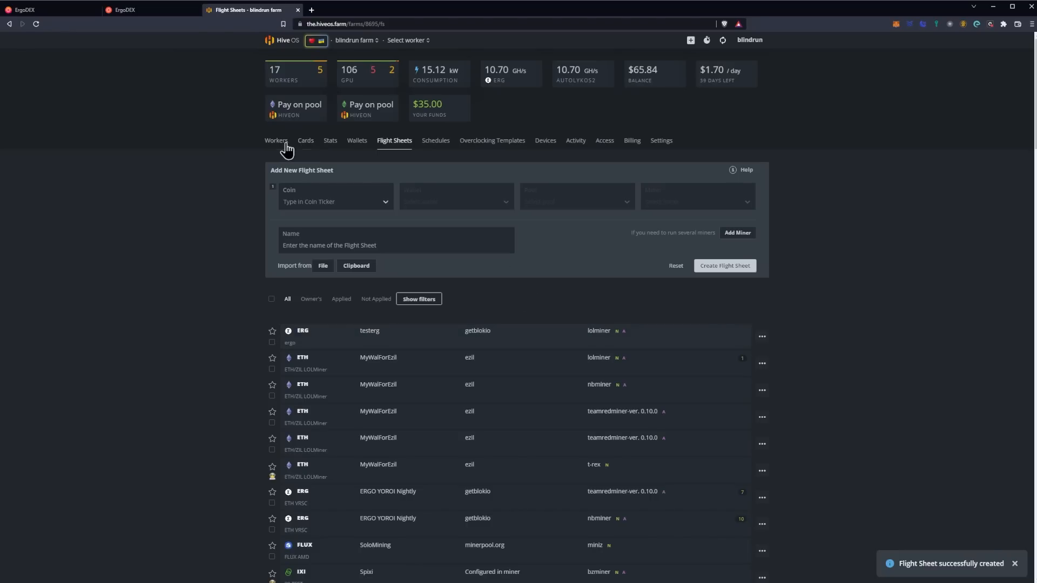
click(279, 140)
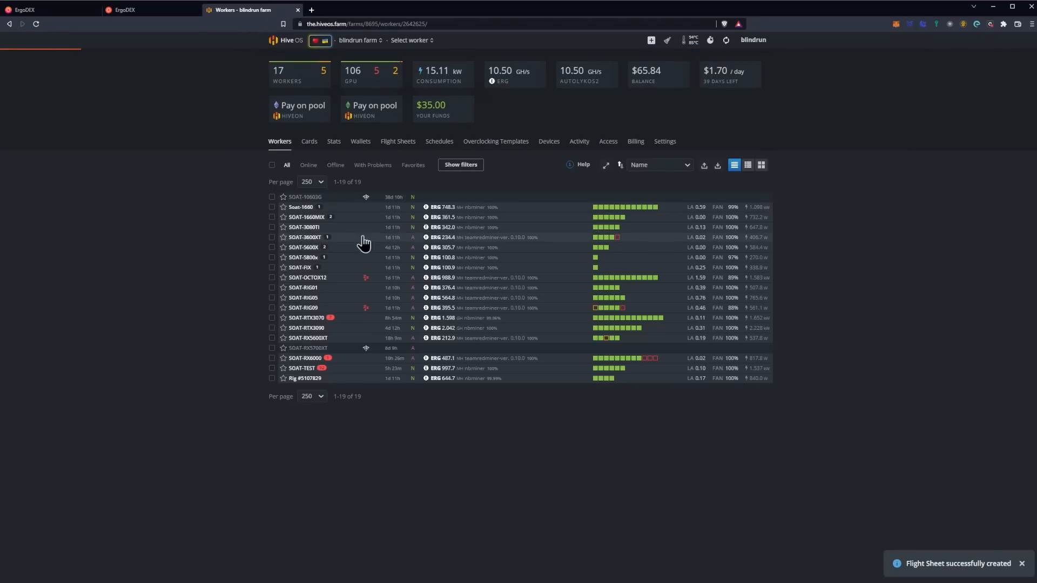
Open worker SOAT-3080TI and scroll to its flight sheets showing the new ergo sheet.
click(304, 227)
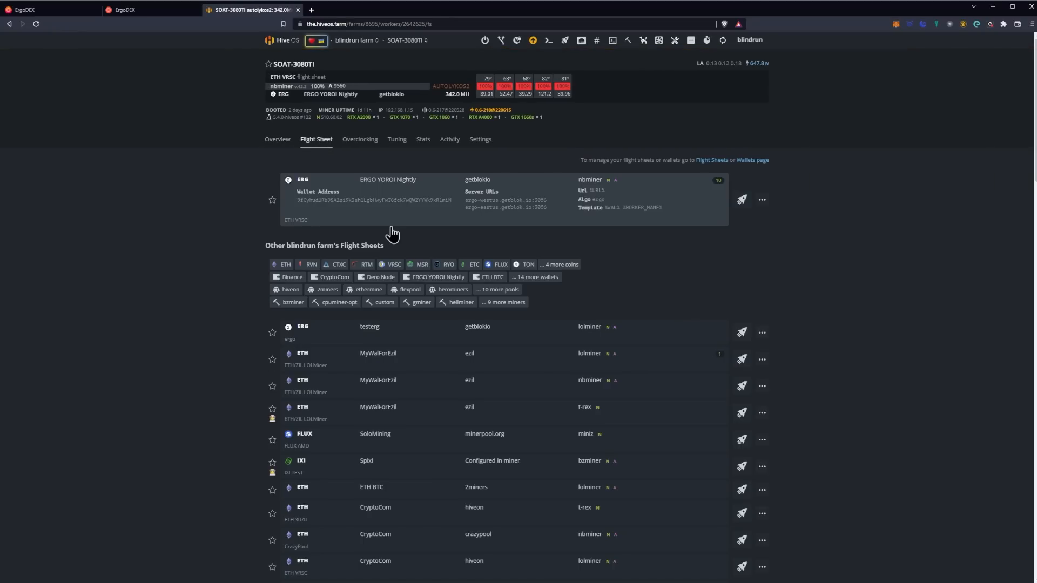
scroll(down, 3)
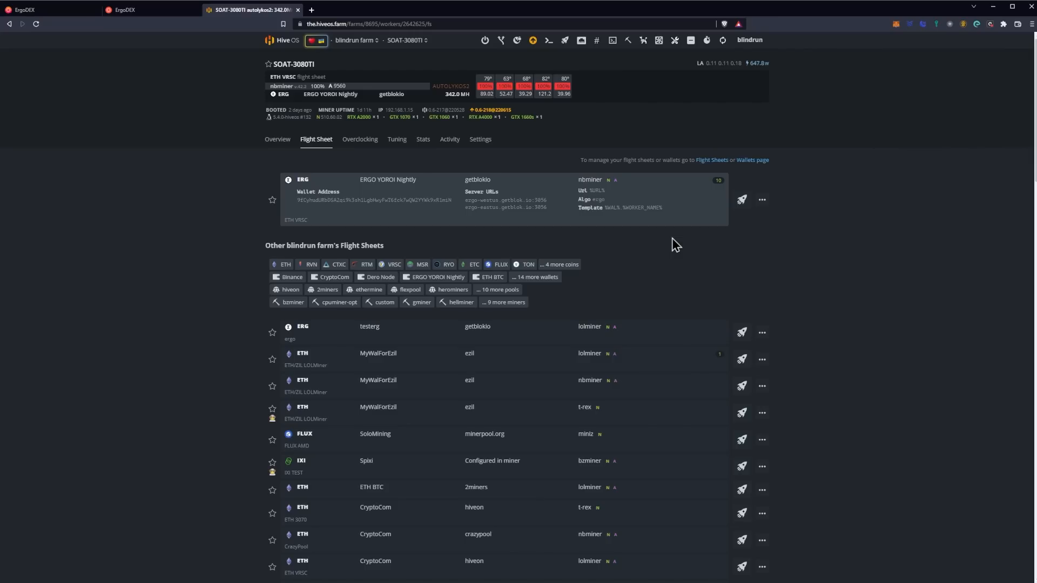
mouse_move(723, 234)
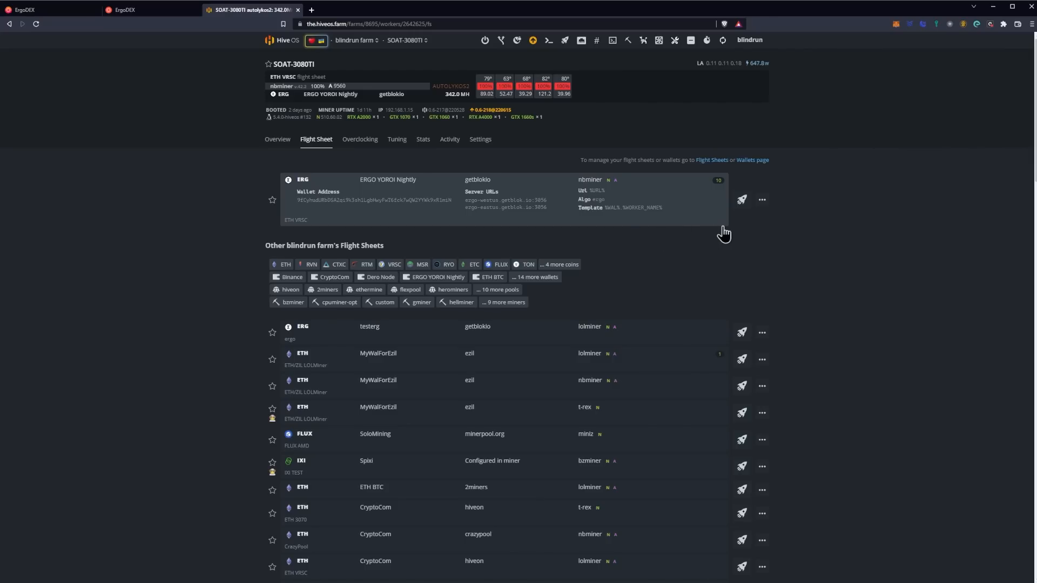